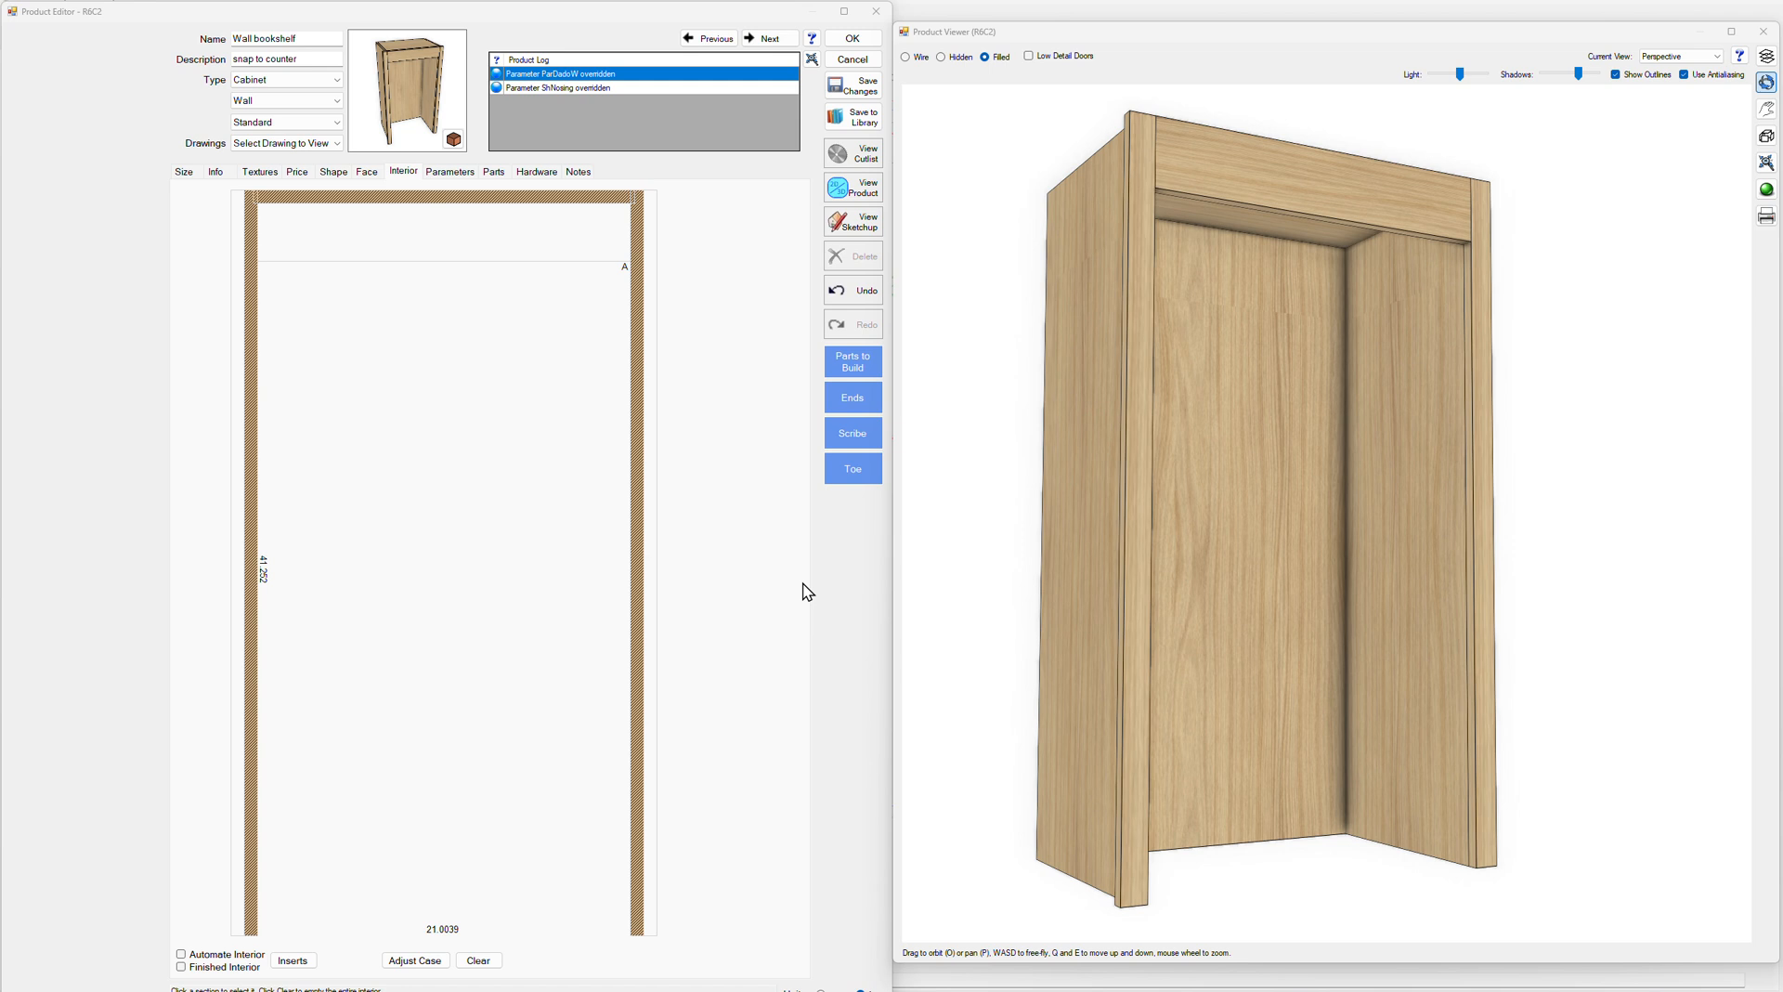
mouse_move(814, 609)
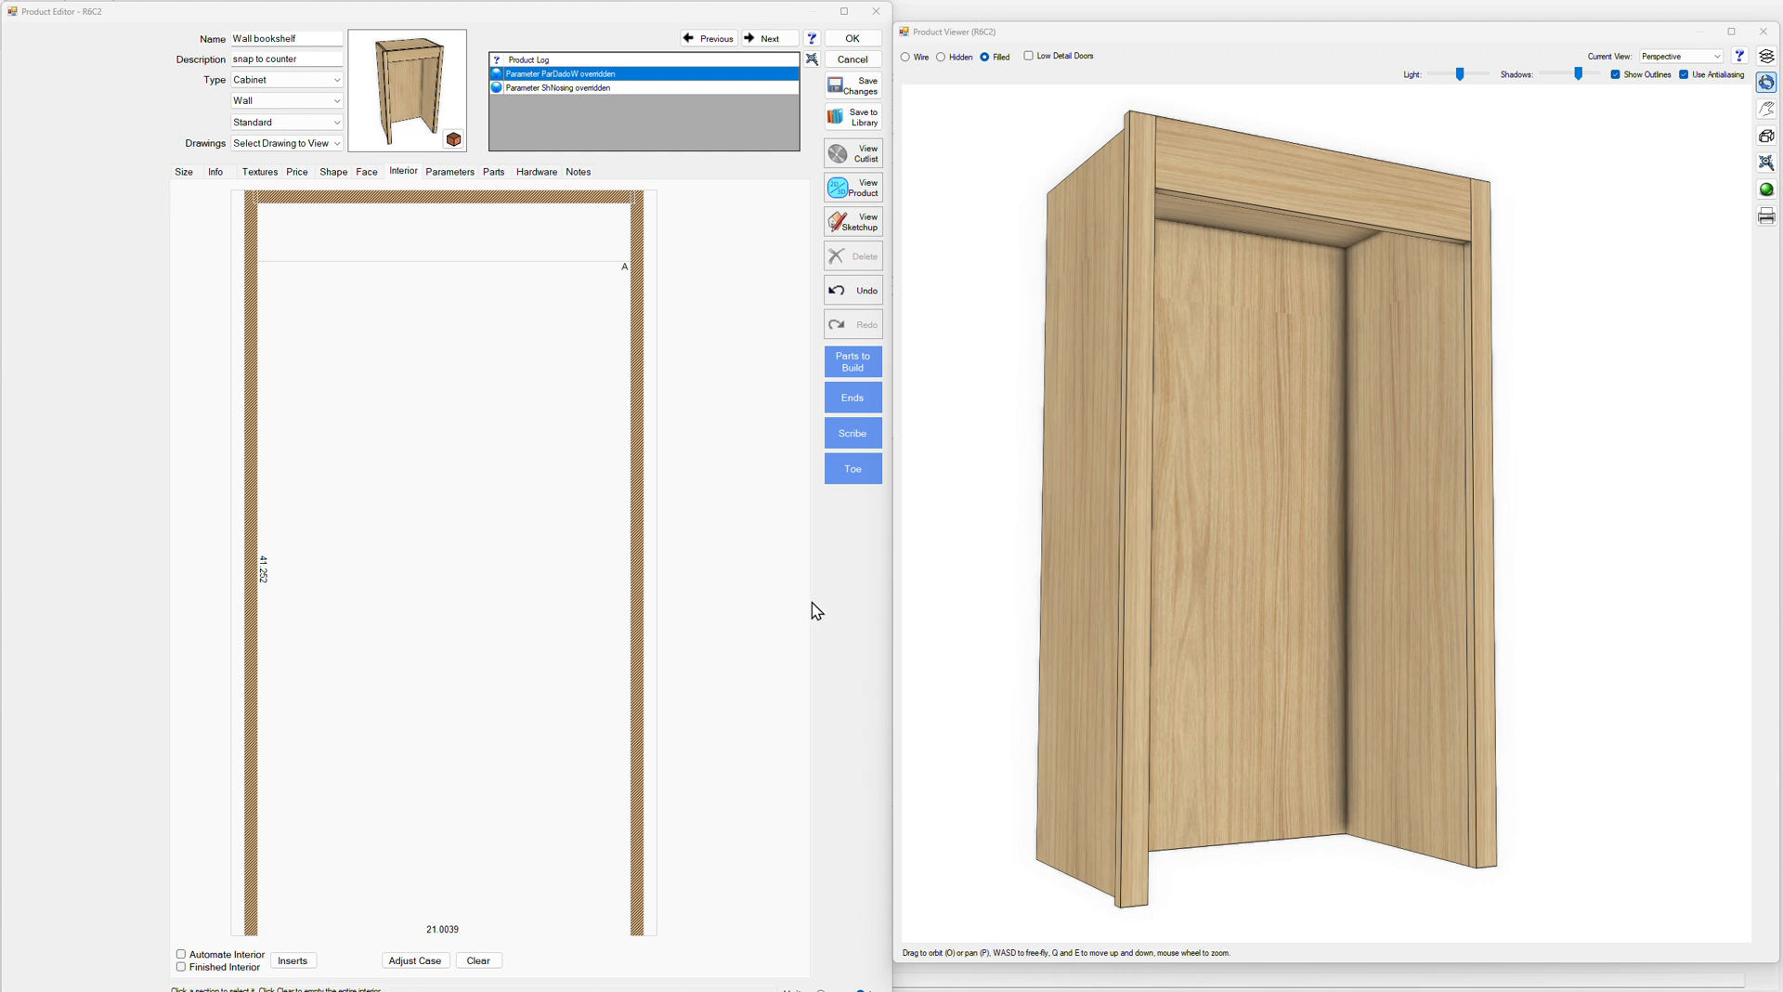
mouse_move(754, 347)
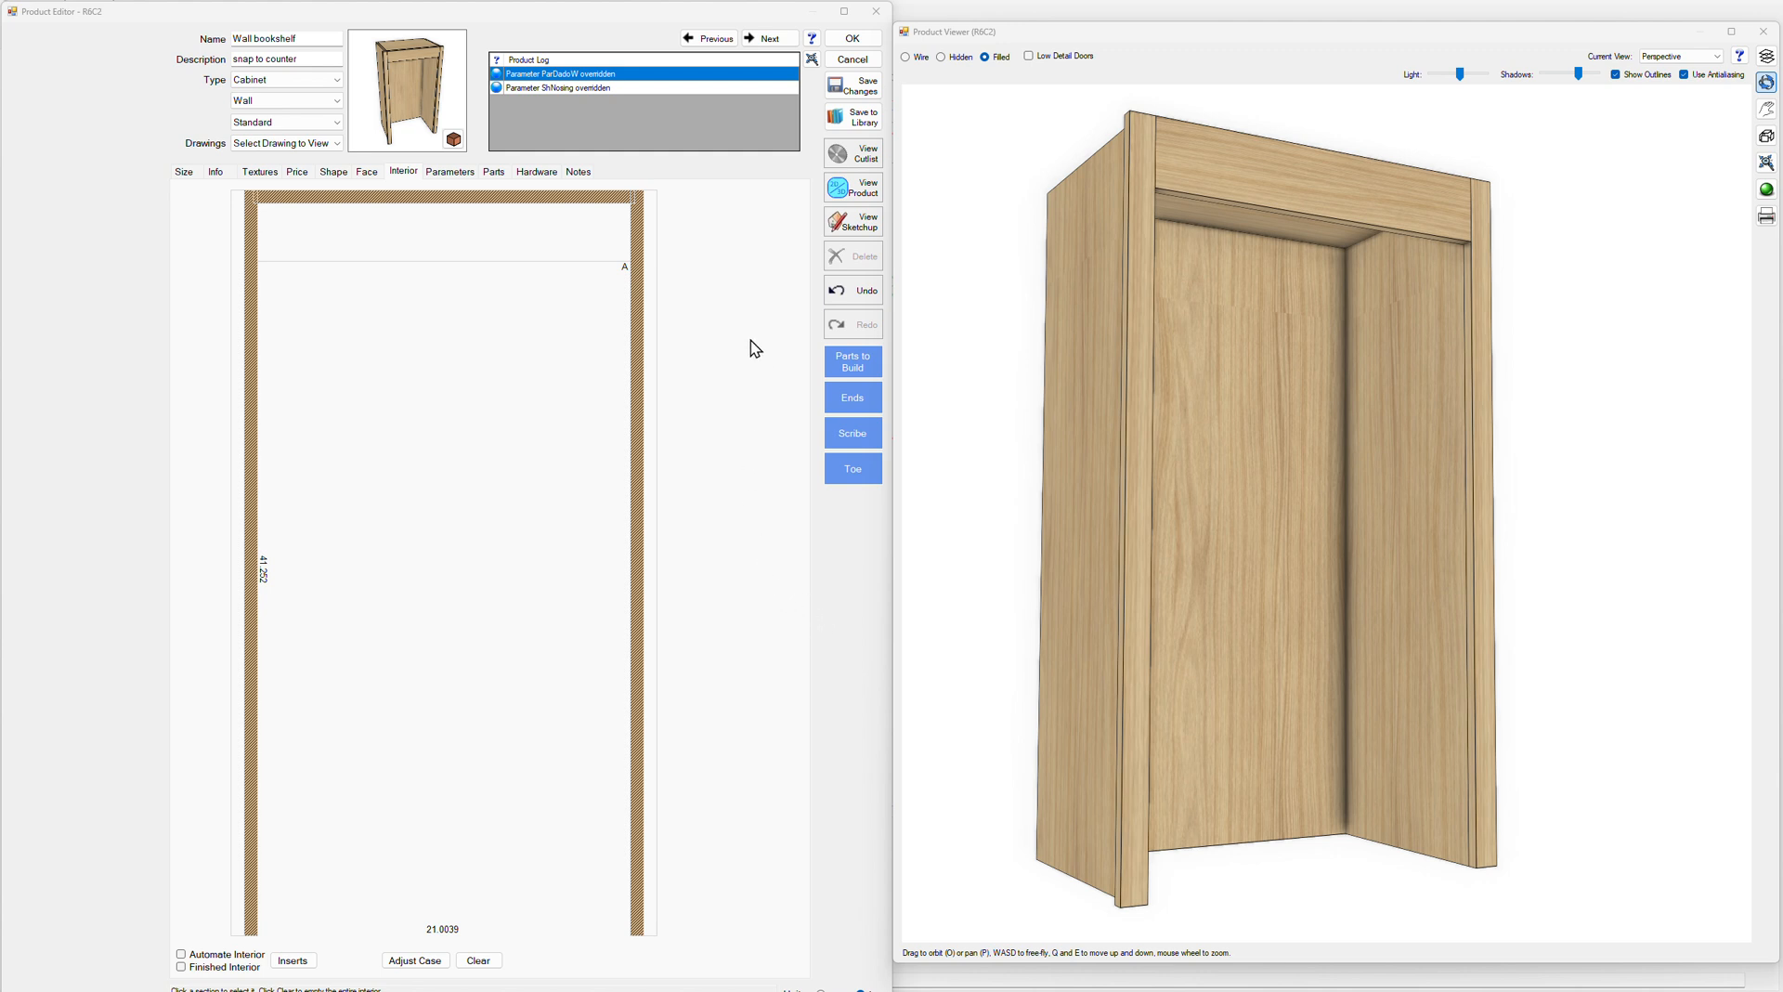
mouse_move(733, 330)
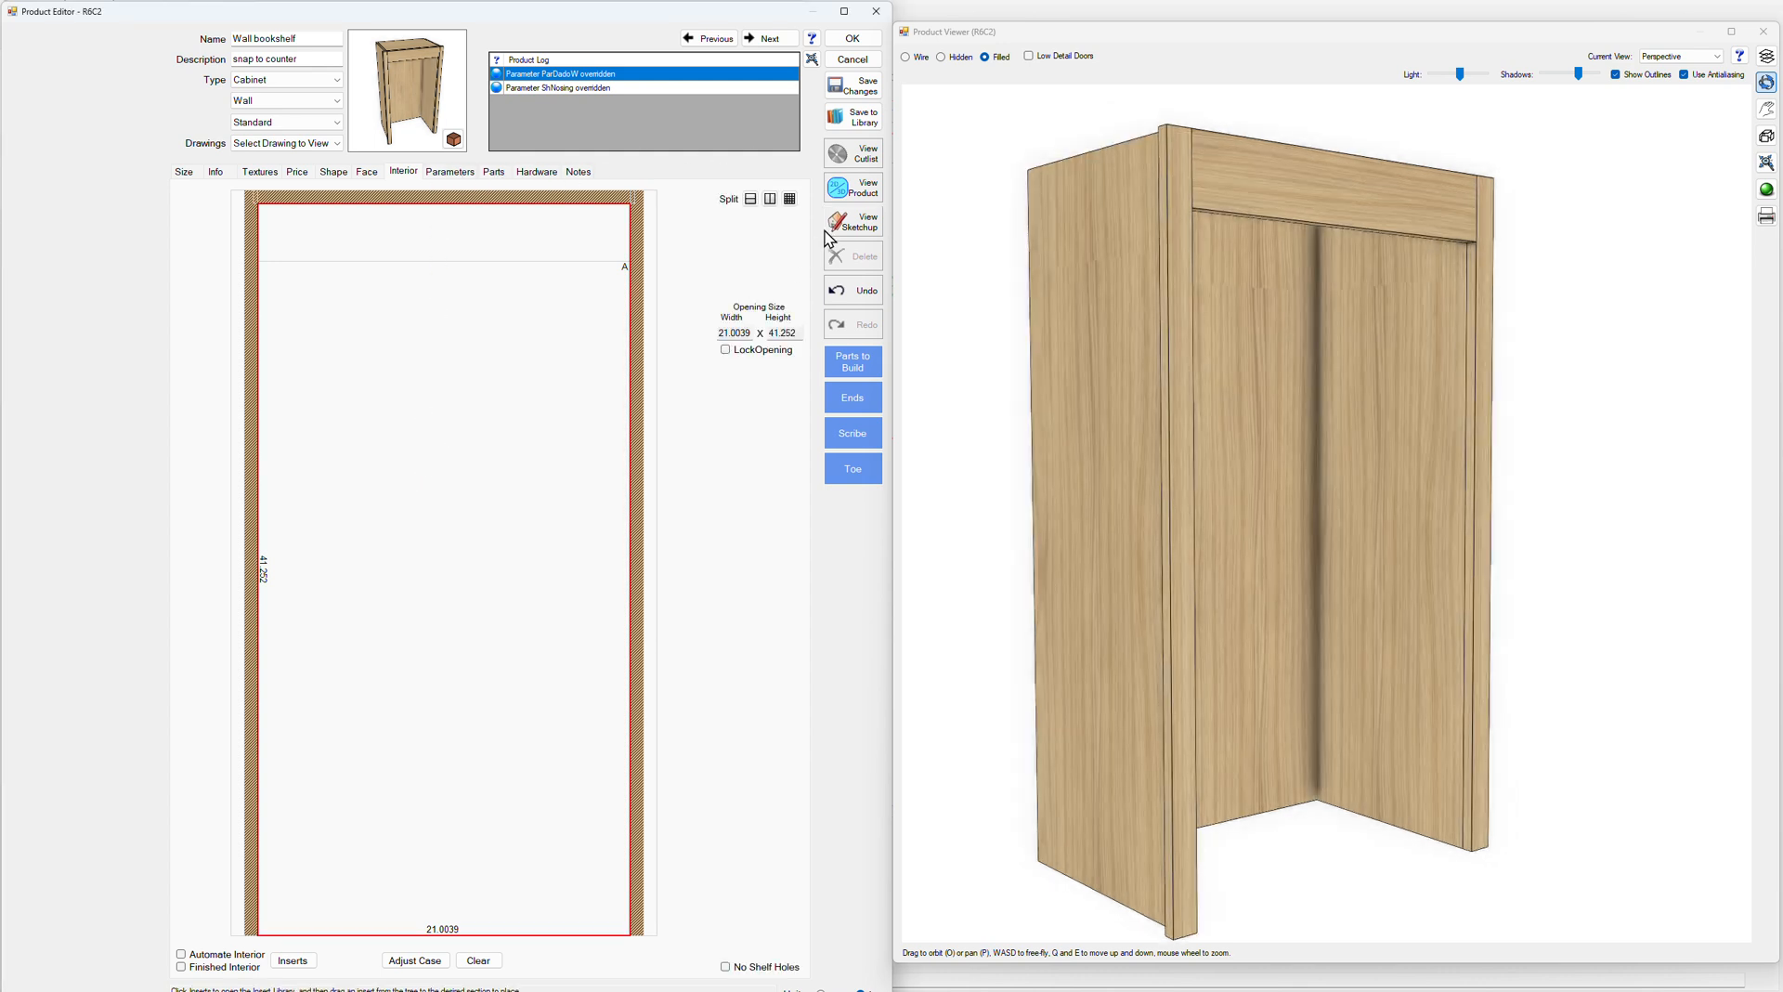
Split the bookshelf interior with two shelves, then set both Adj. Shelf quantities to 0
click(789, 197)
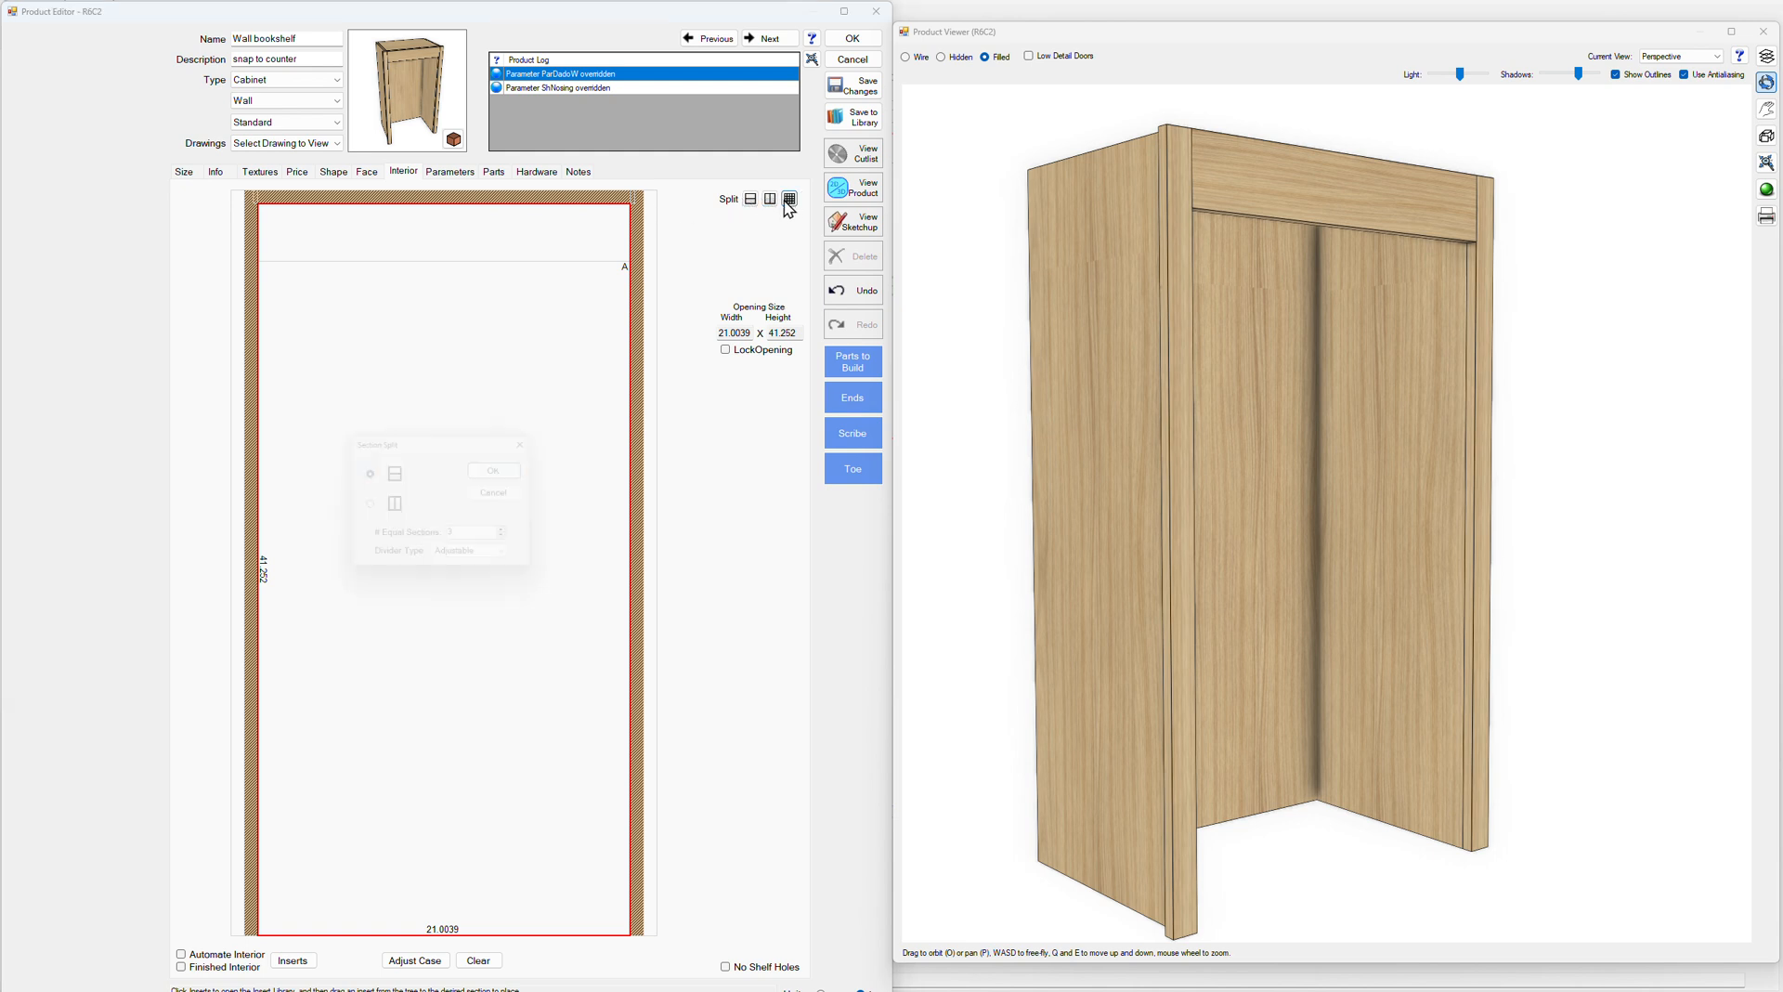
click(492, 469)
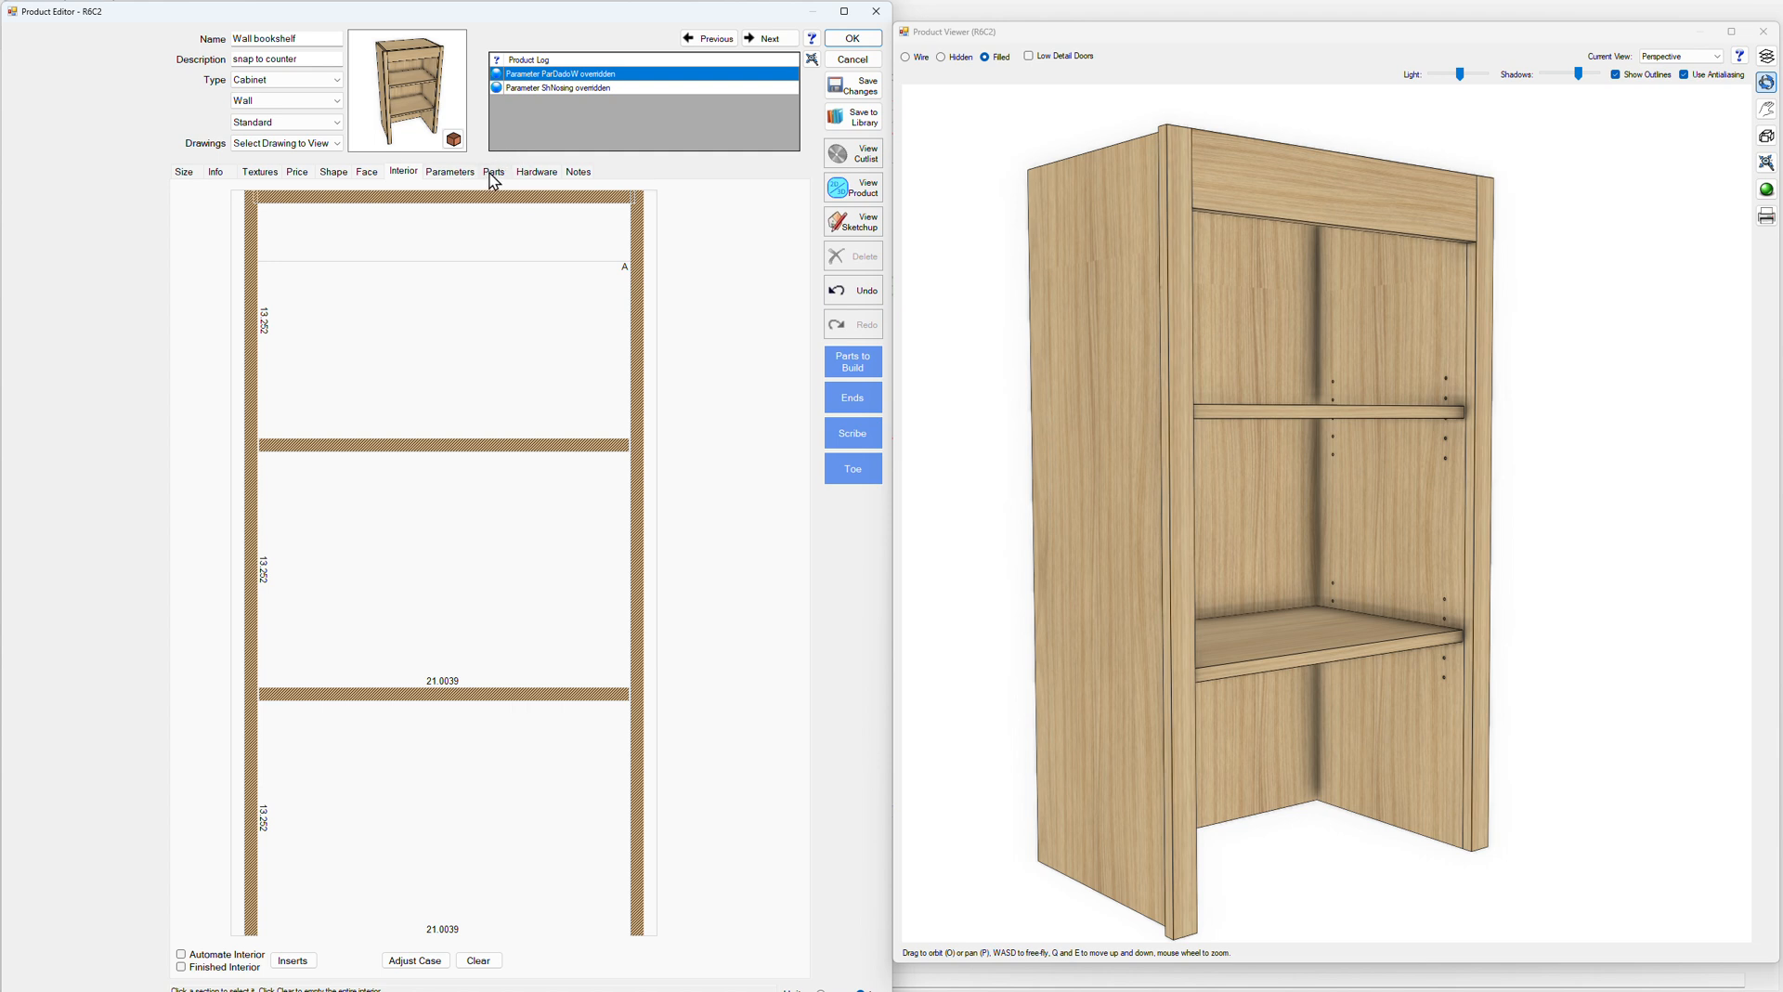
click(492, 171)
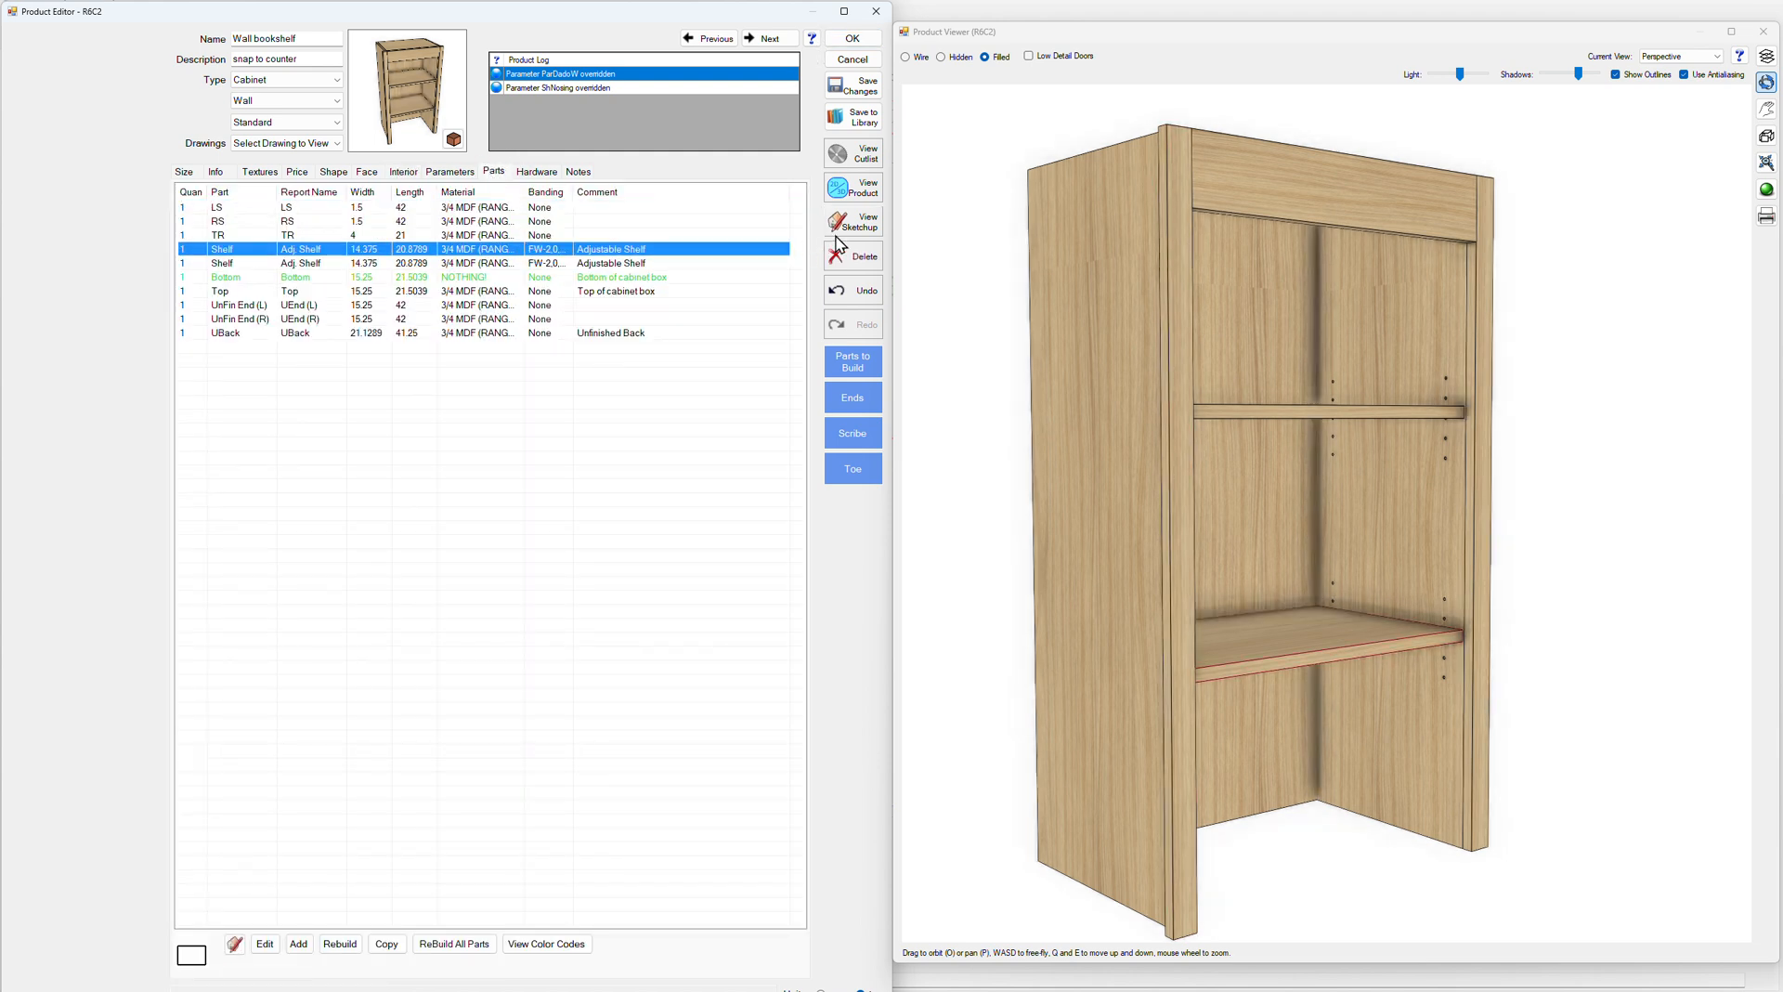
click(866, 250)
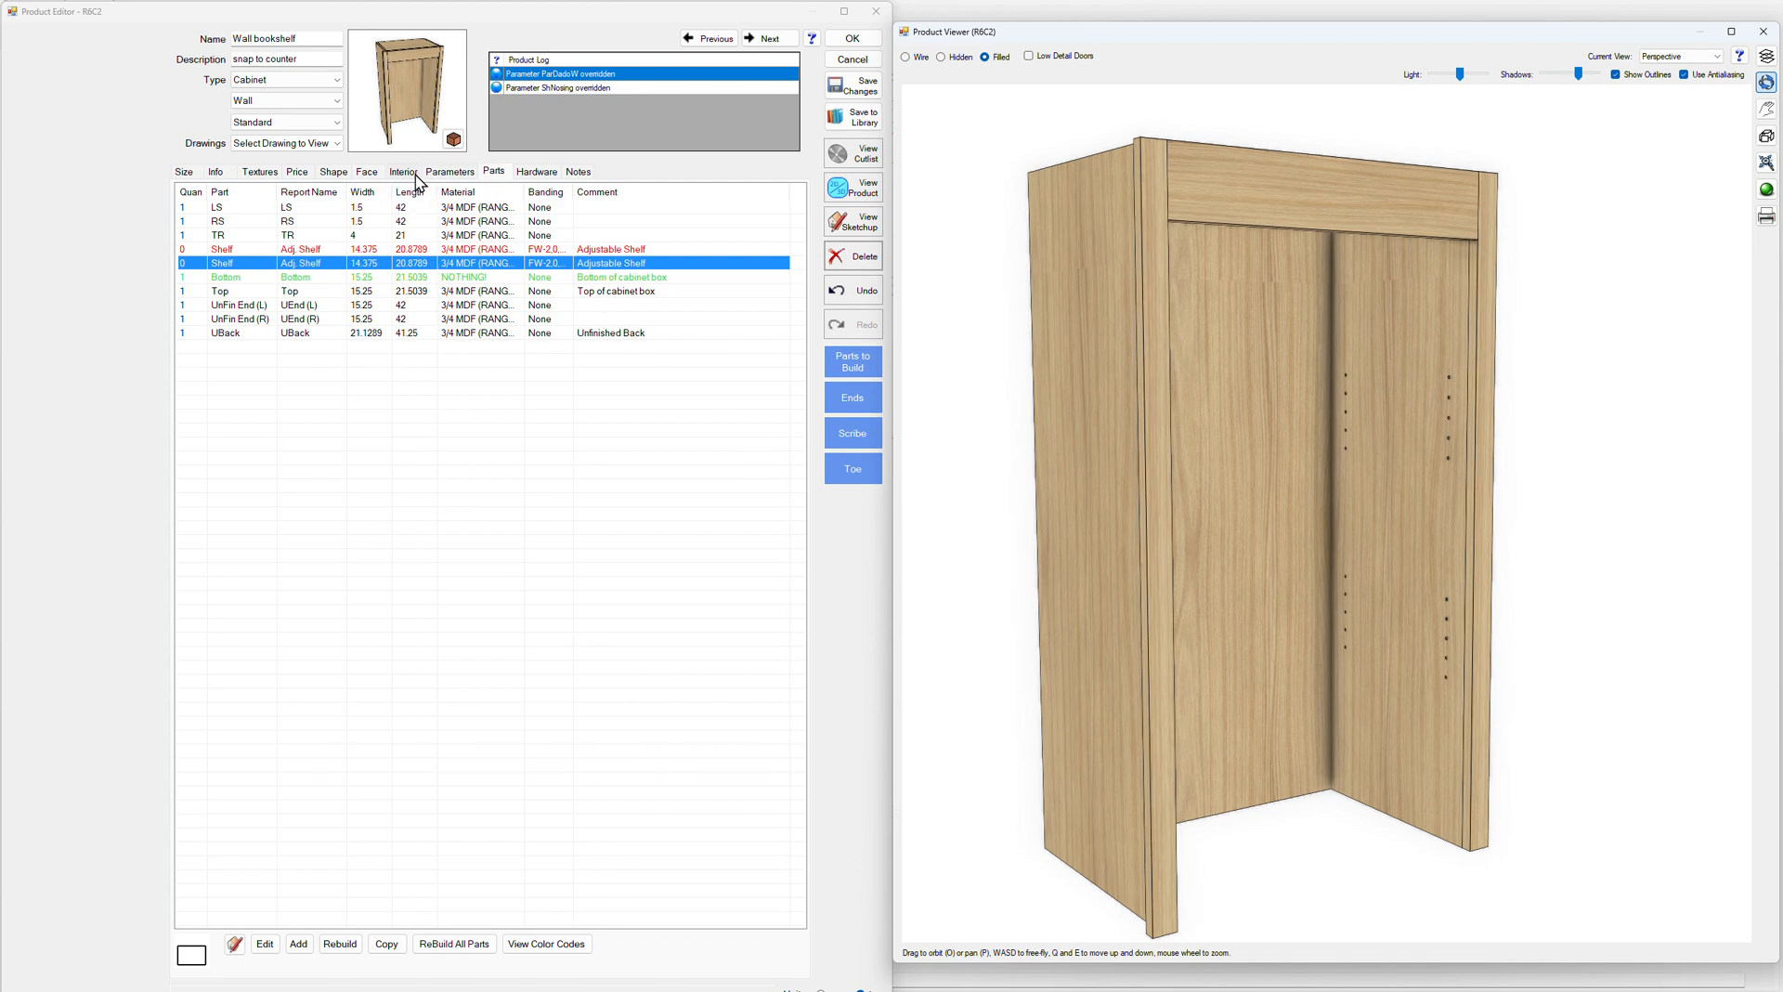
Place AdjShelf J in the middle section and AdjShelf U_2 in the bottom section
click(402, 171)
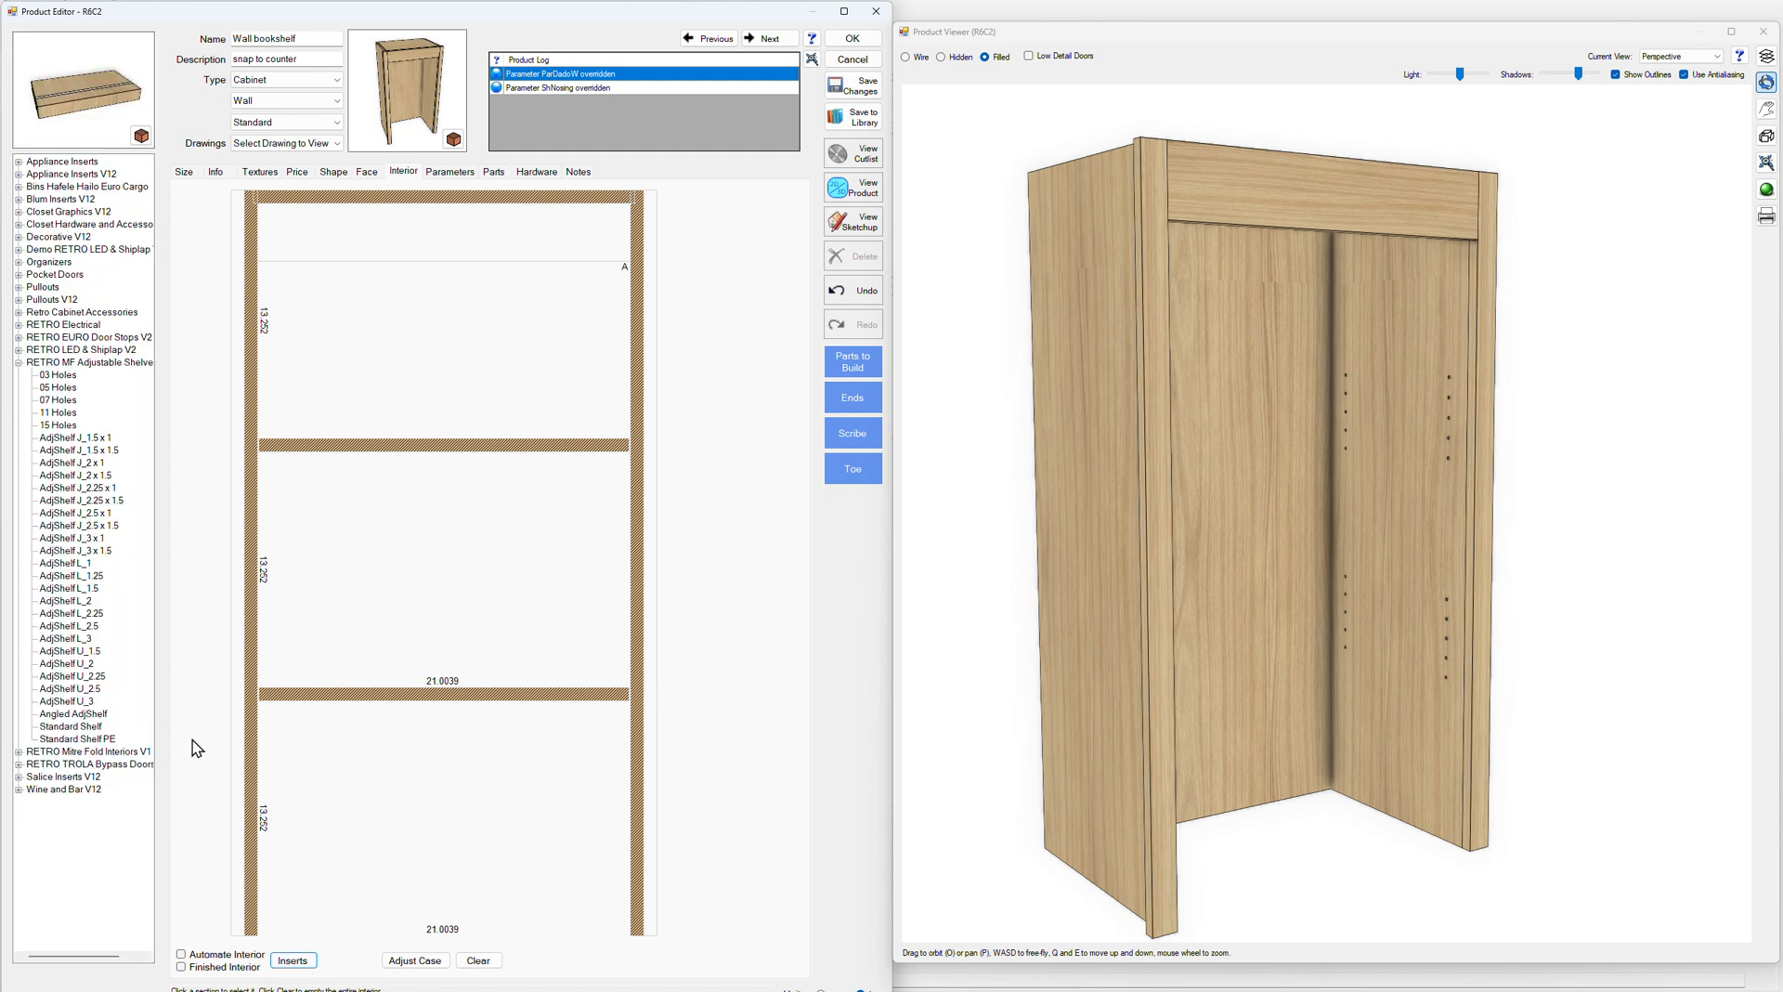
mouse_move(90, 447)
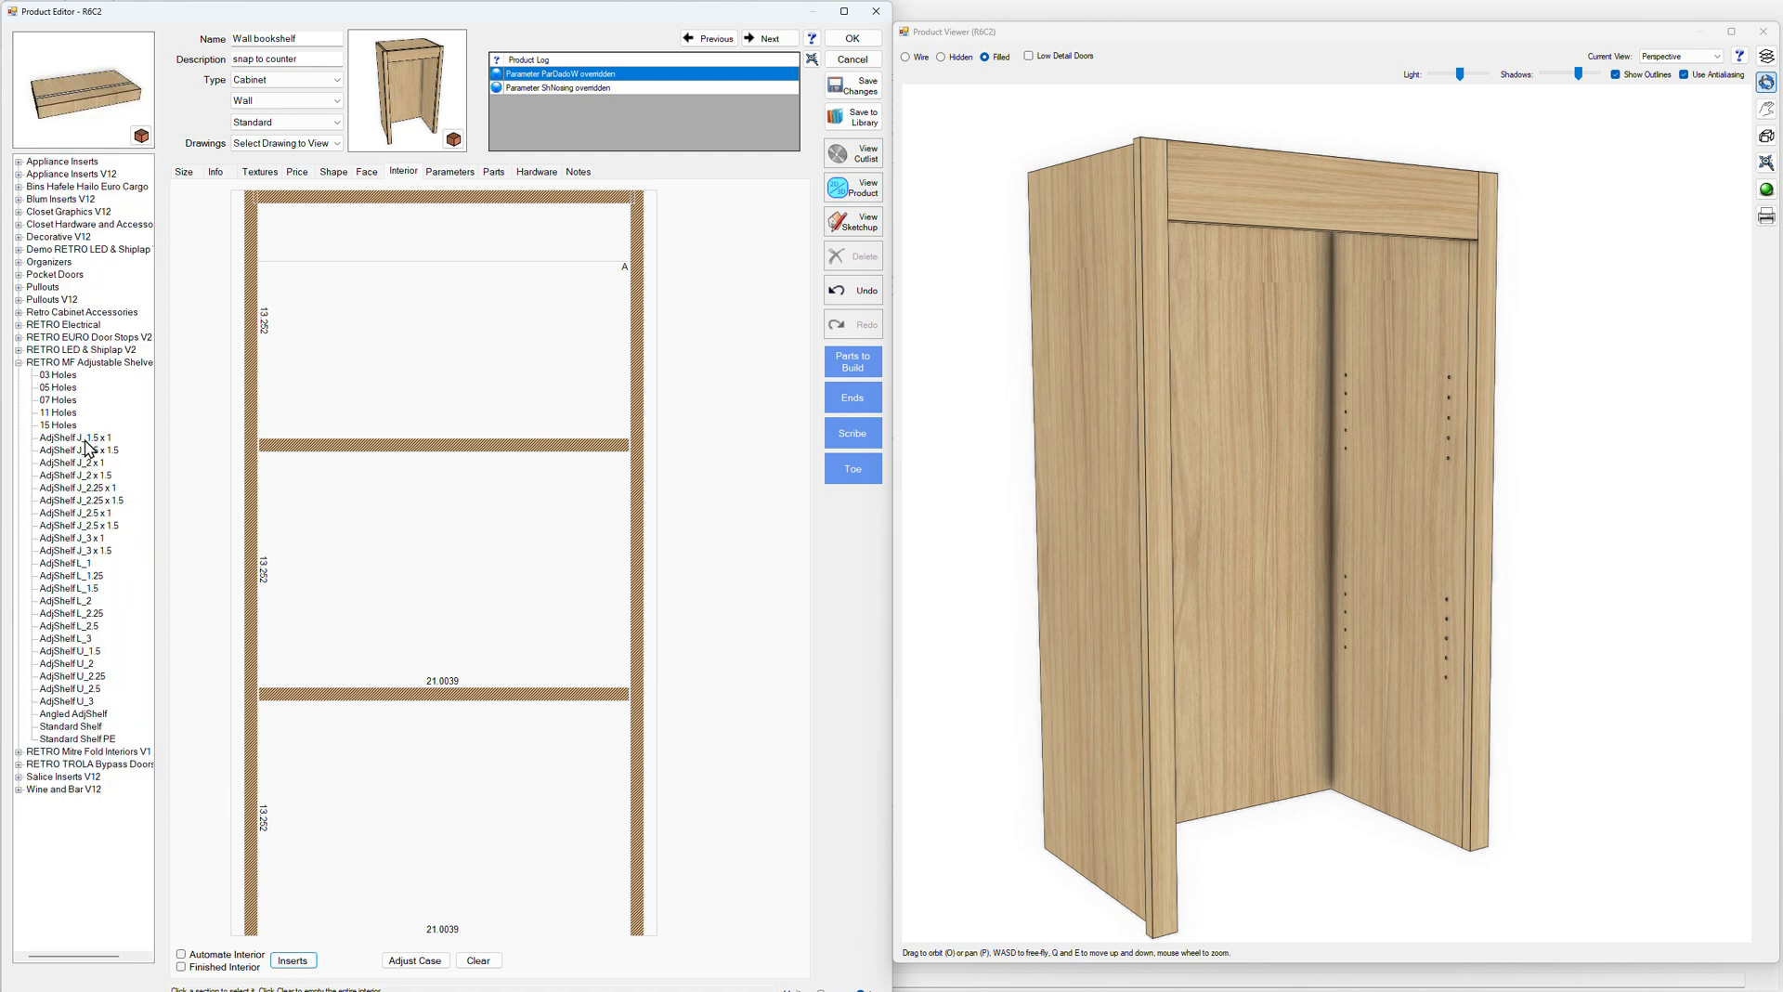
click(71, 436)
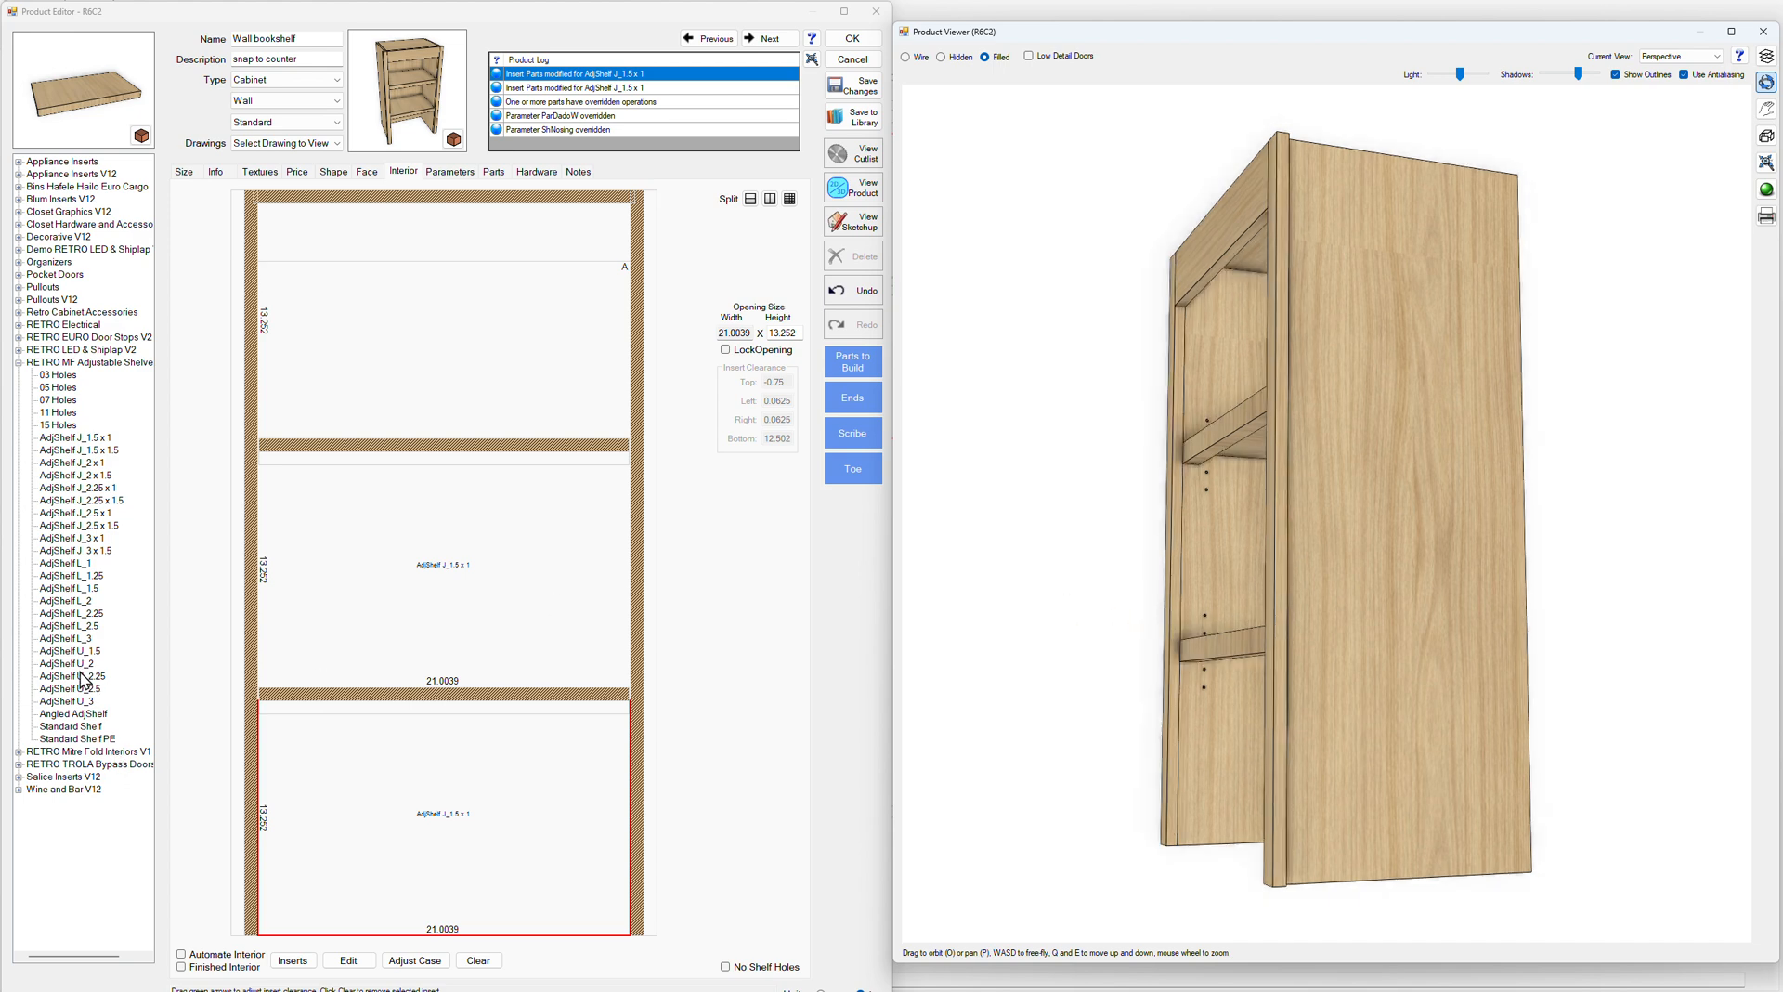
click(65, 662)
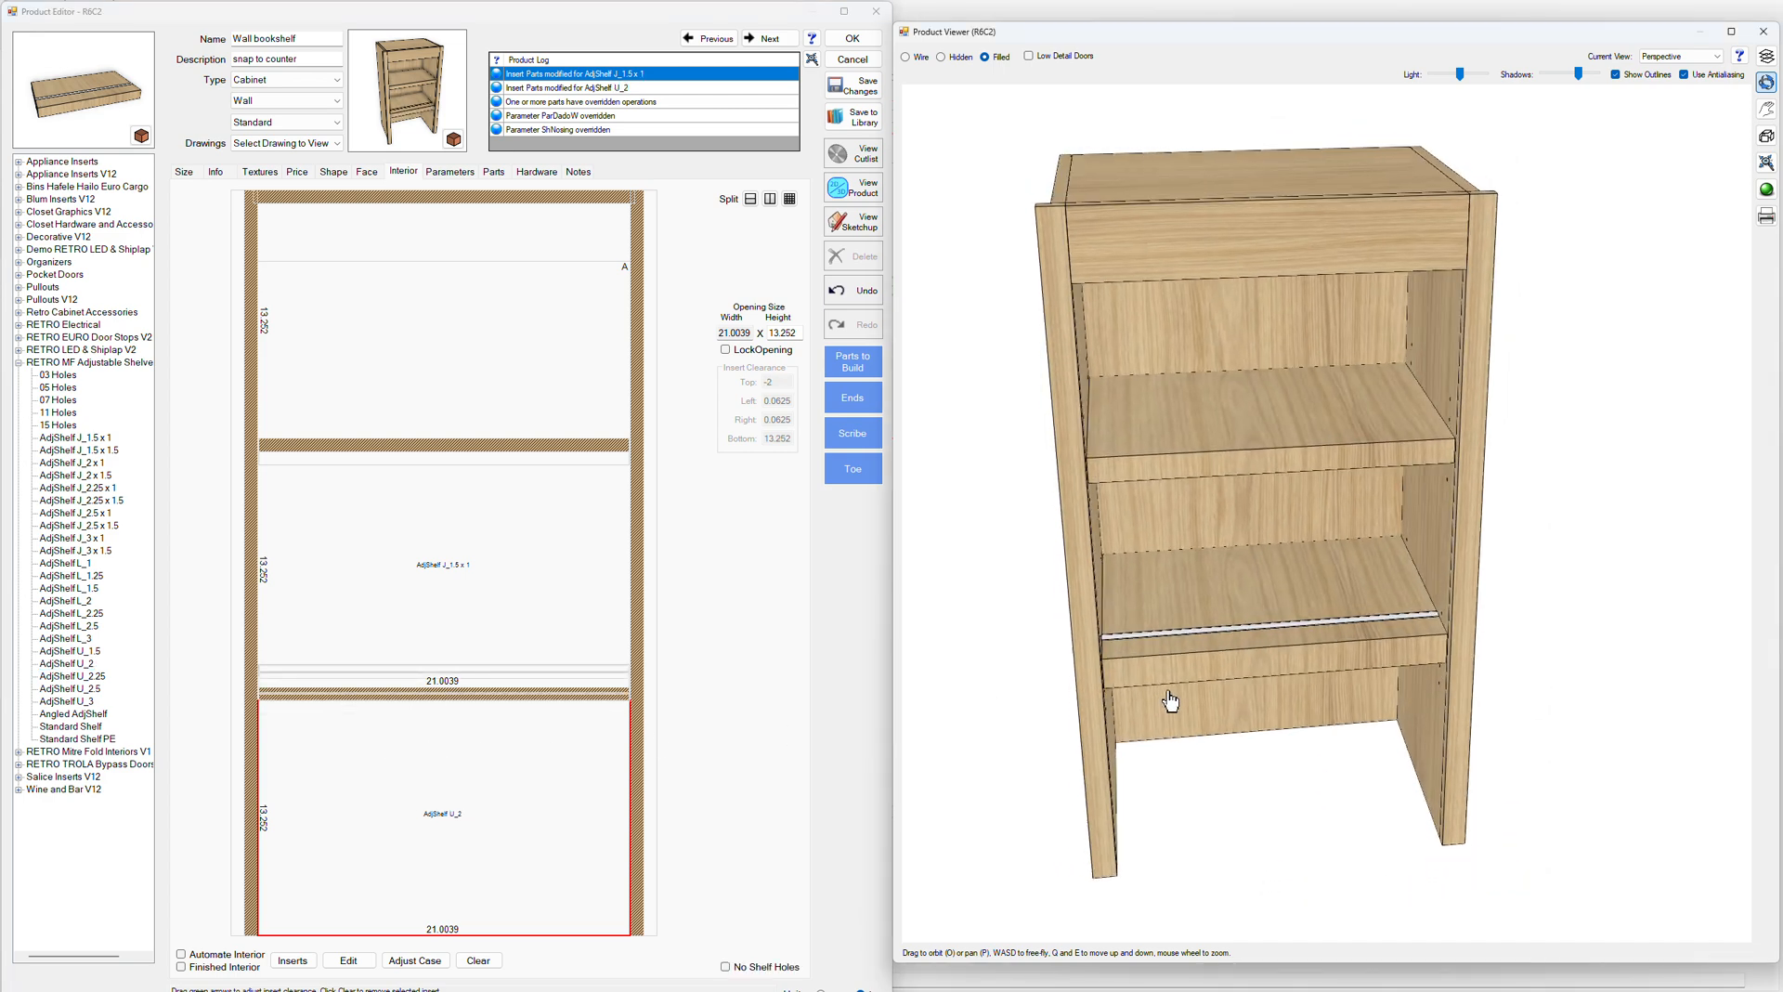
drag(1170, 699, 1197, 652)
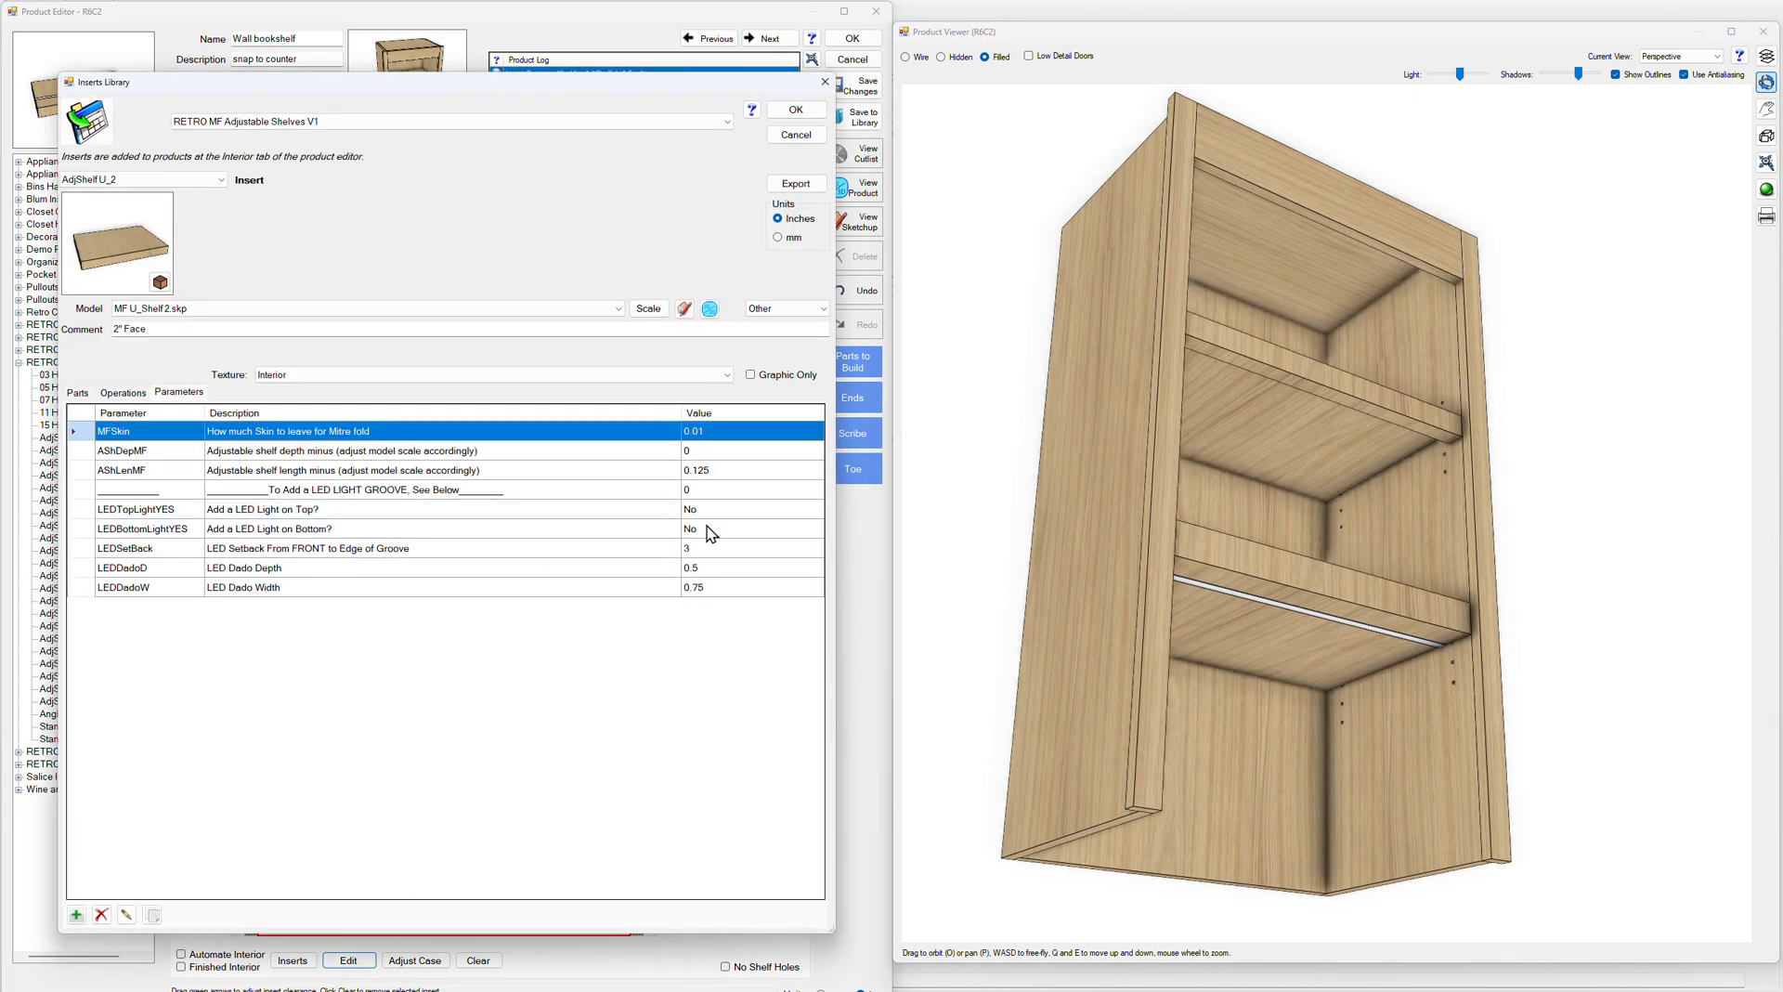
mouse_move(806, 120)
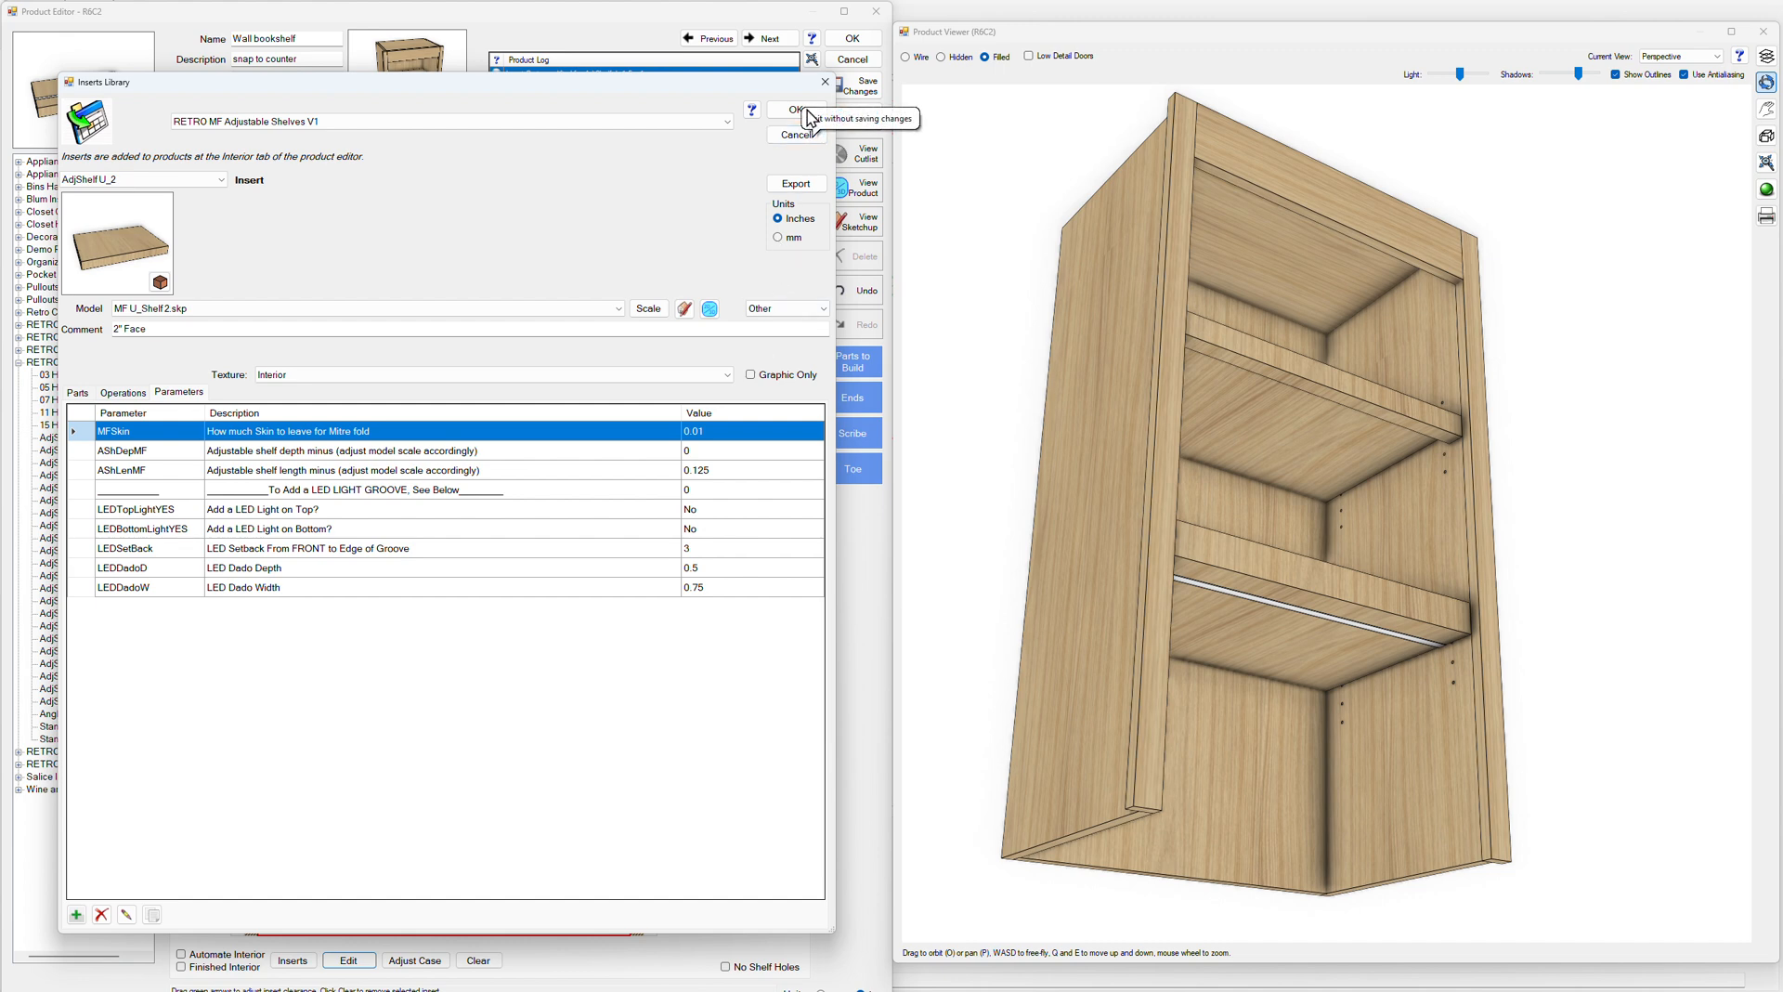
click(790, 109)
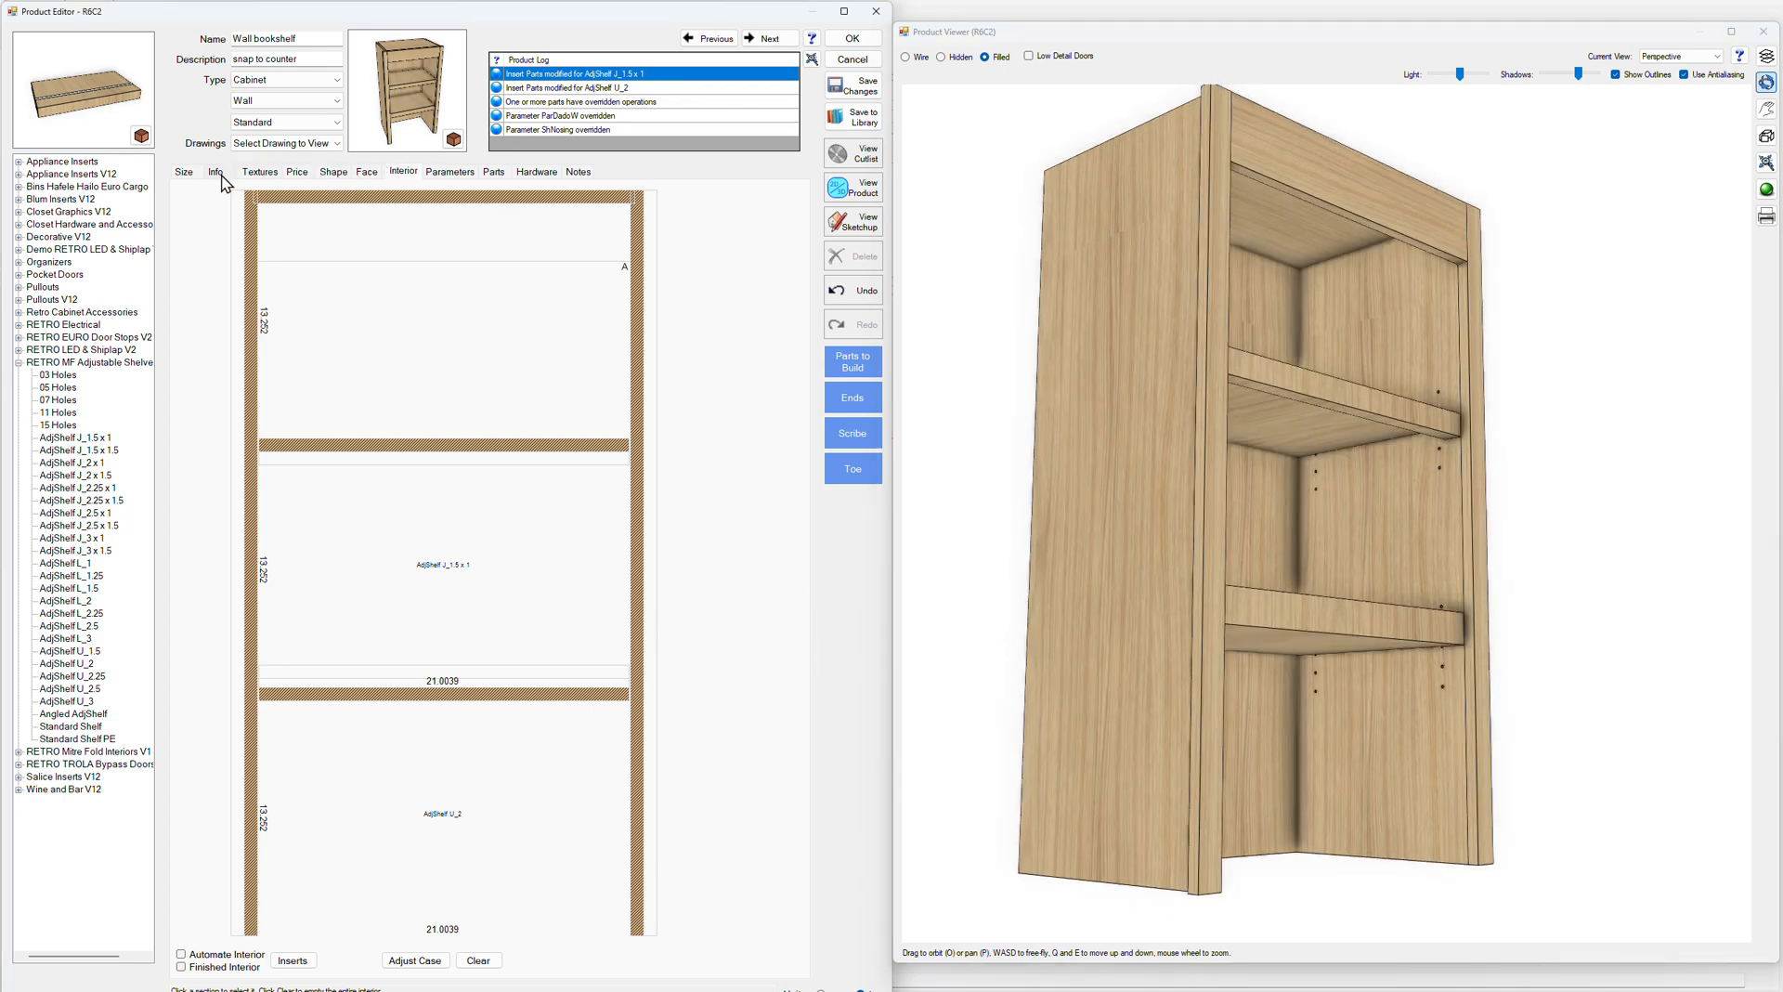
Set the bookshelf Width from 24 to 36 and show the face frame layout
click(182, 171)
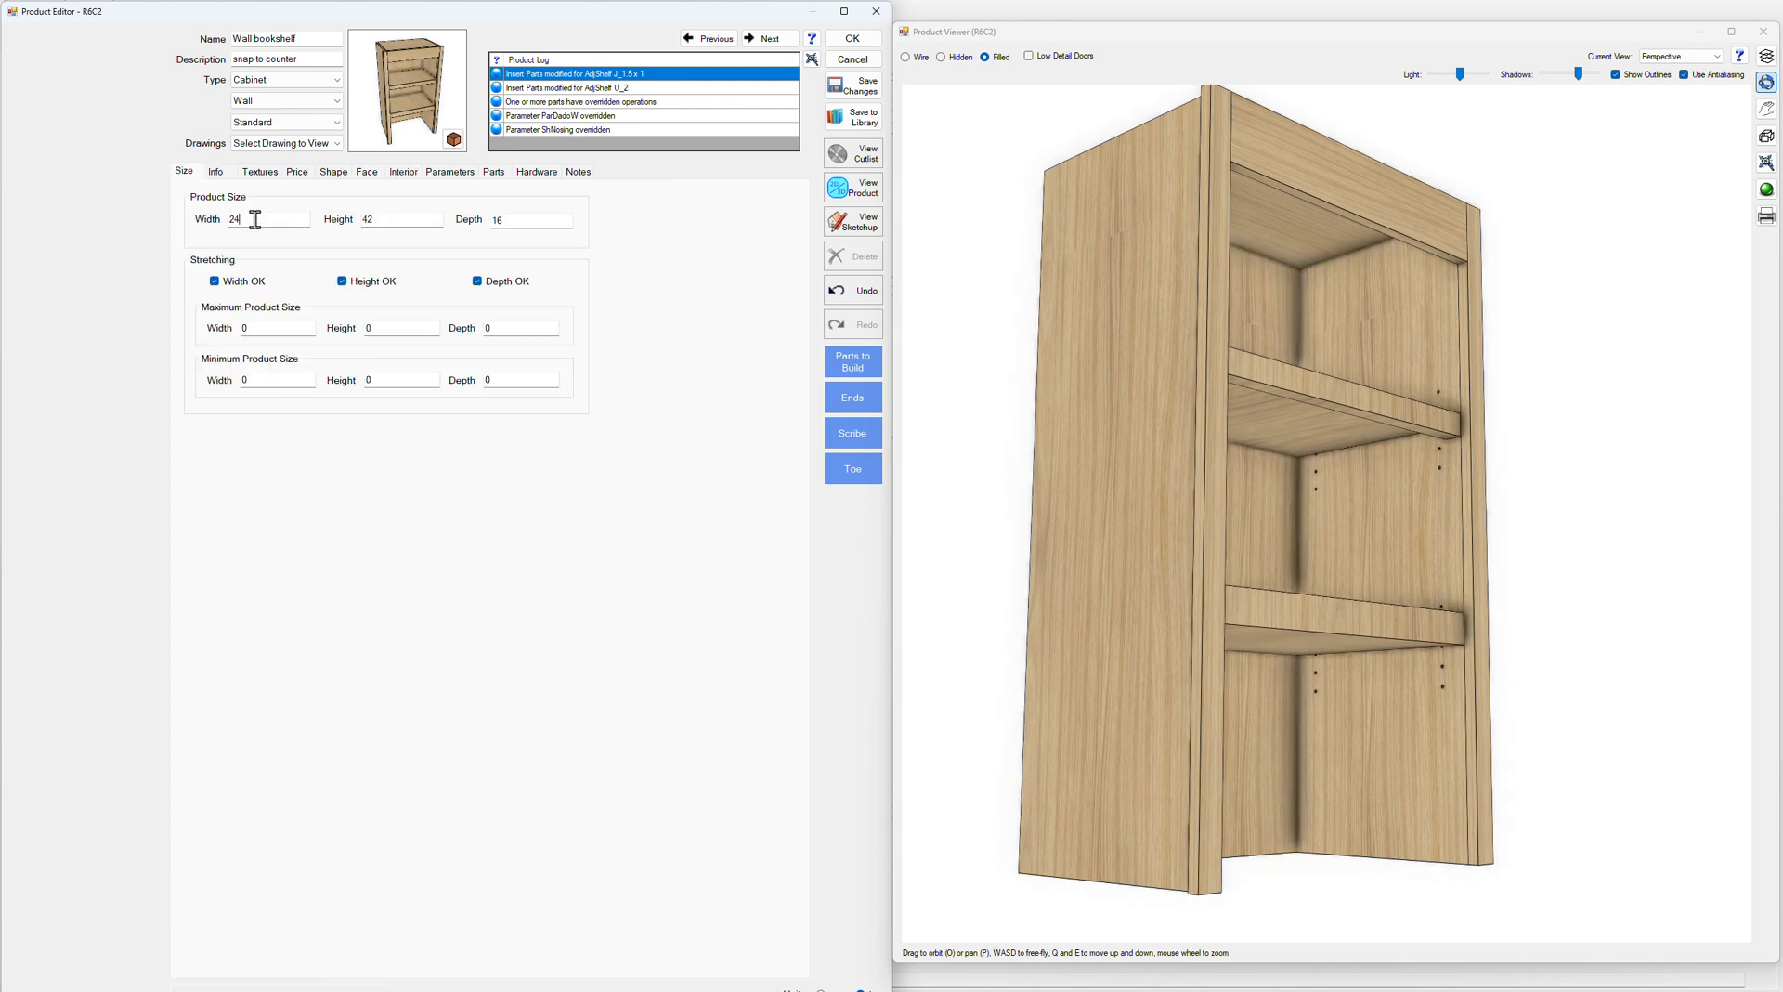
text(36)
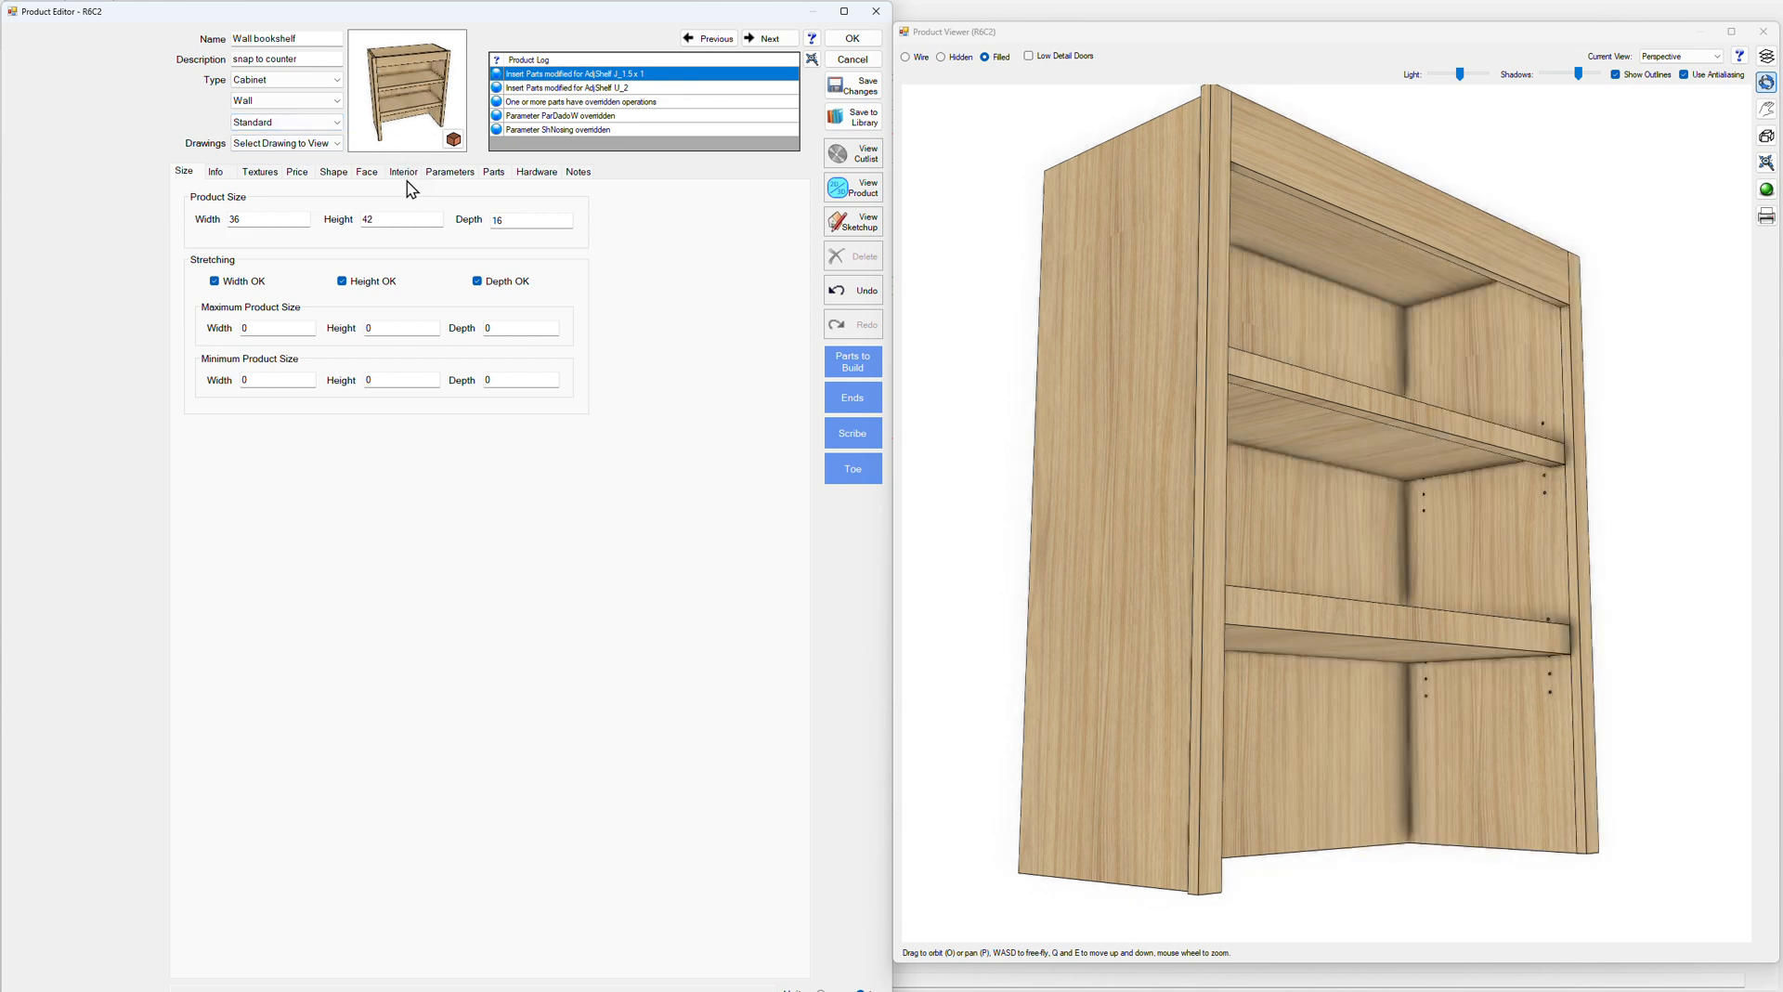
click(366, 172)
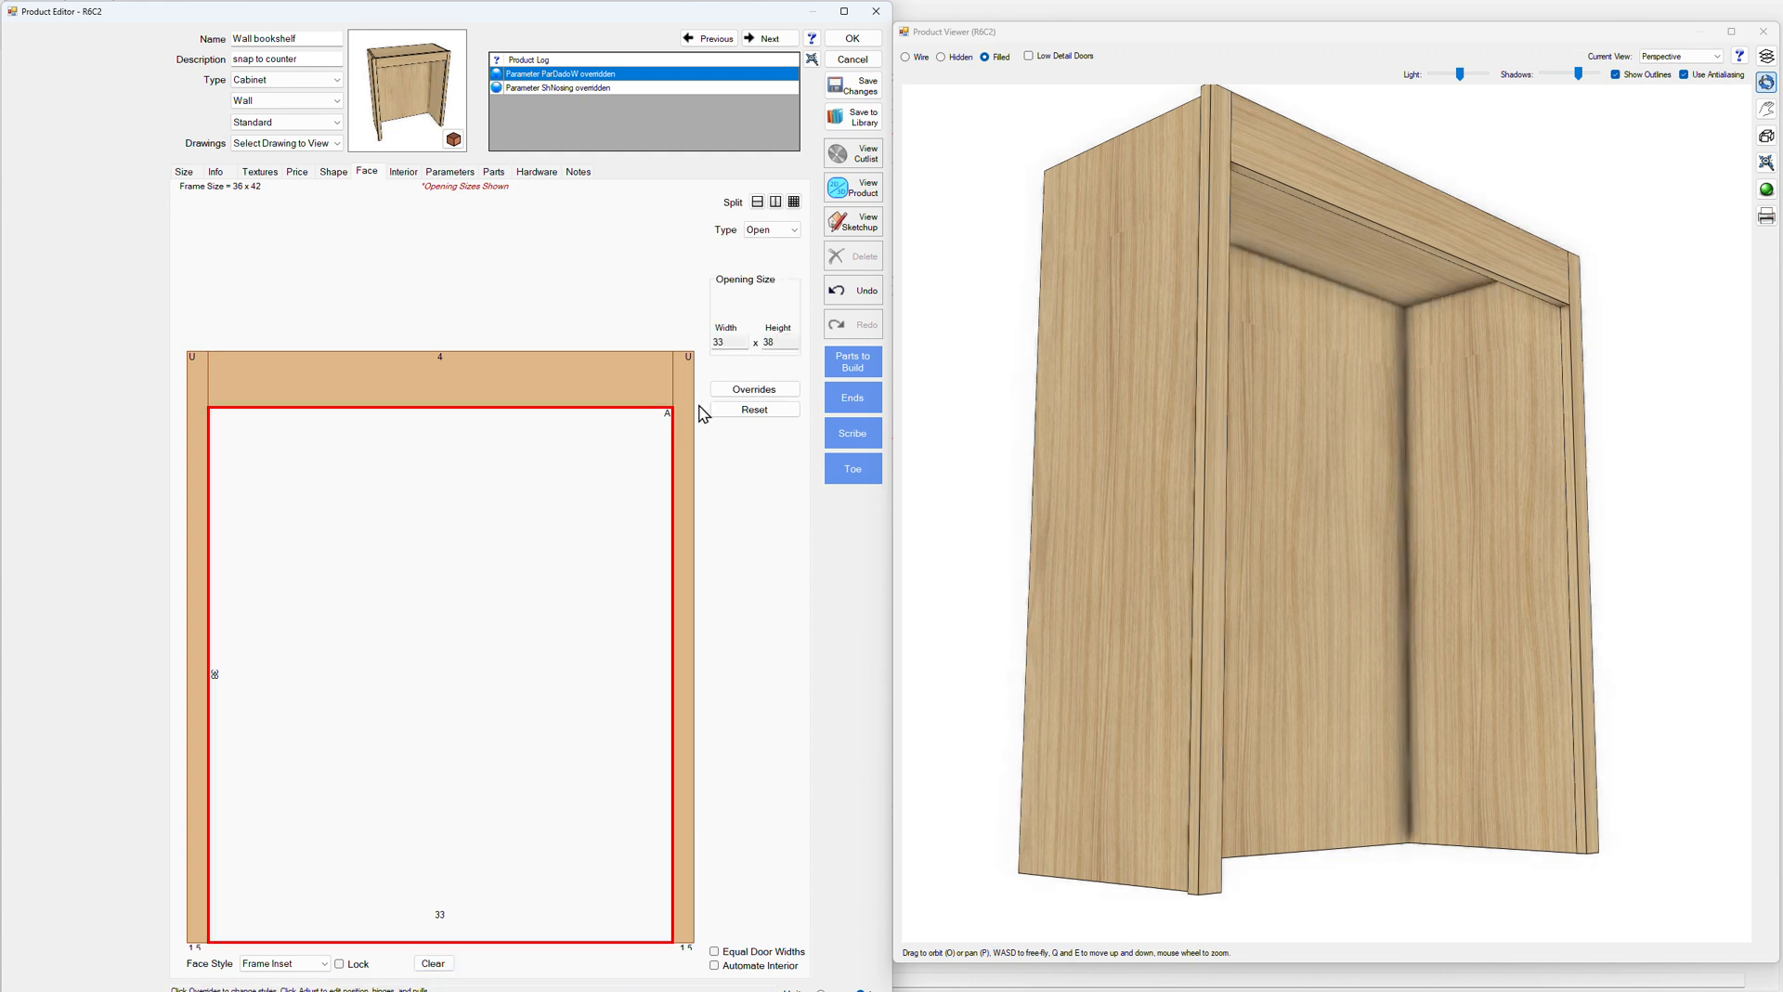
Split the face frame vertically into two openings and add an adjustable shelf to the right bay
click(776, 202)
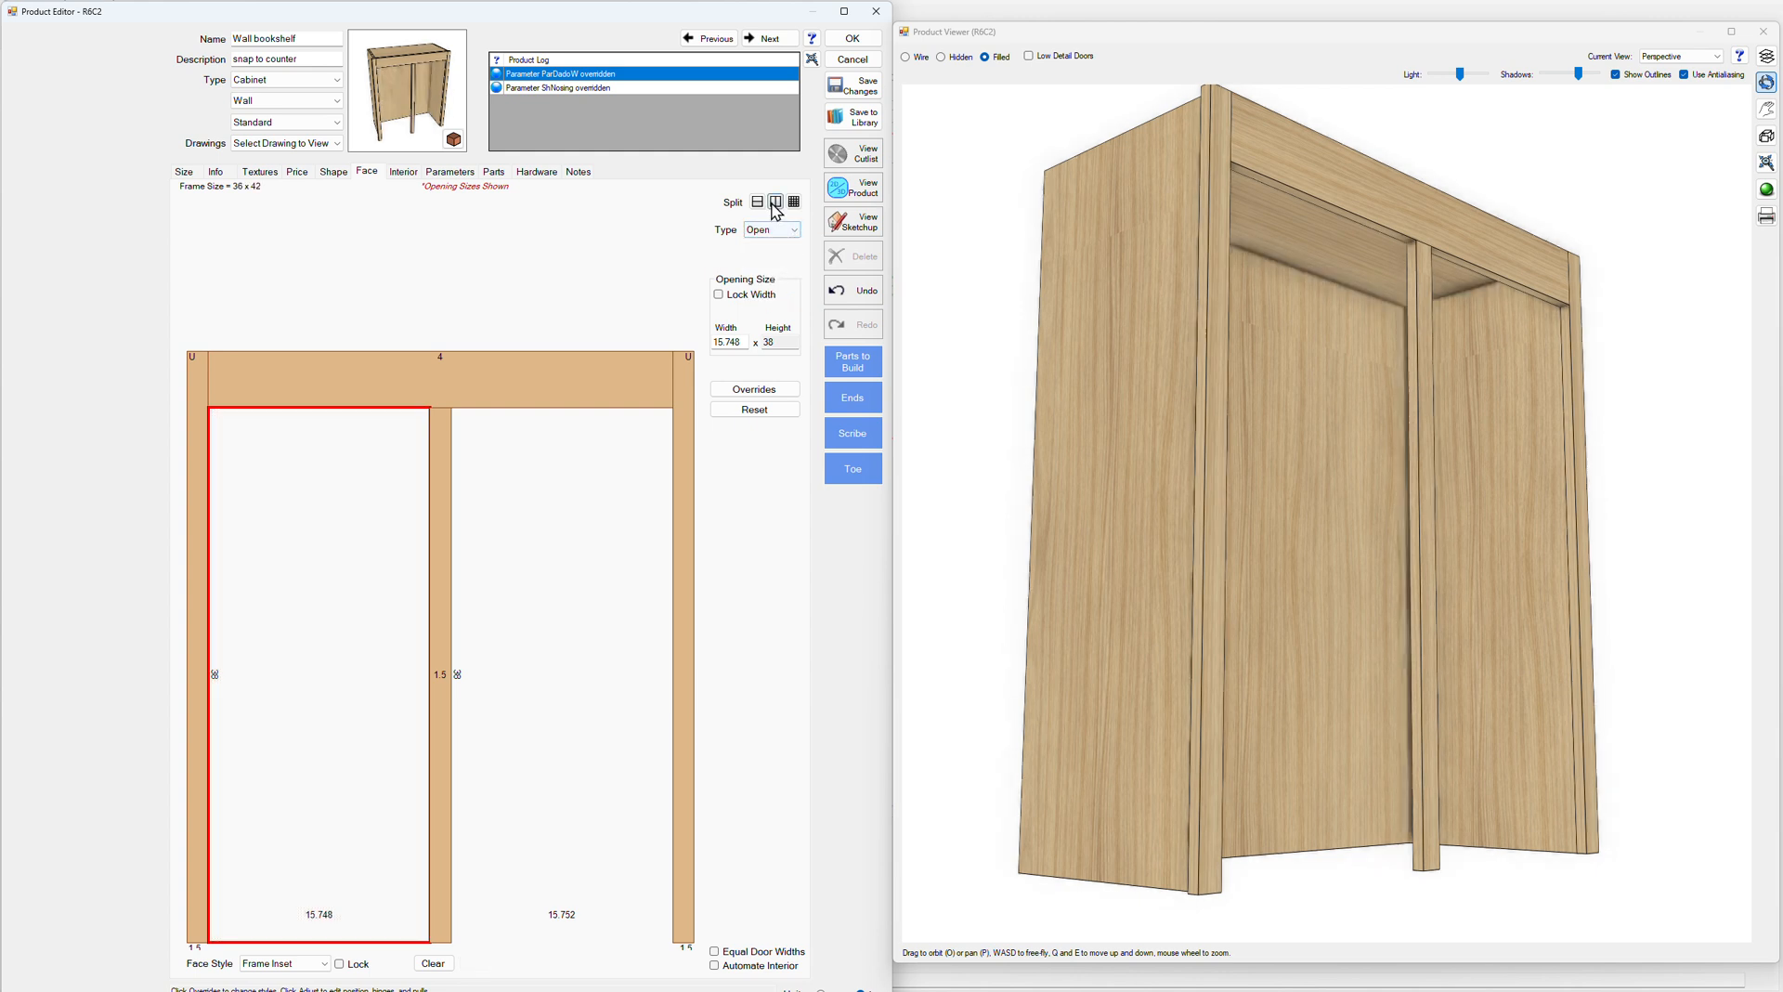
click(402, 172)
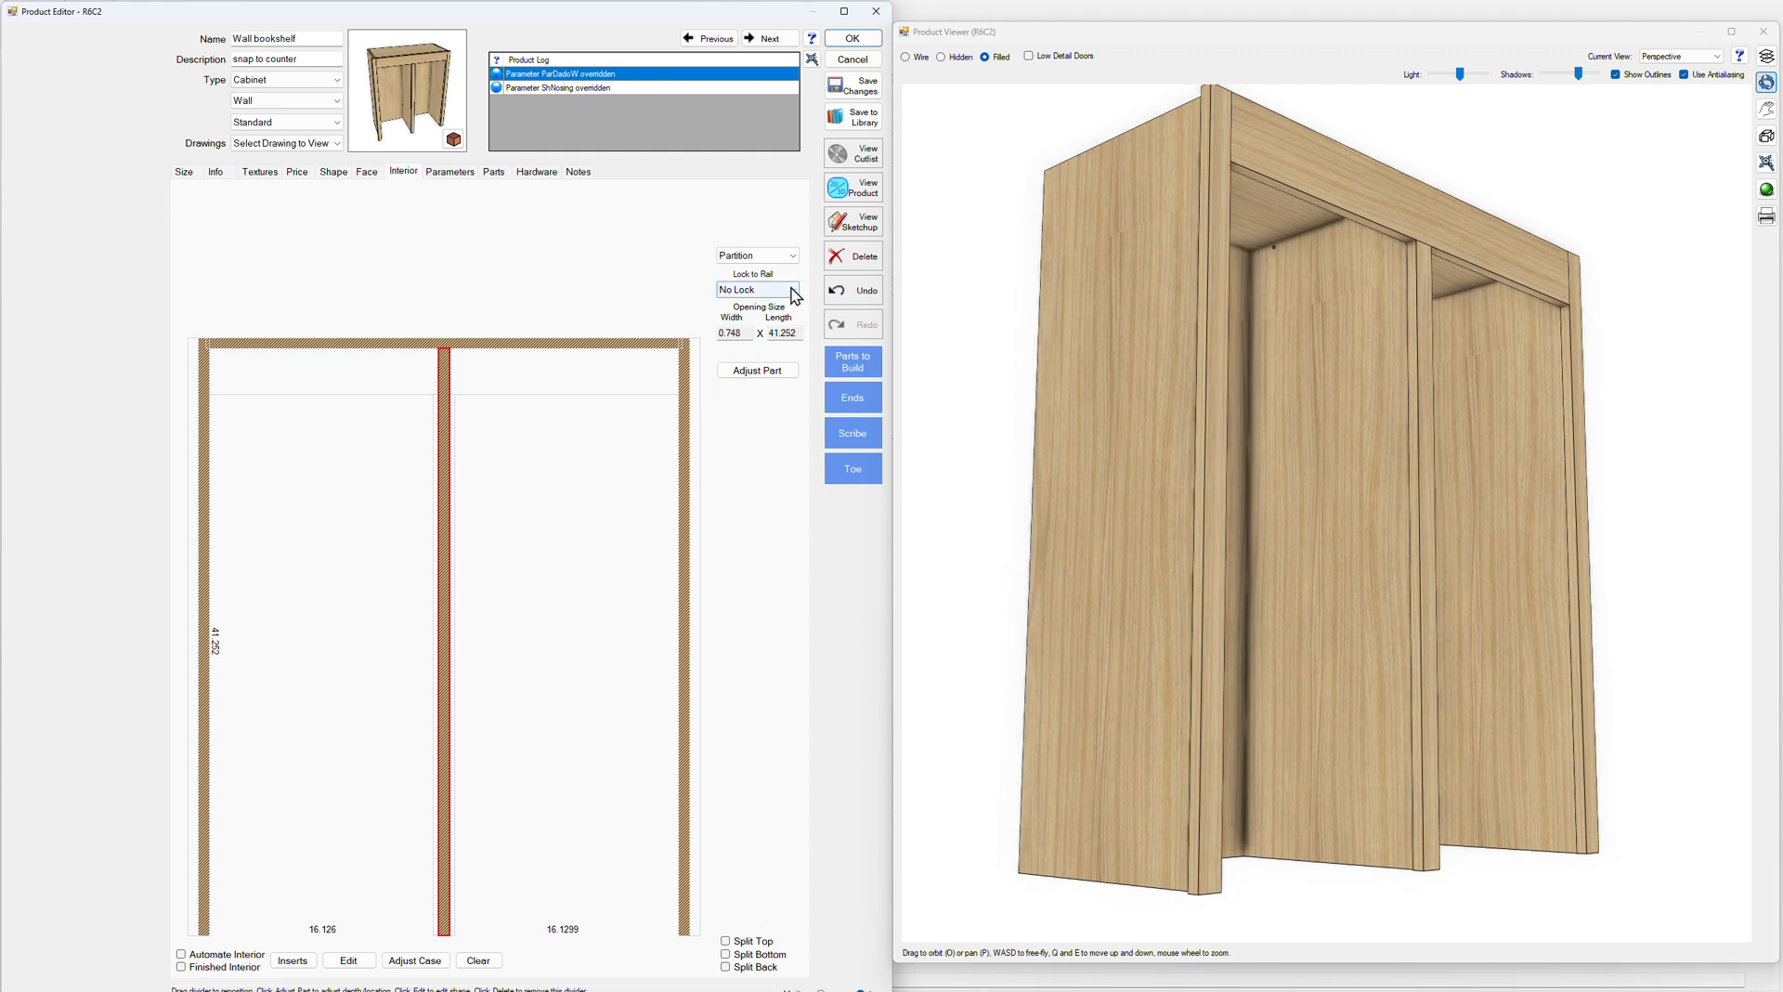
click(755, 289)
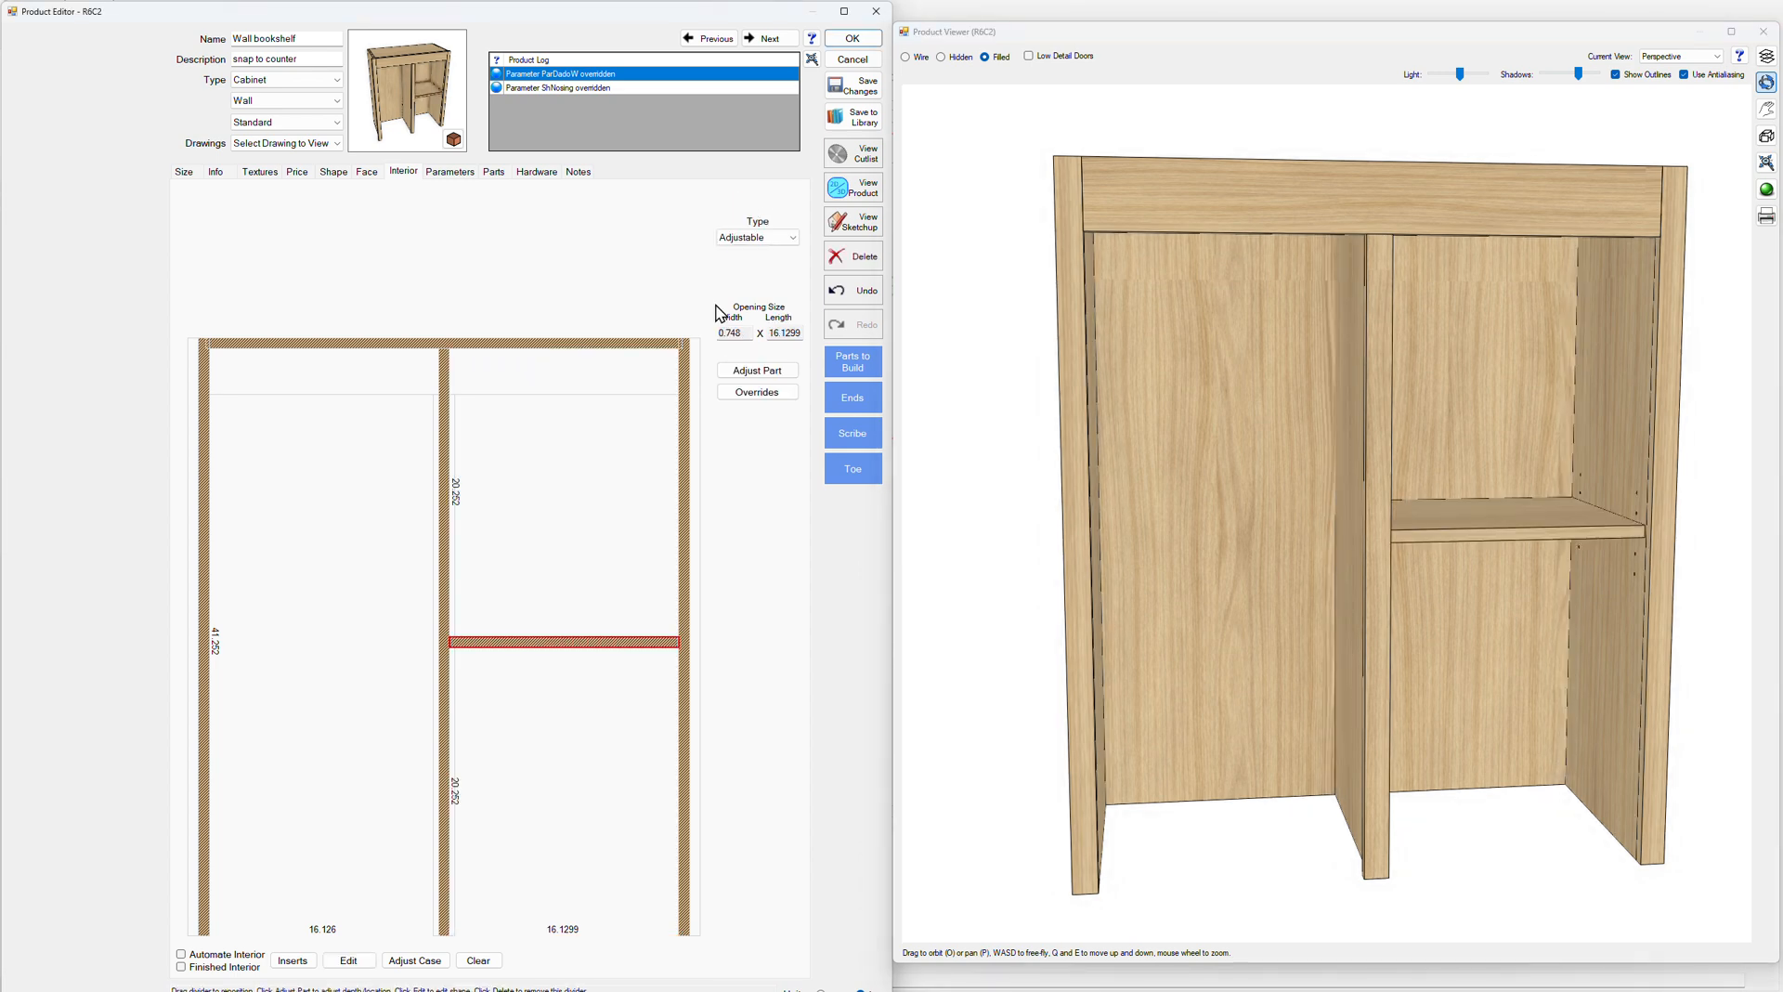
Zero out the right-bay adjustable shelf, keeping its holes, and delete the right bay's divider
click(492, 171)
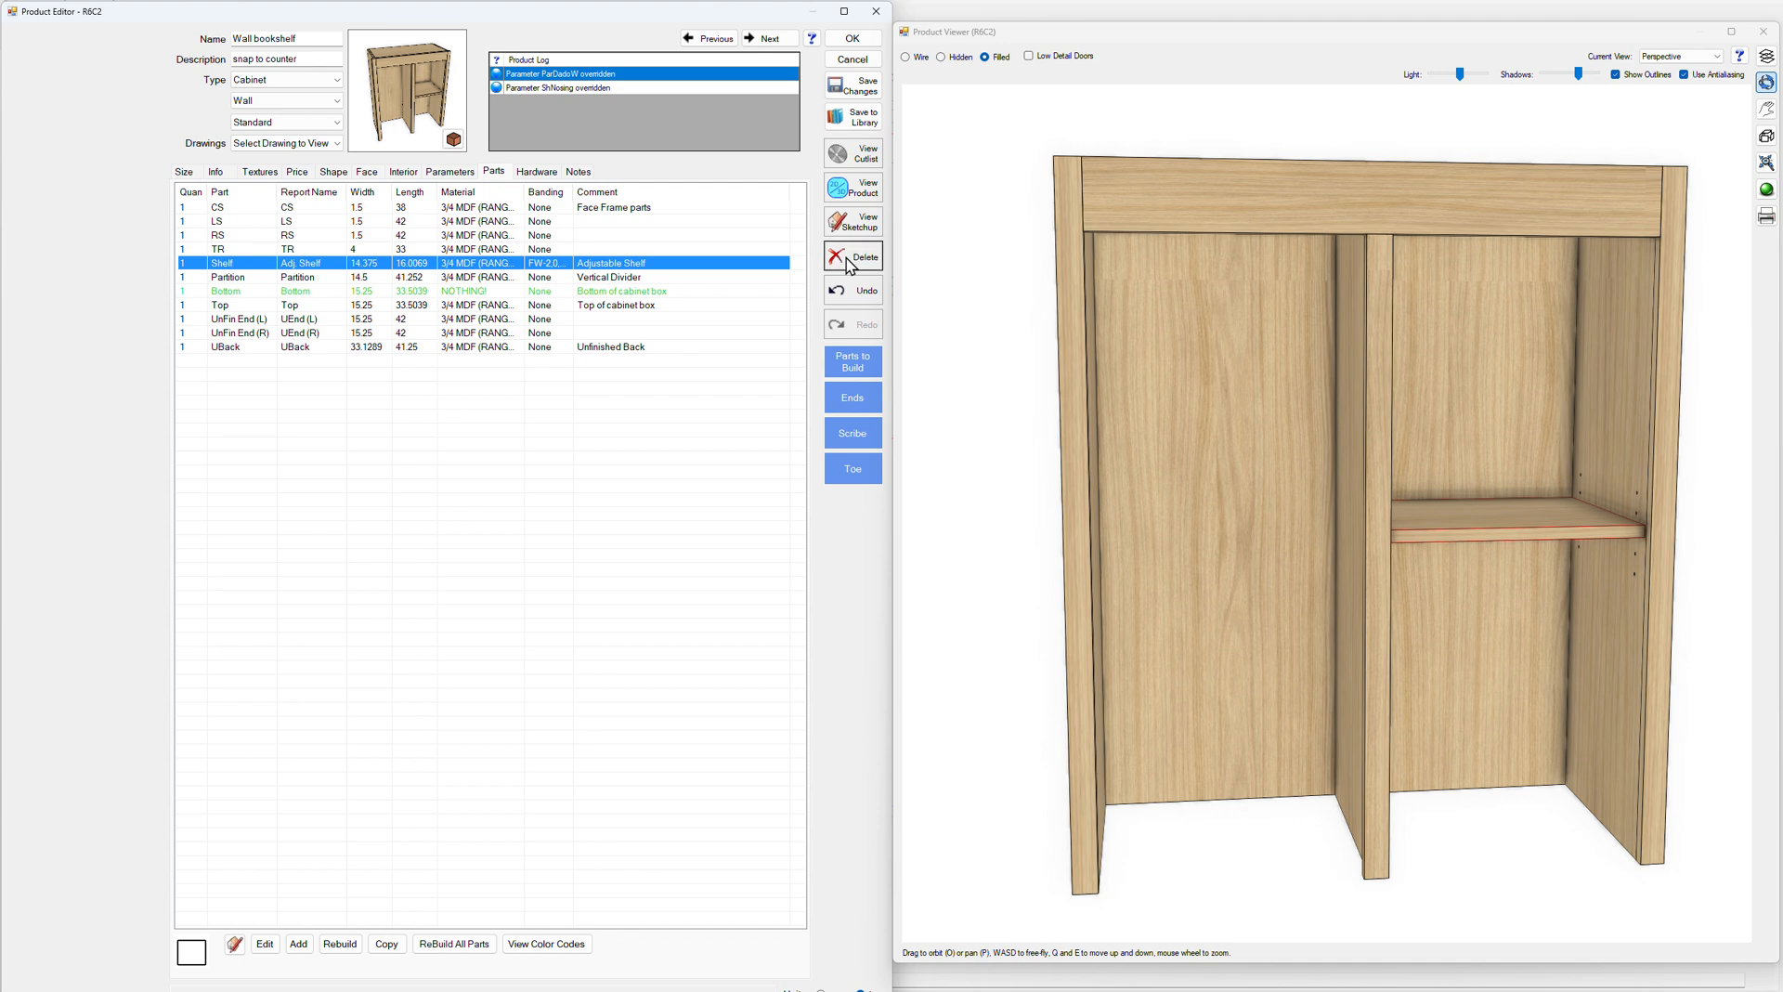
click(852, 256)
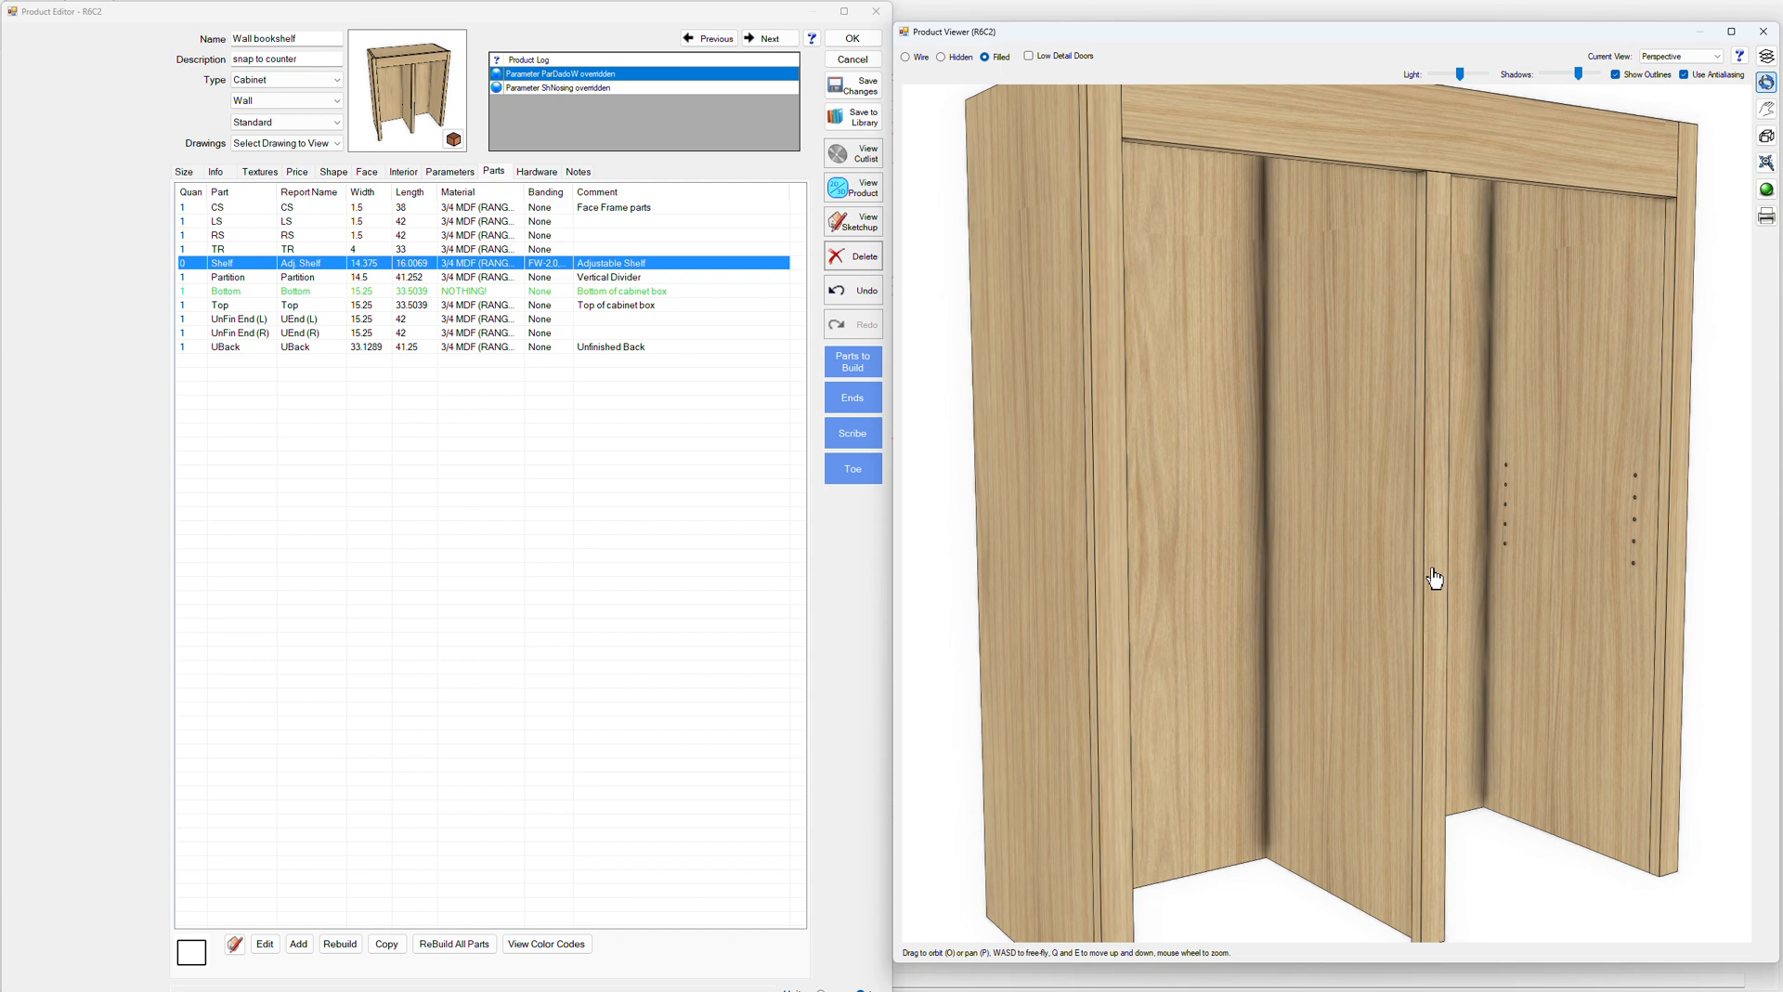
drag(1434, 574, 1408, 575)
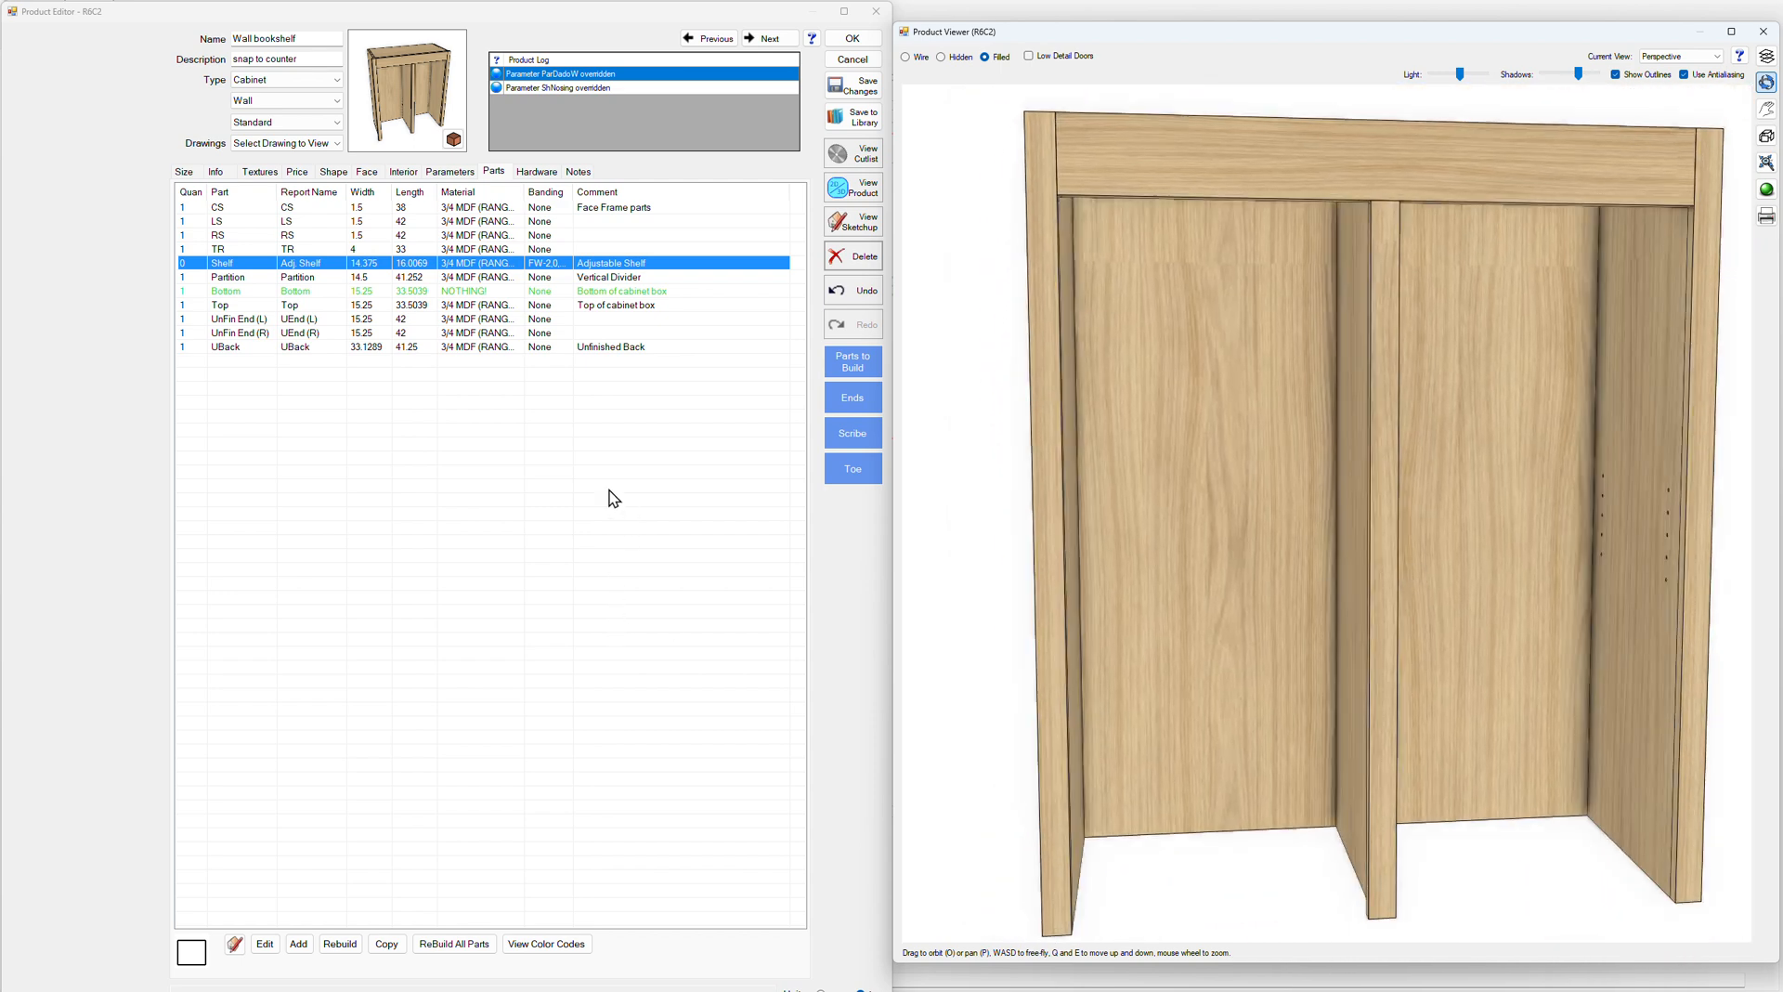
click(402, 172)
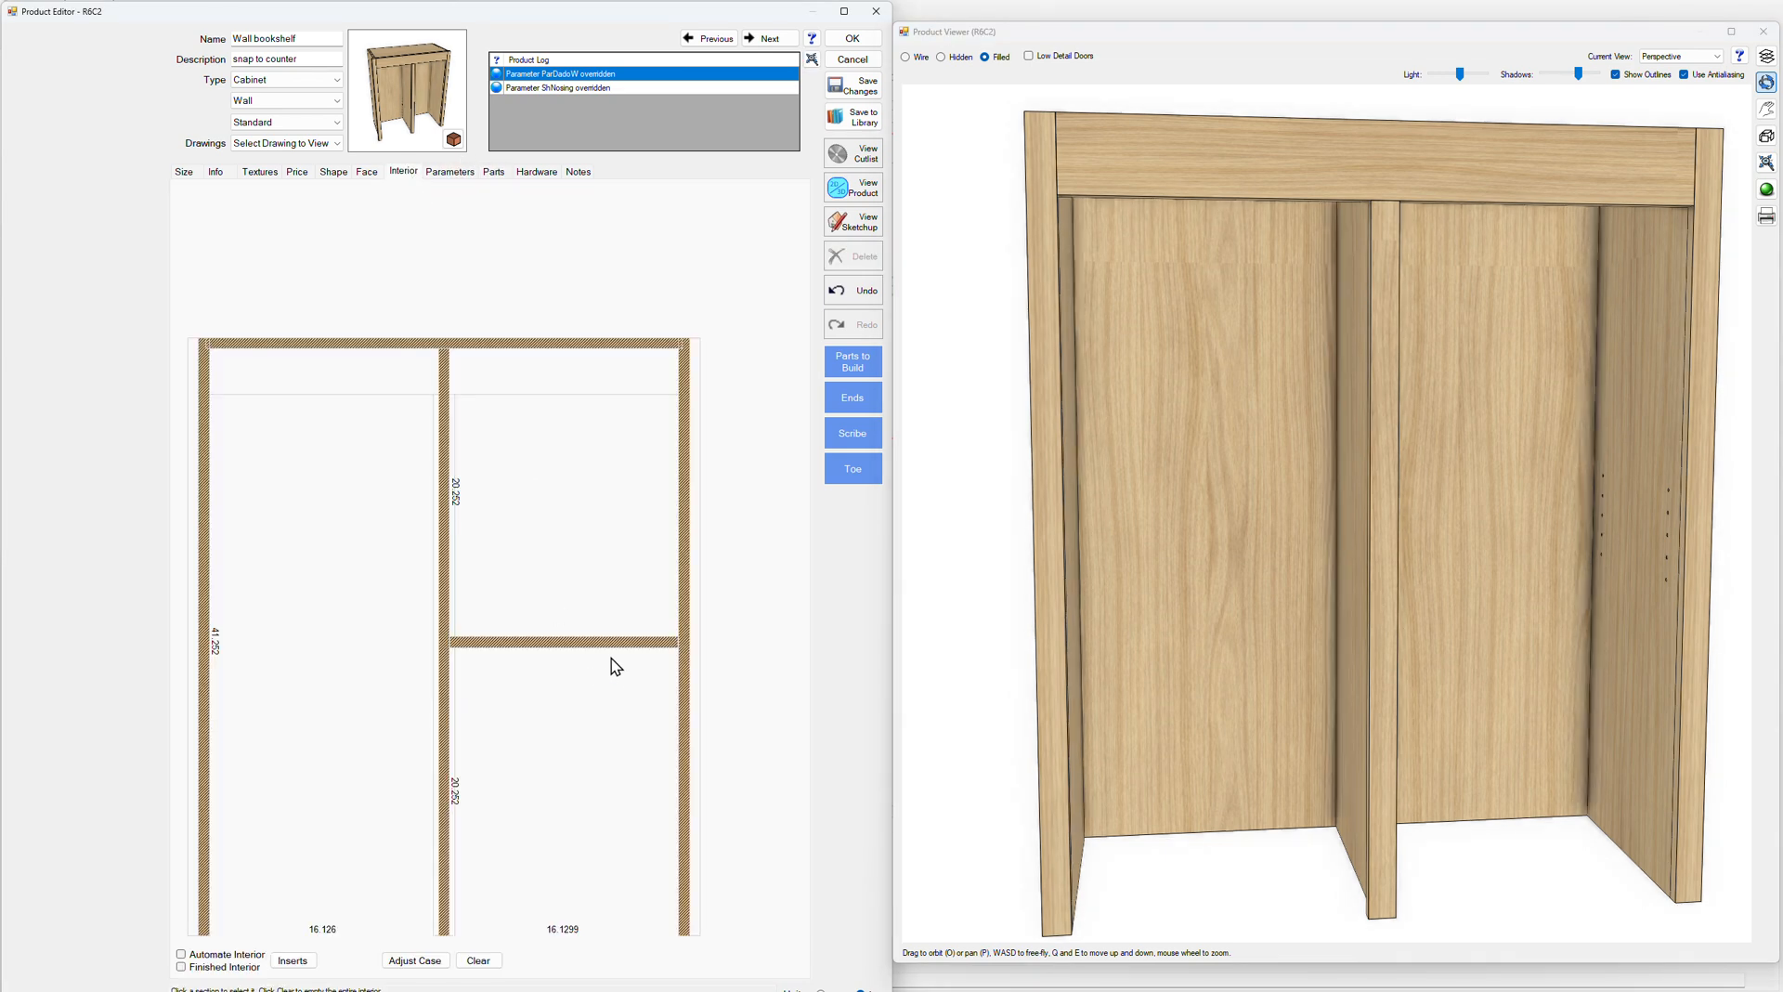
click(569, 642)
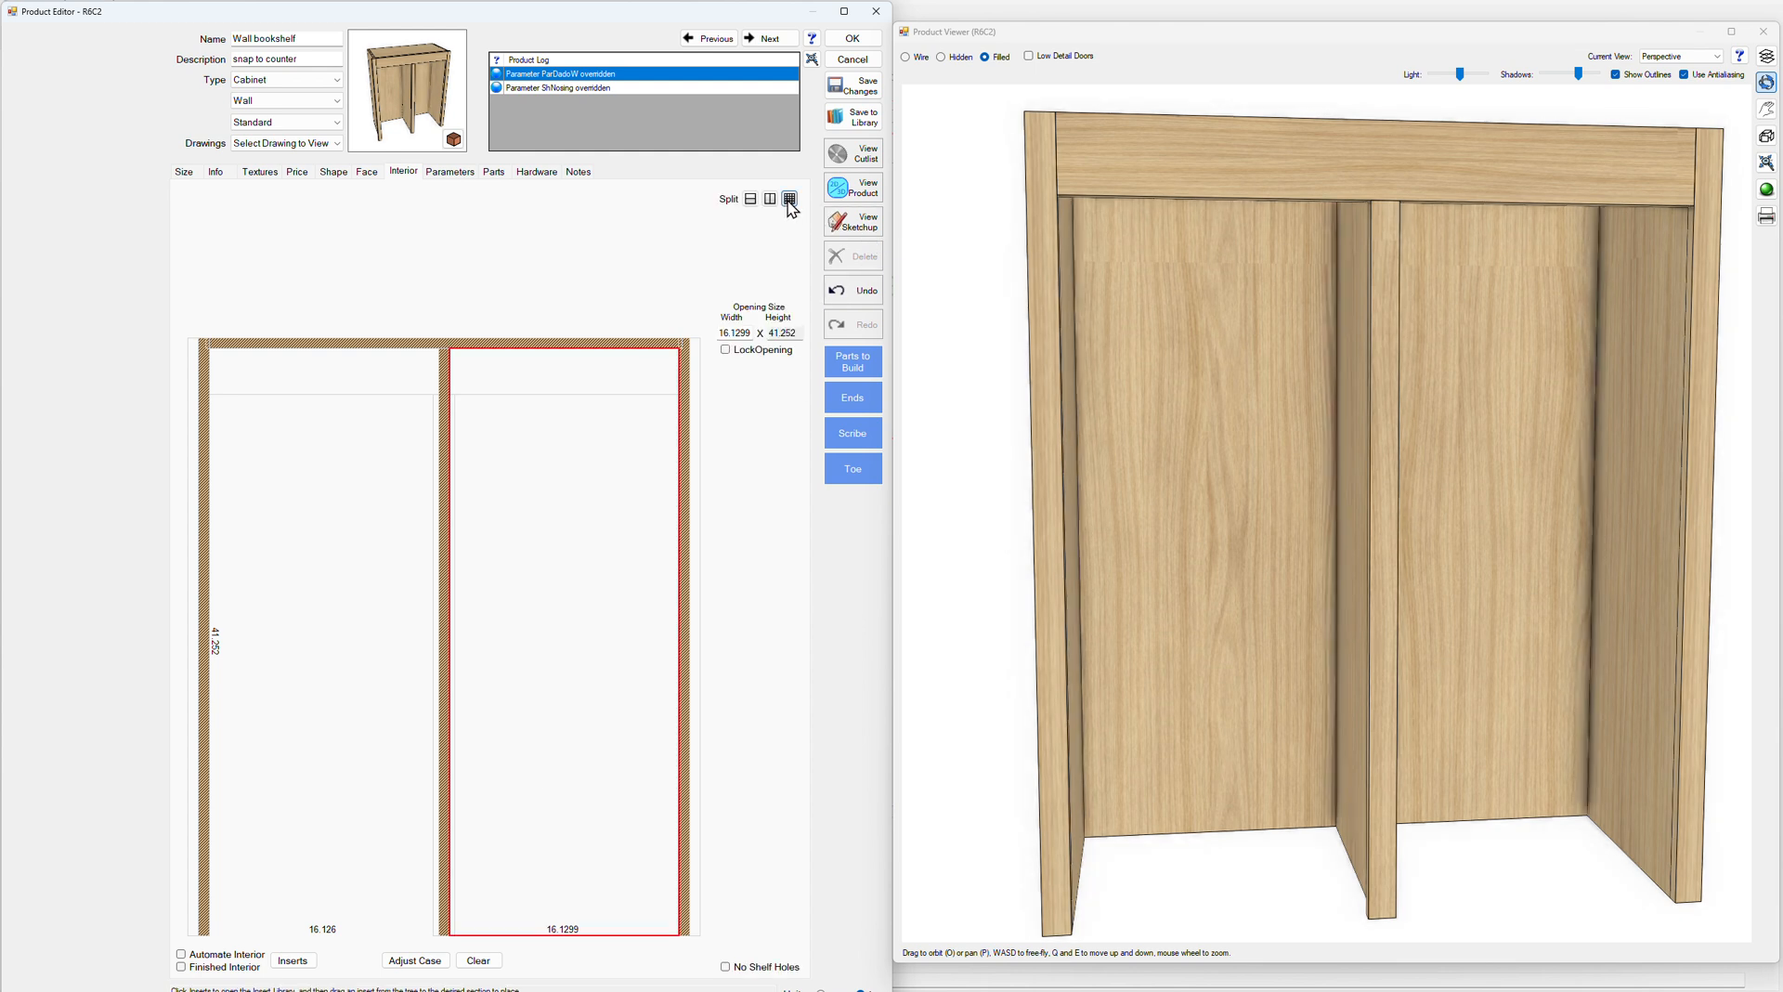
Split the right bay into 3 equal sections using Separator dividers
click(789, 198)
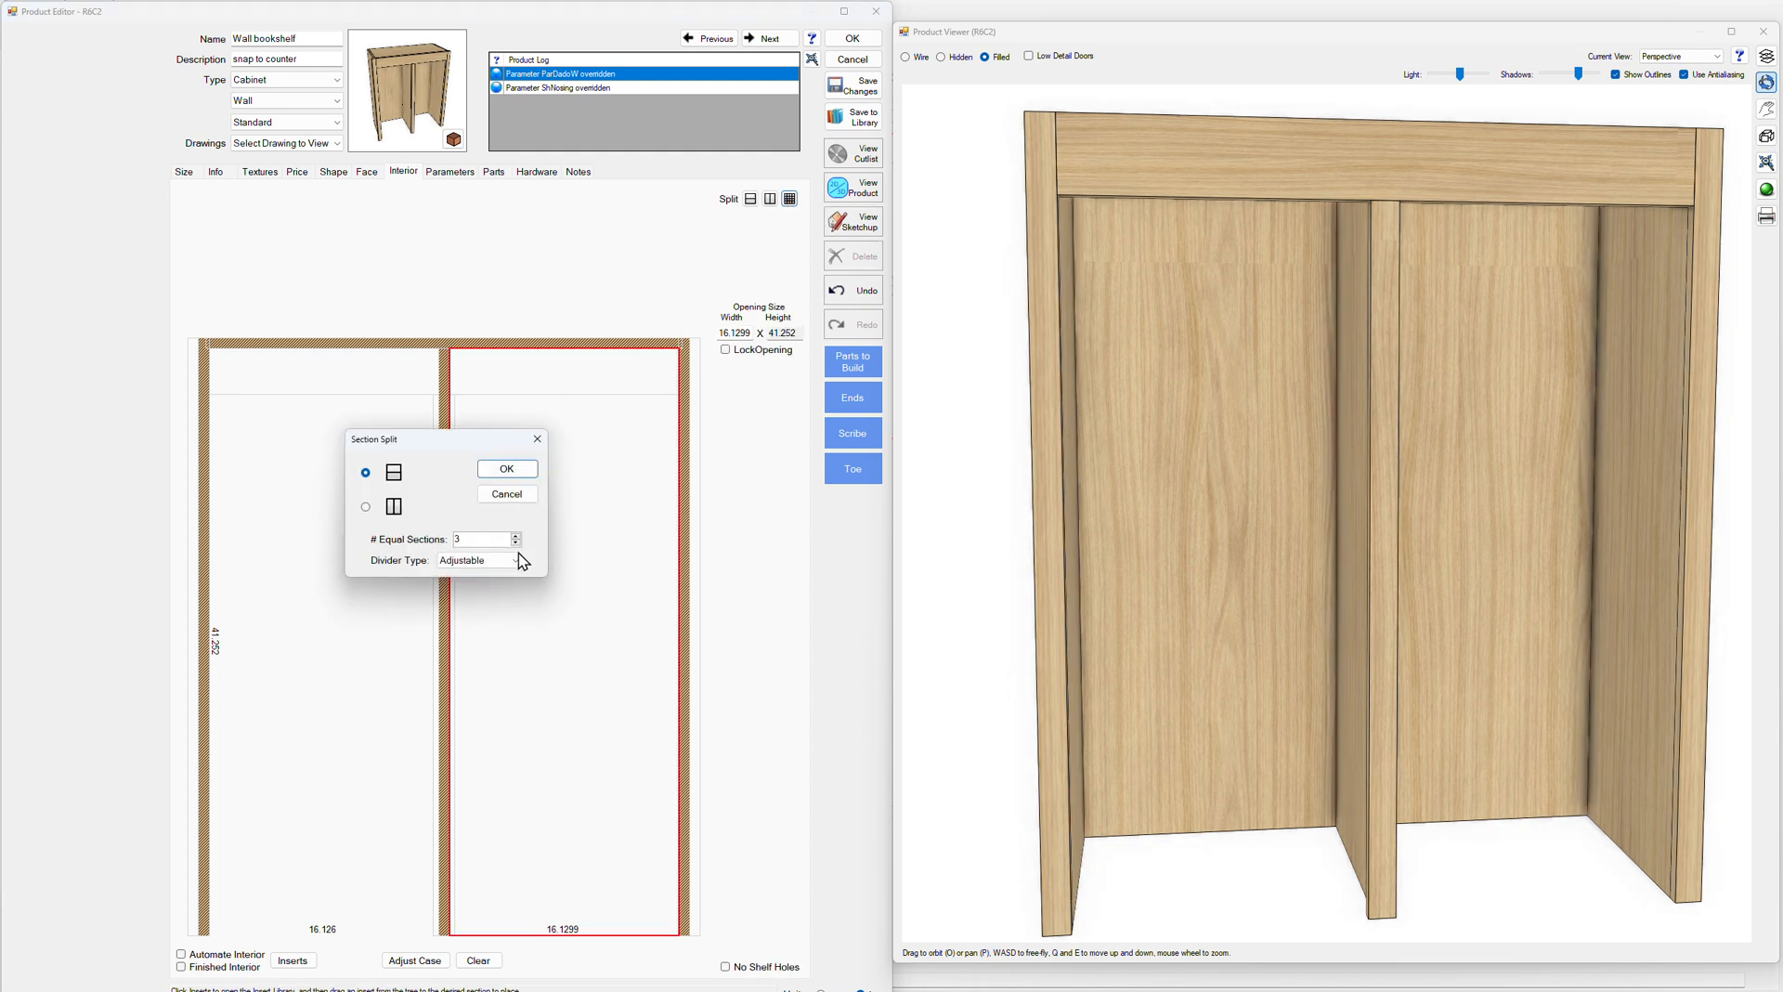
click(478, 560)
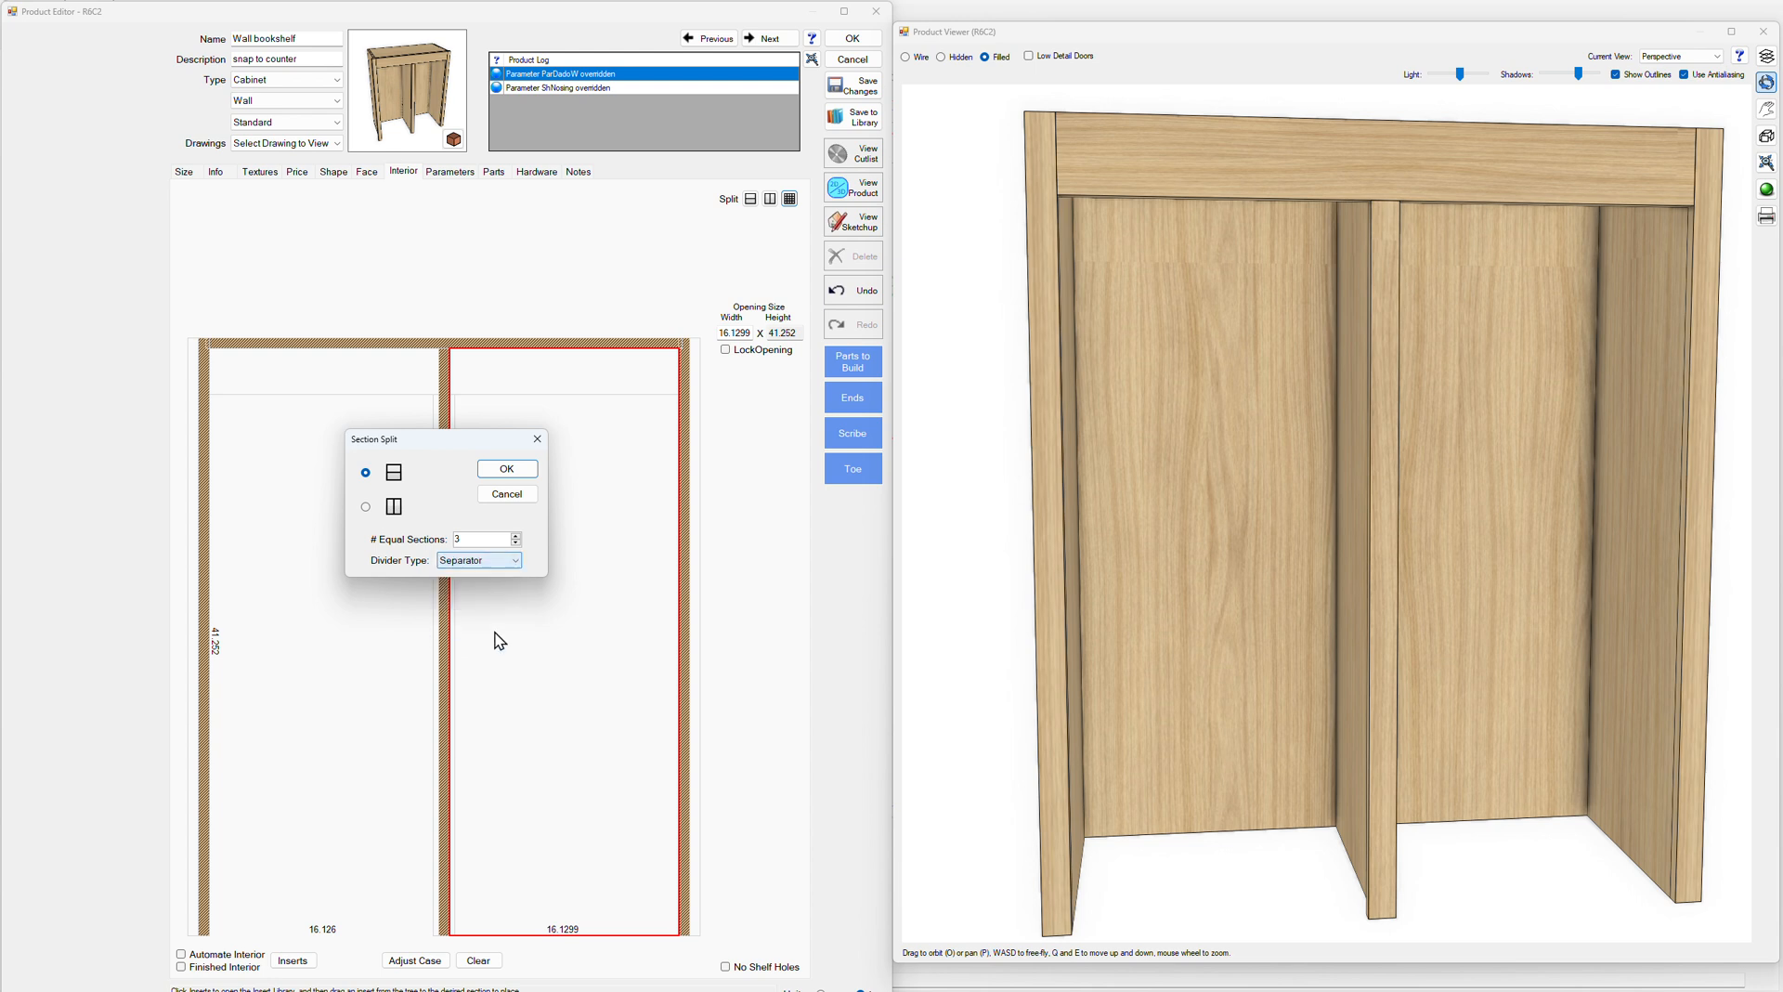
click(505, 466)
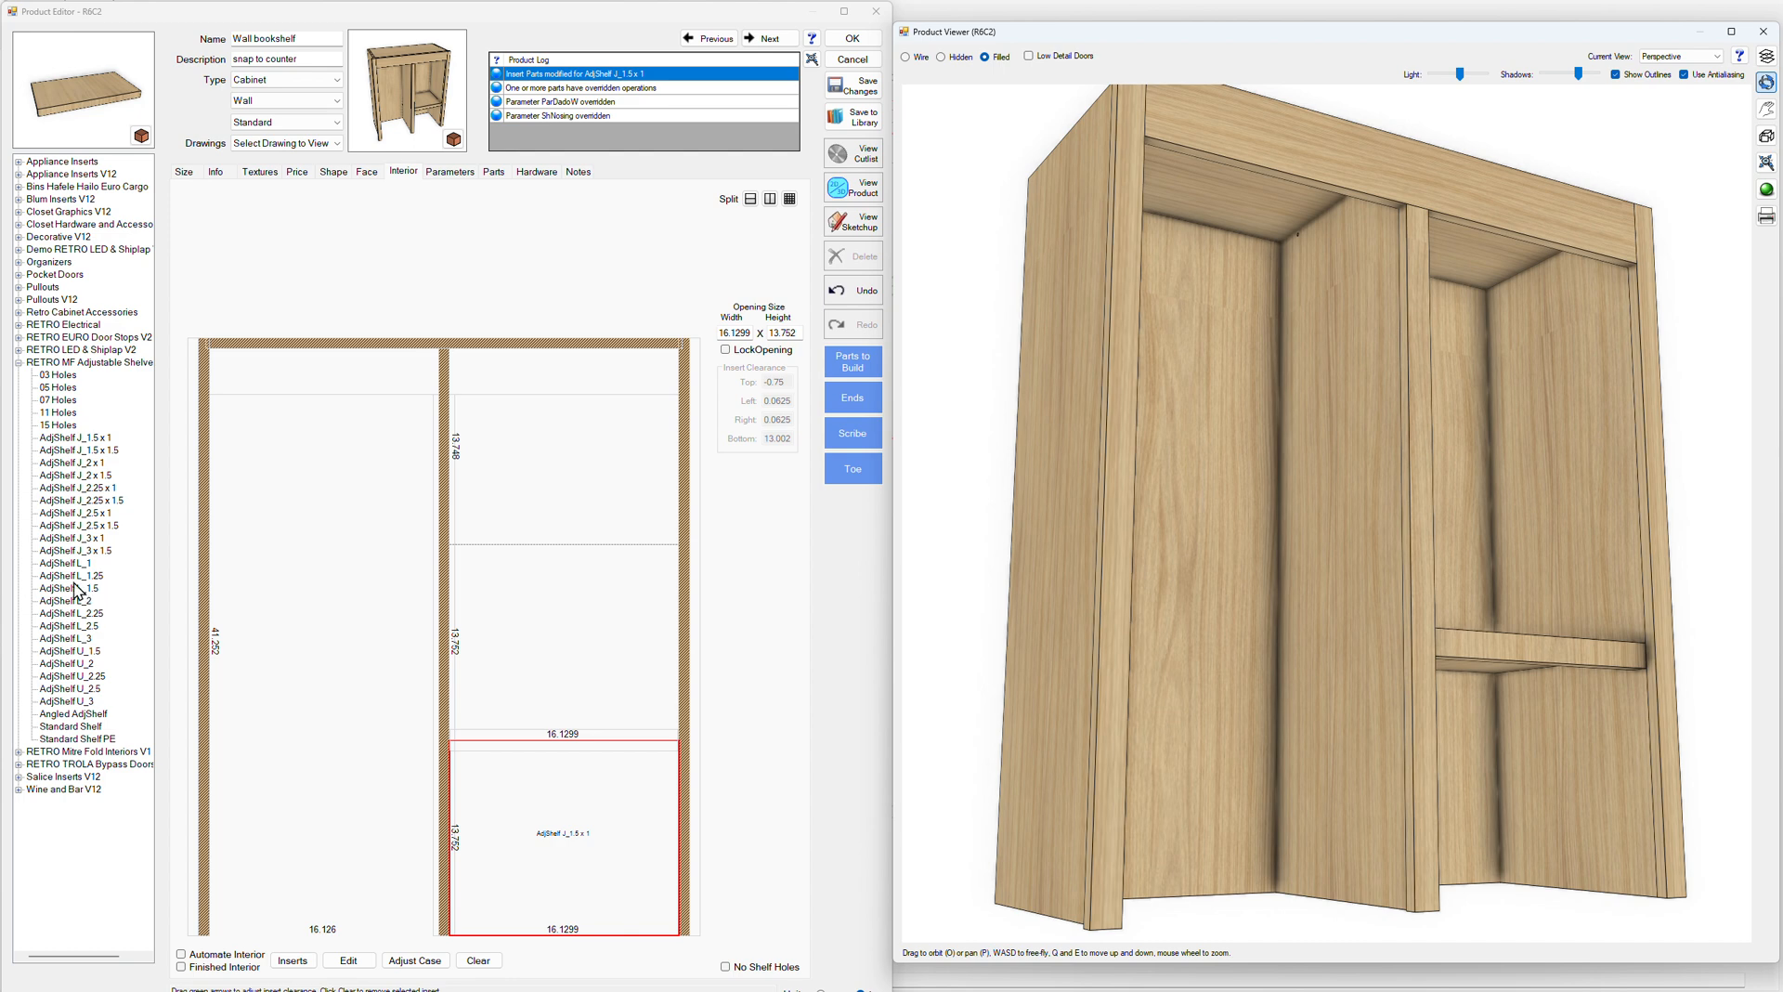
Place AdjShelf L_2 in the middle section and 05 Holes in the top section
click(62, 600)
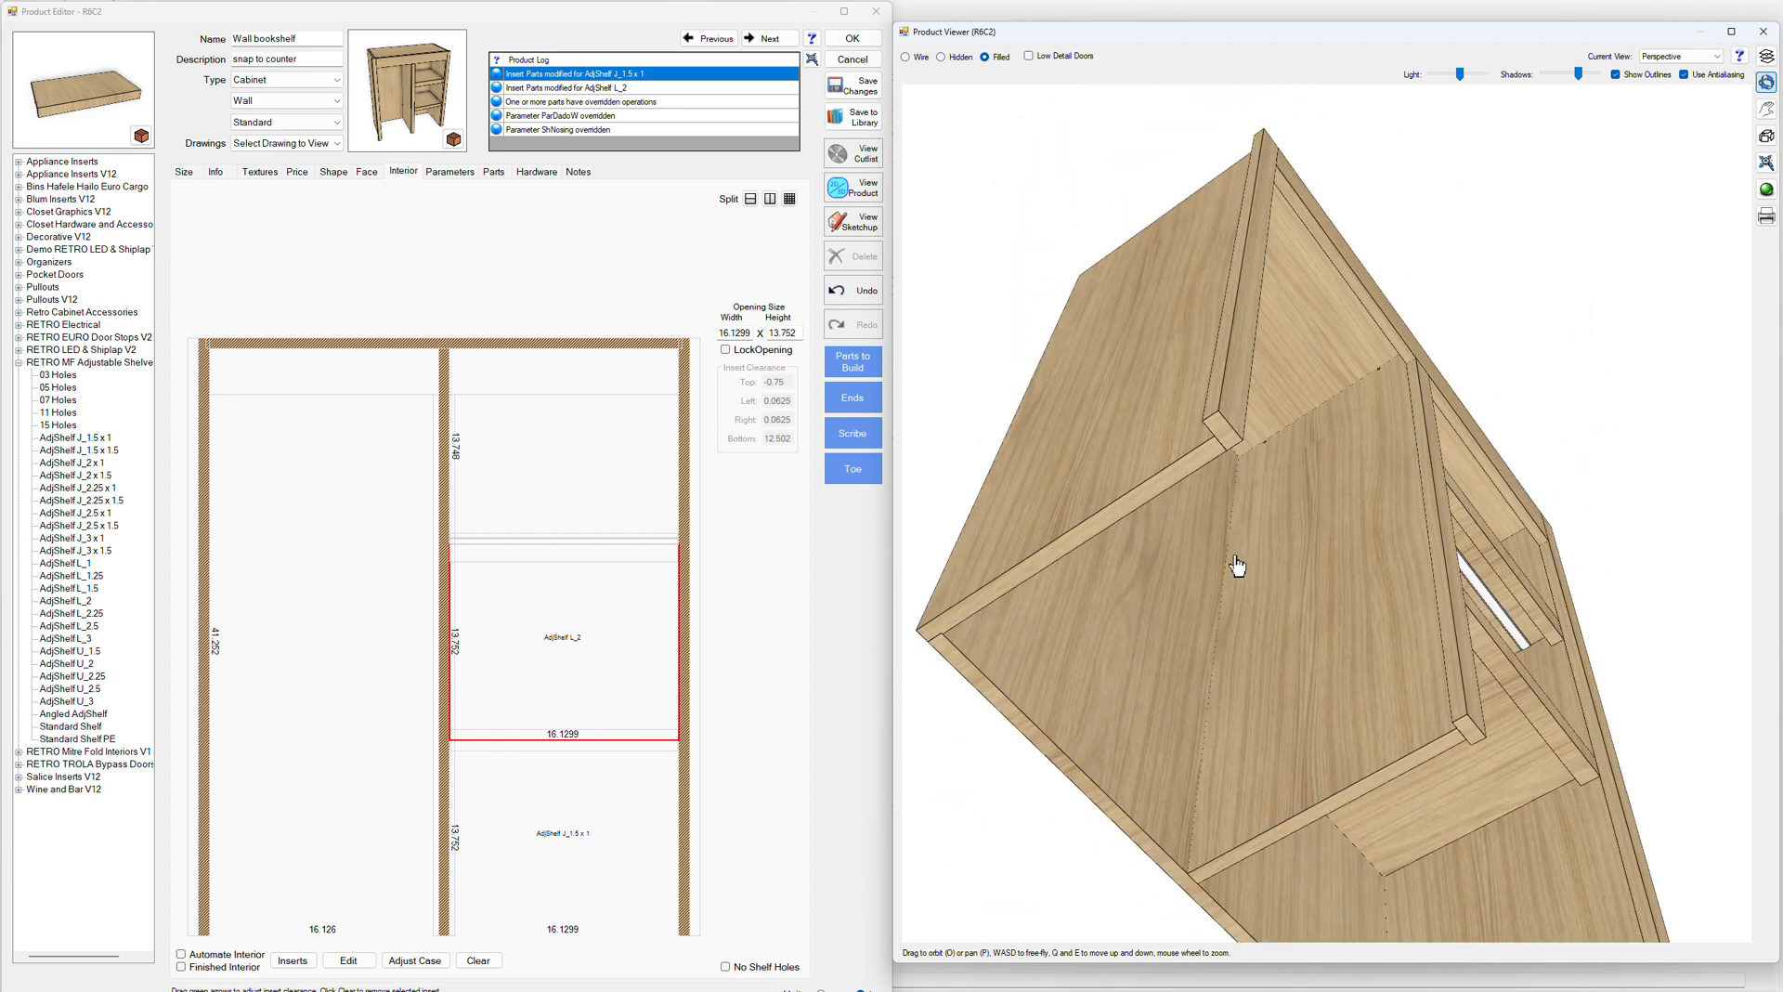
drag(1236, 565, 1190, 618)
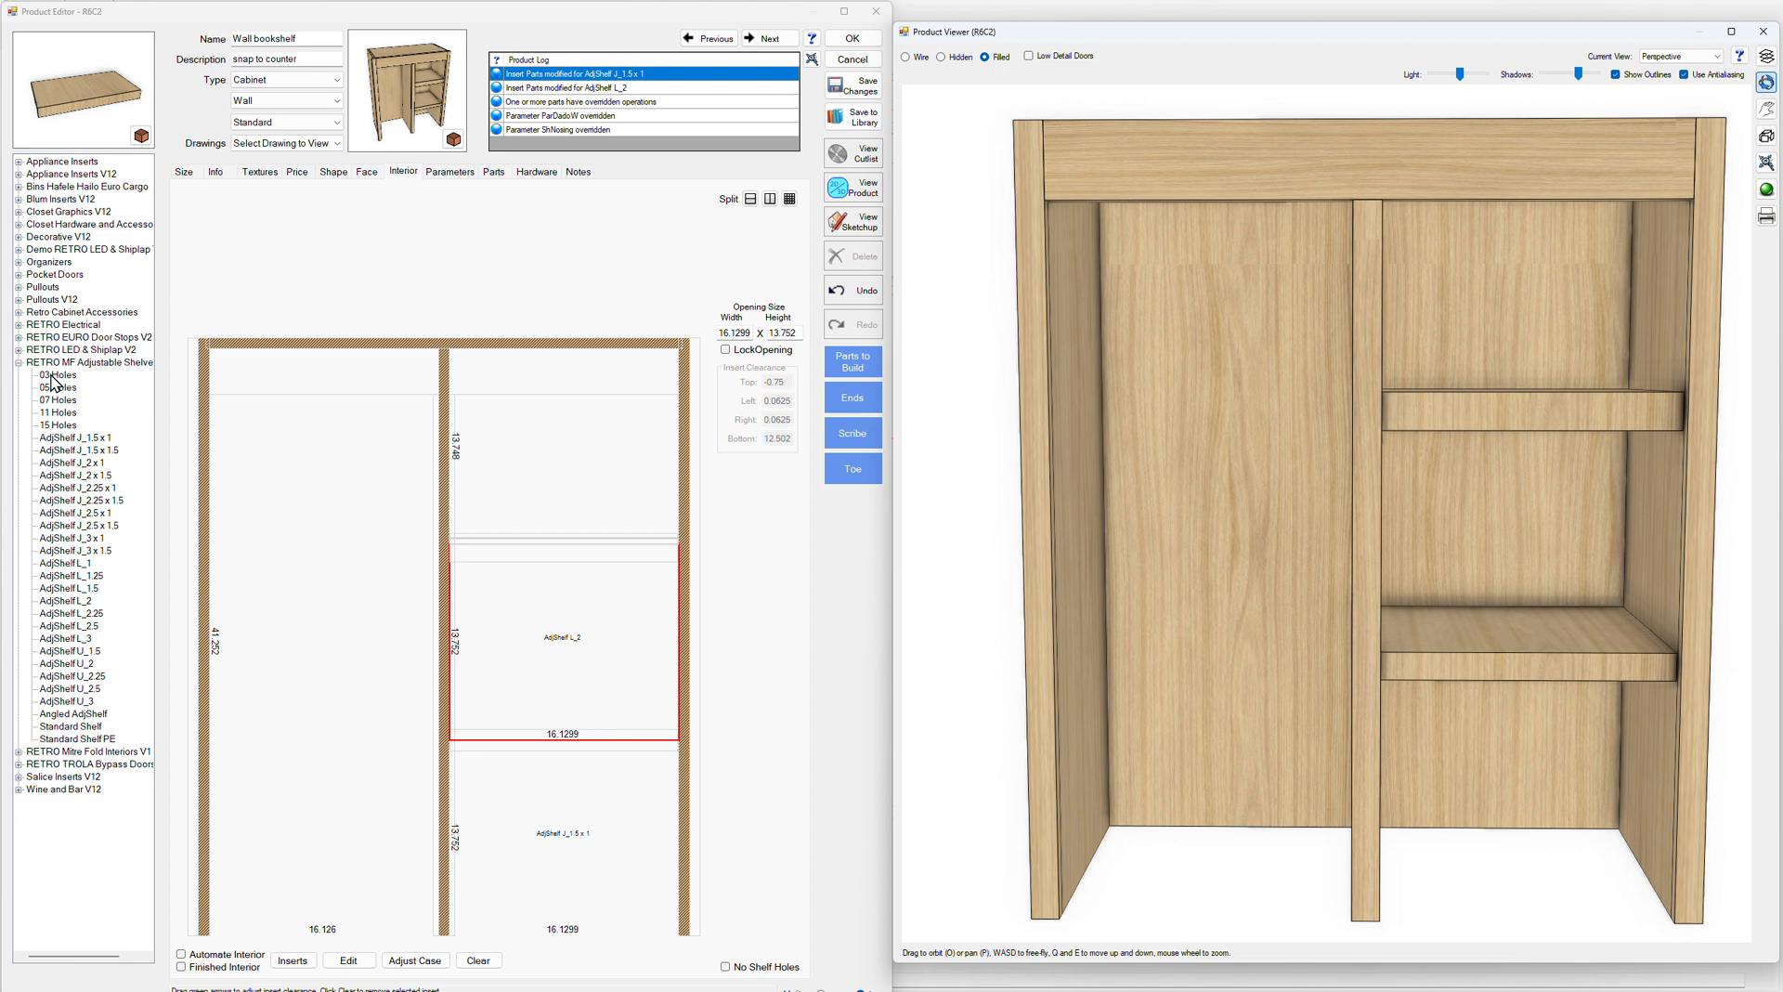
click(57, 386)
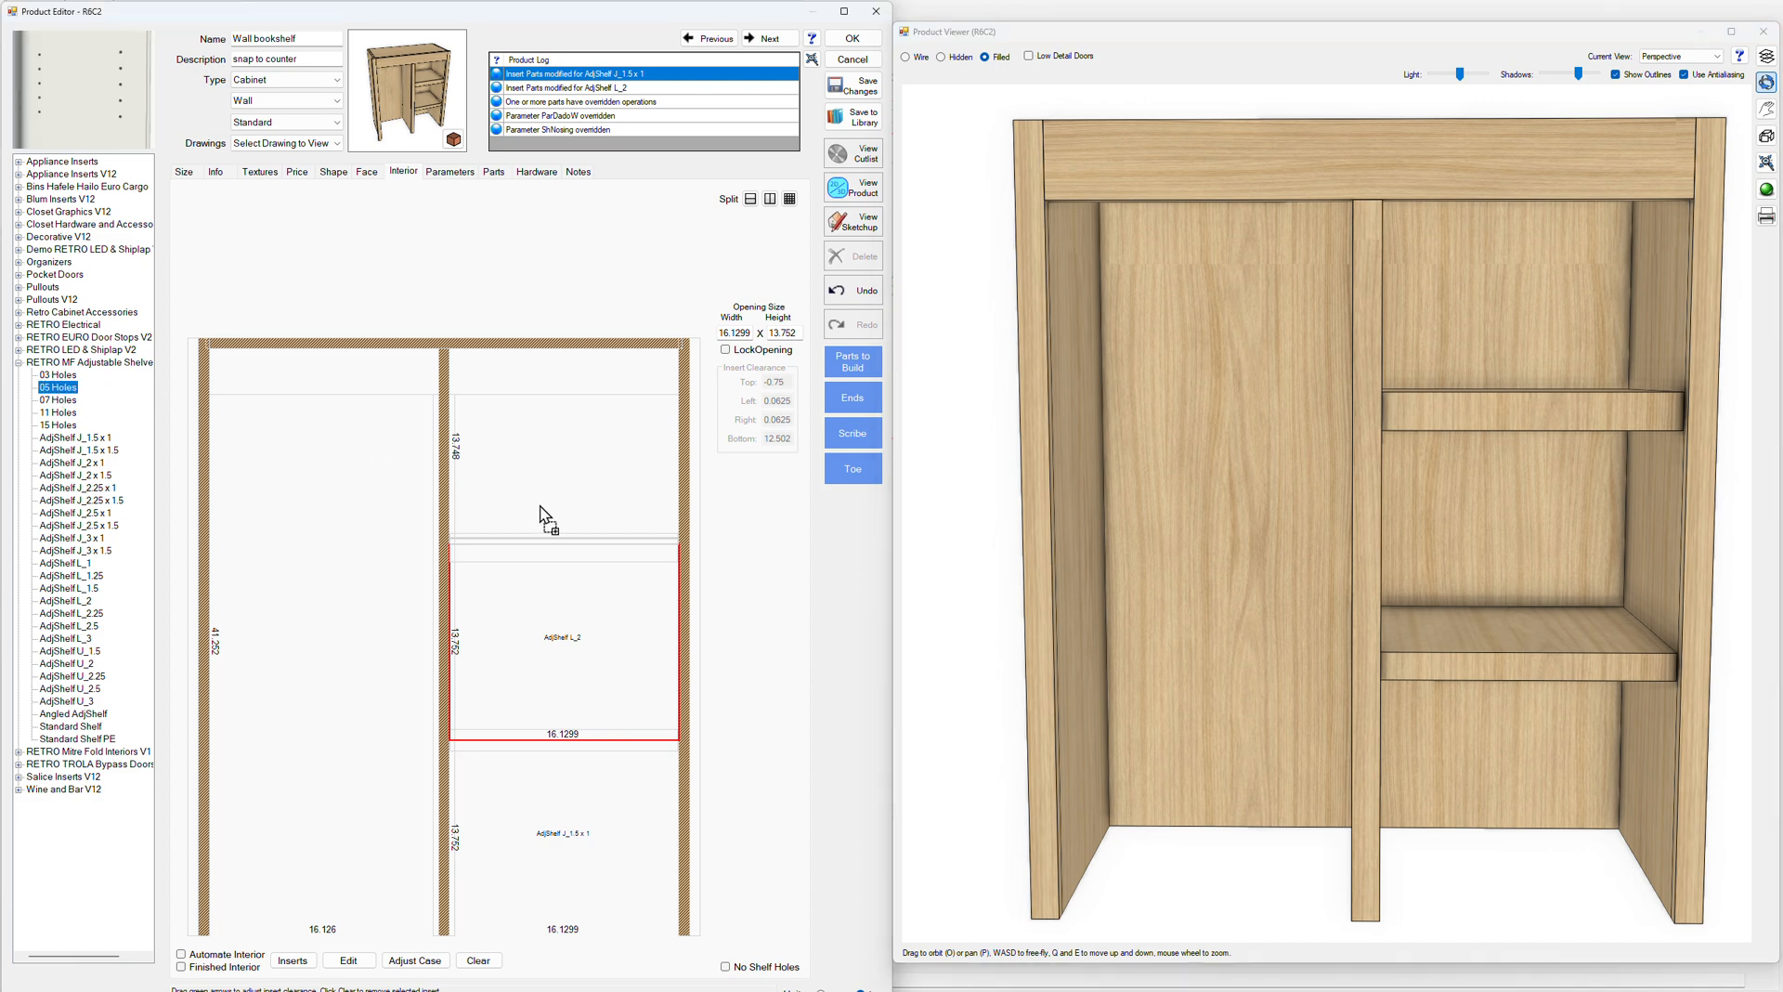
click(562, 444)
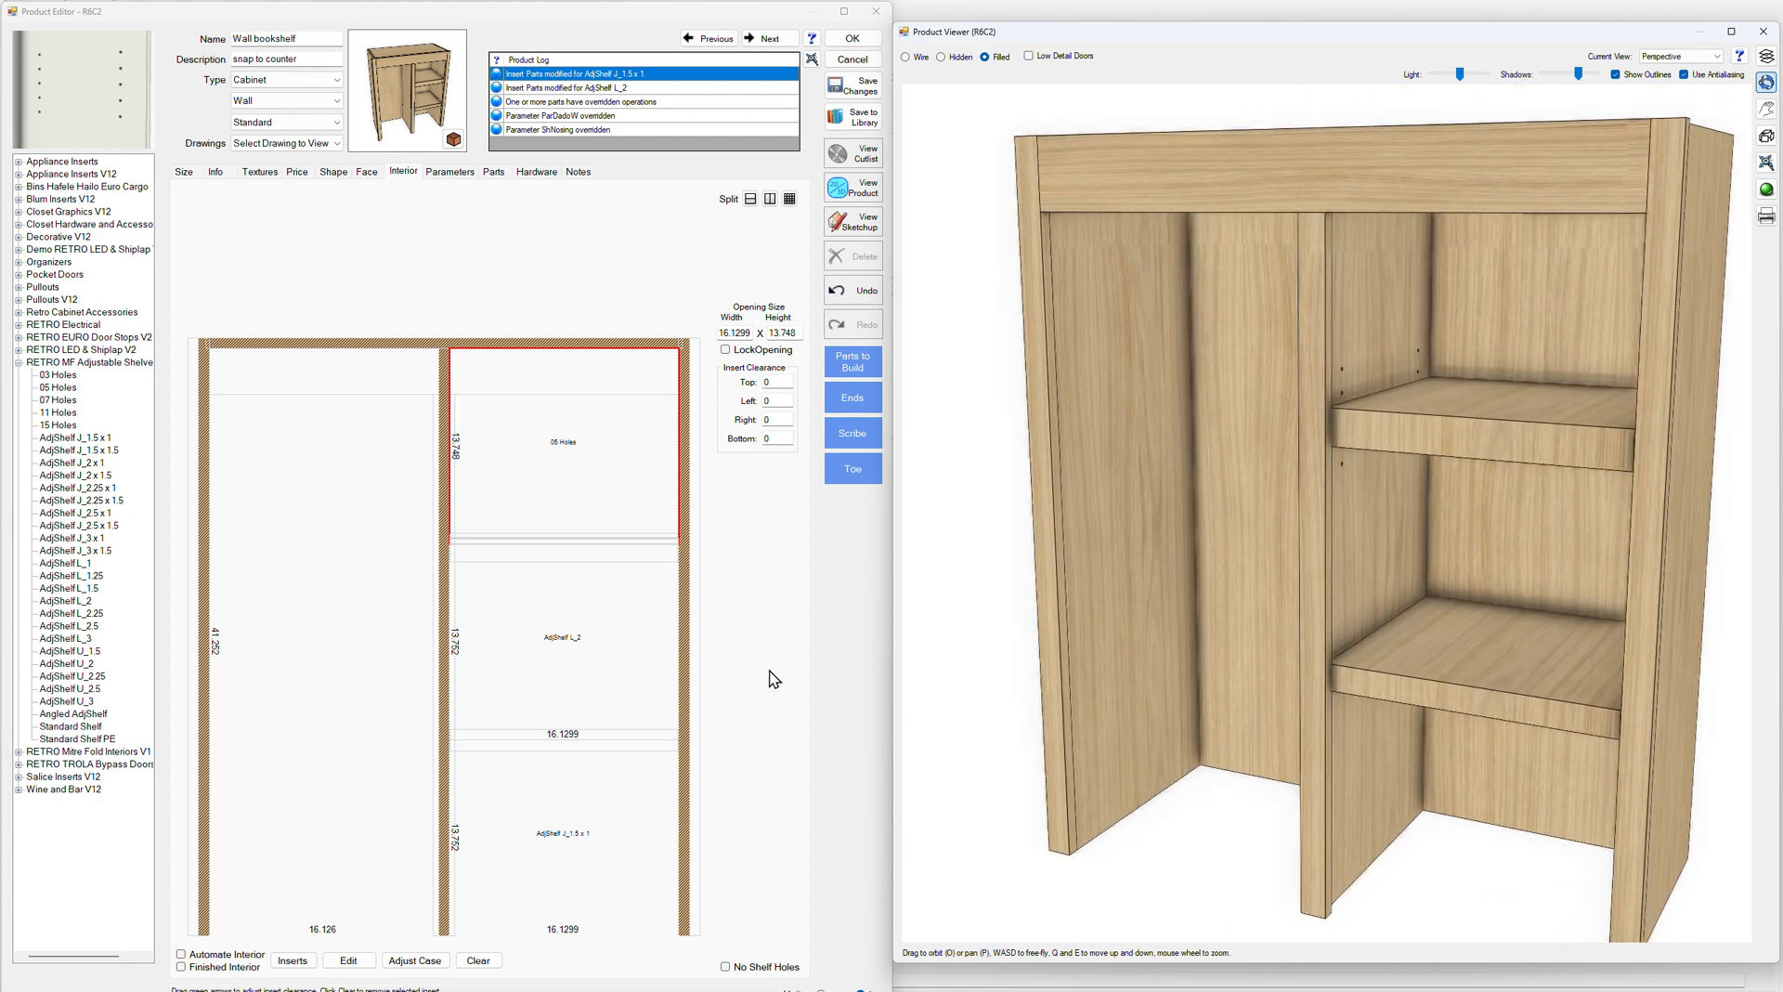
Review the 05 Holes insert settings, then start splitting the middle section
click(349, 960)
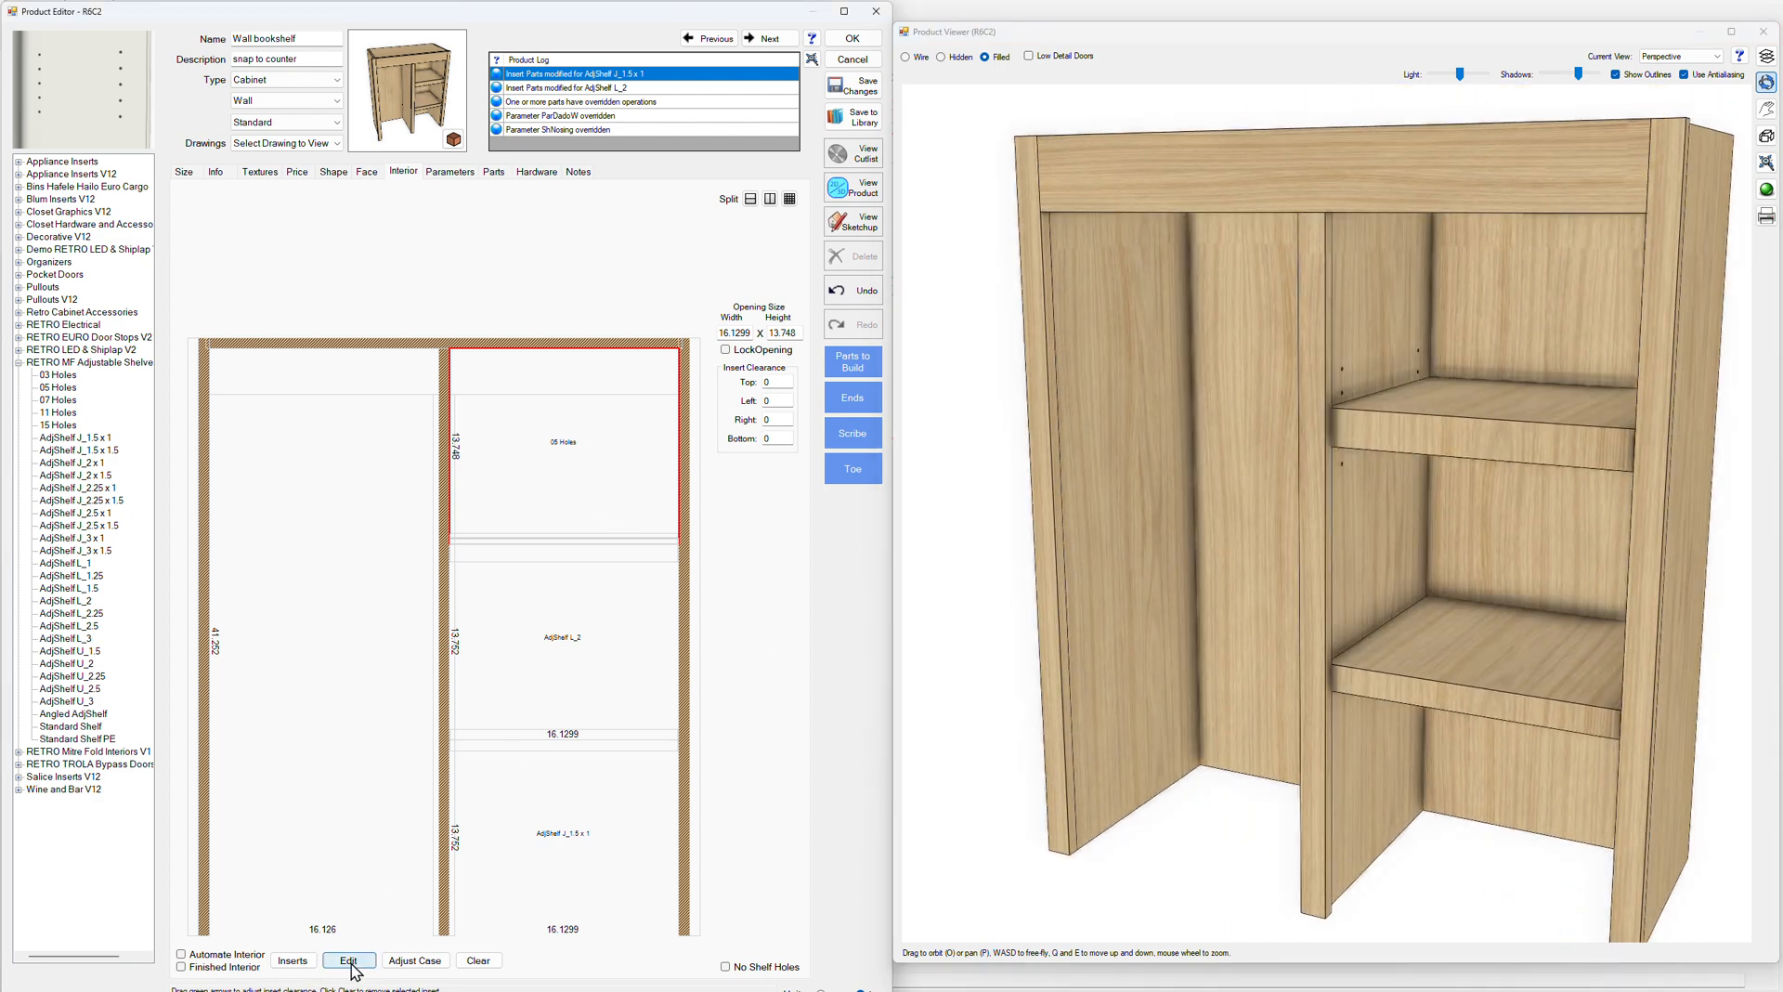
click(349, 960)
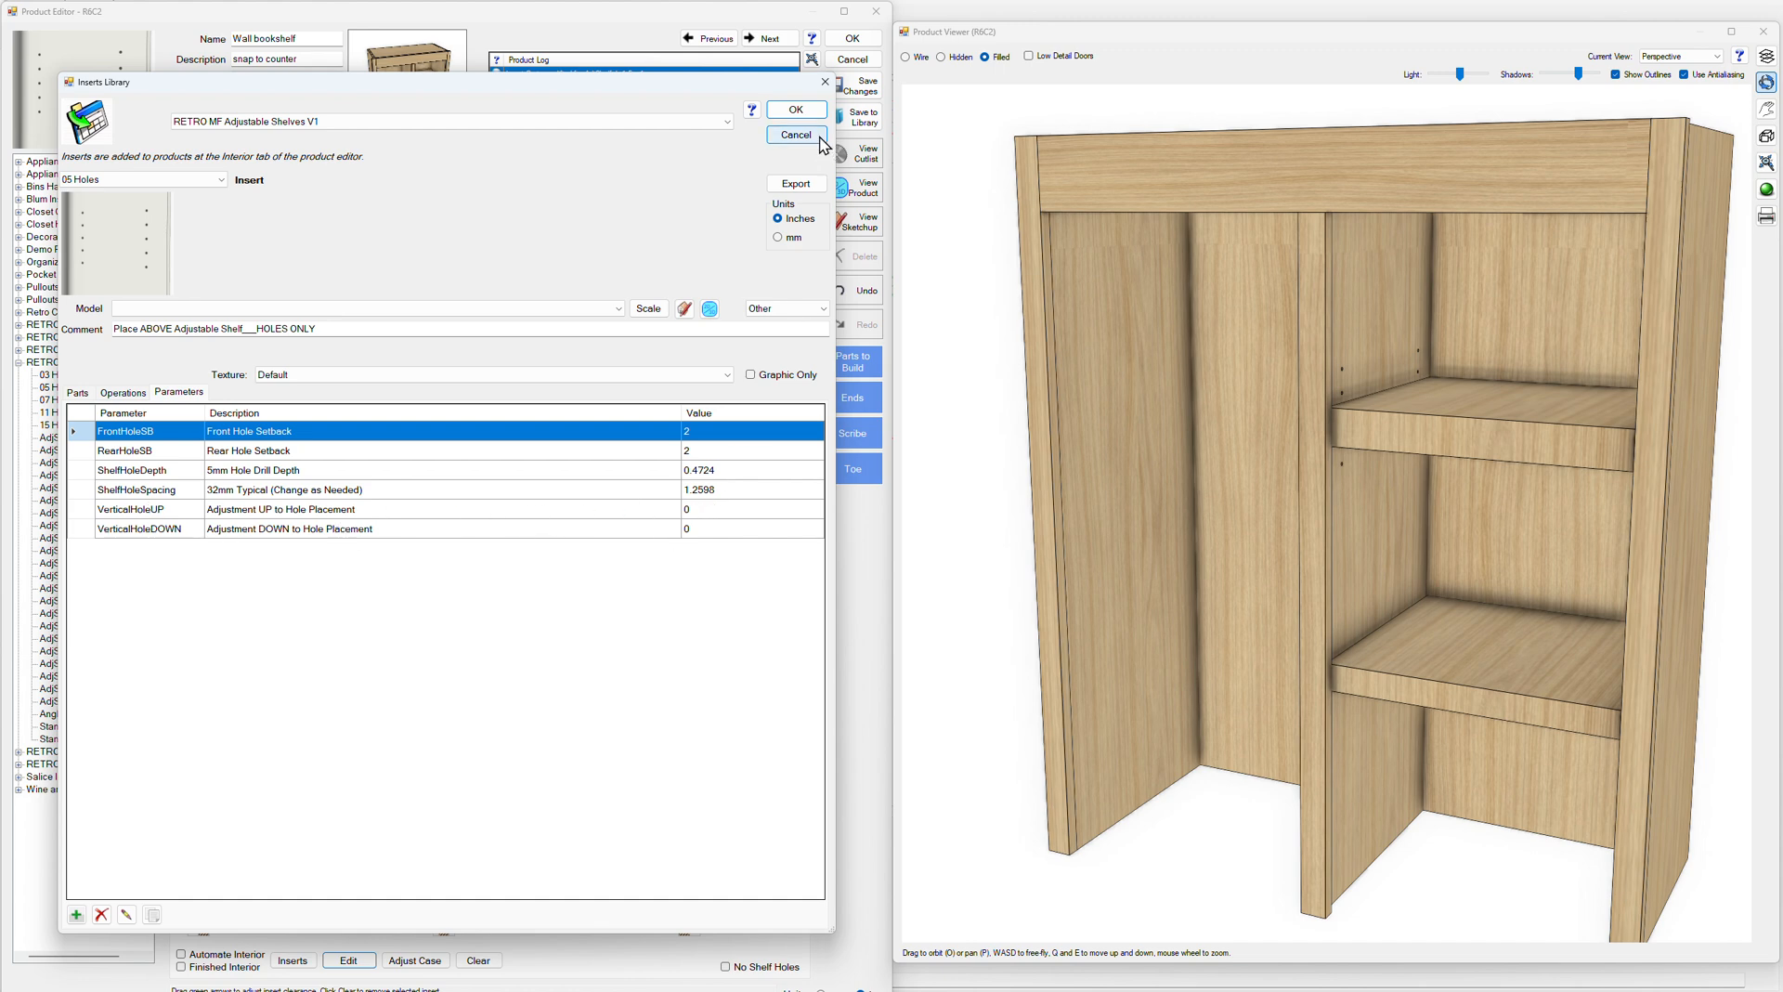
click(793, 135)
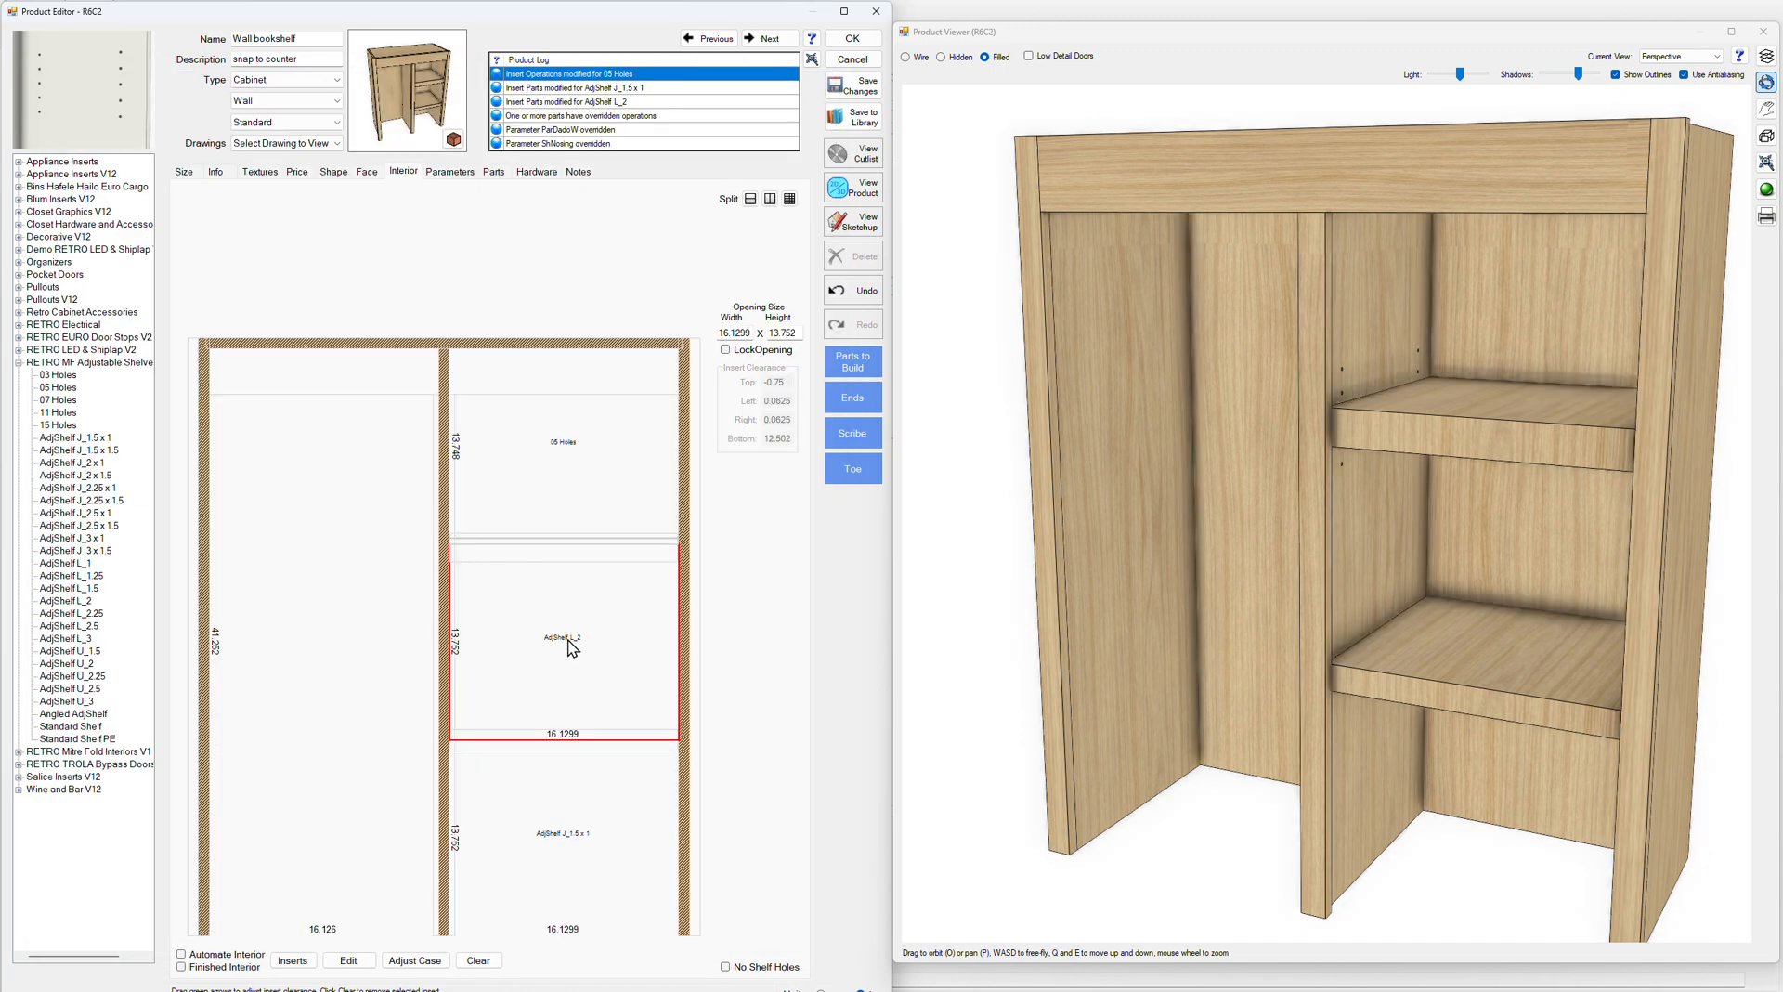
click(789, 197)
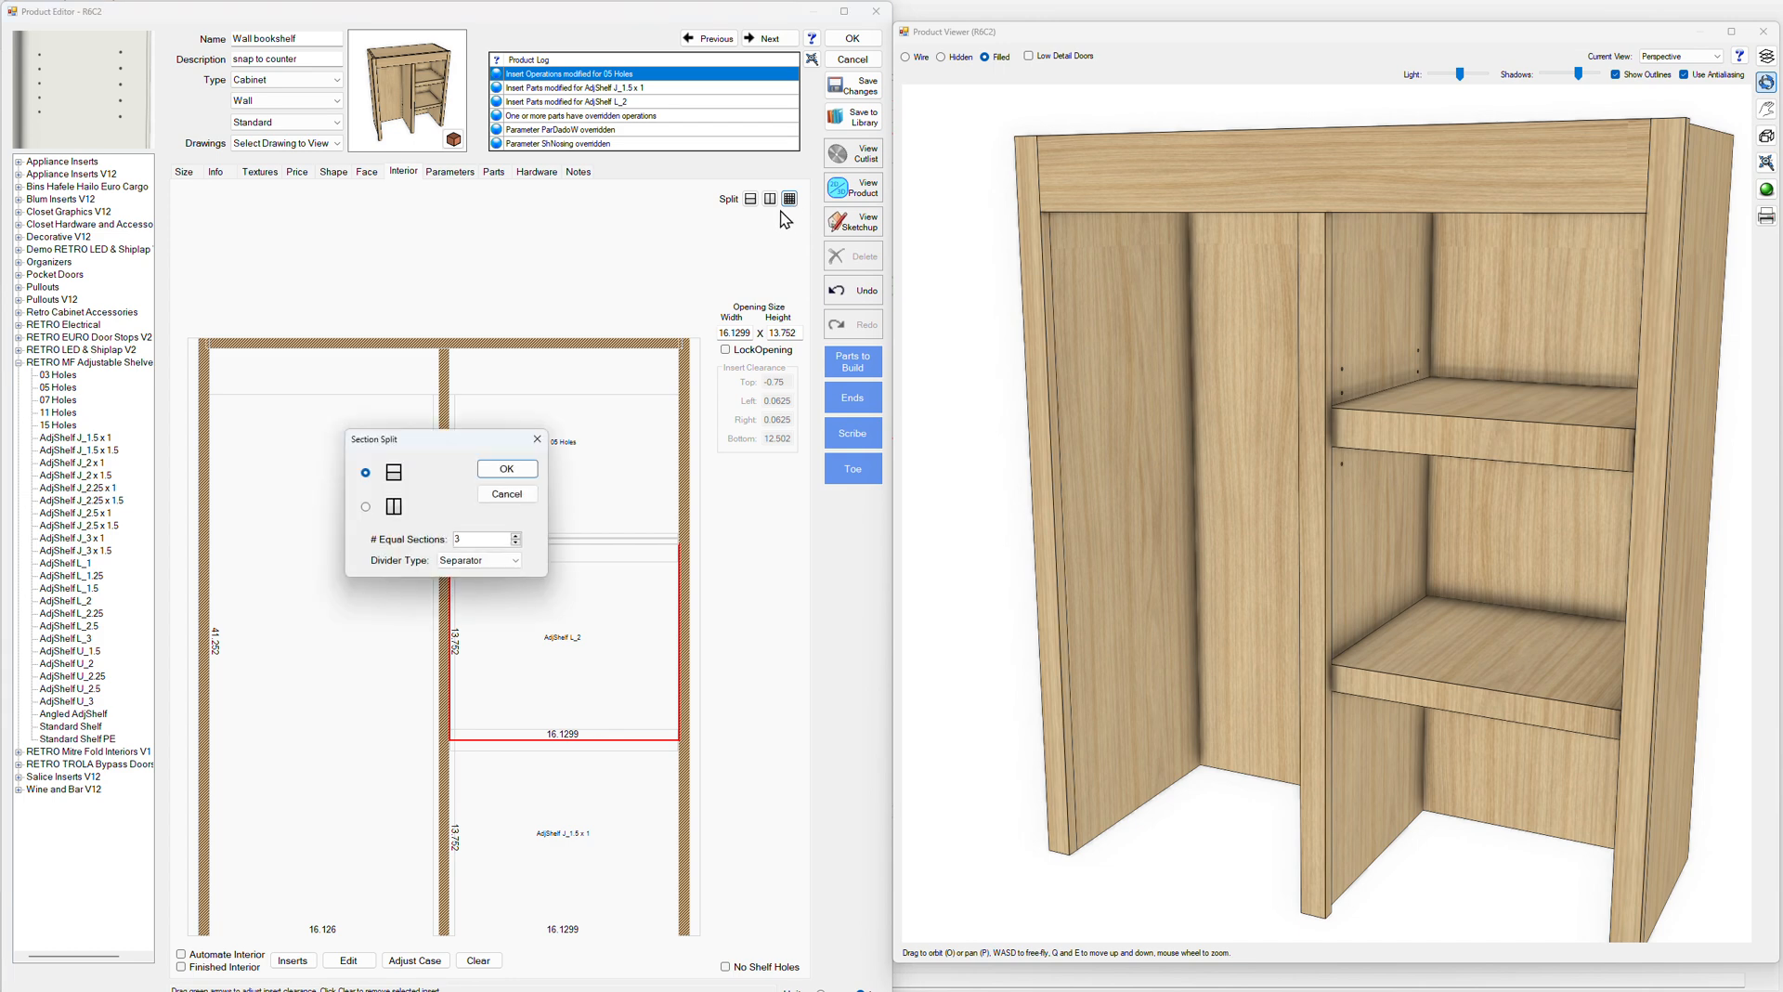
Split the middle section into 2 equal halves and clear the shelf from the lower half
click(513, 542)
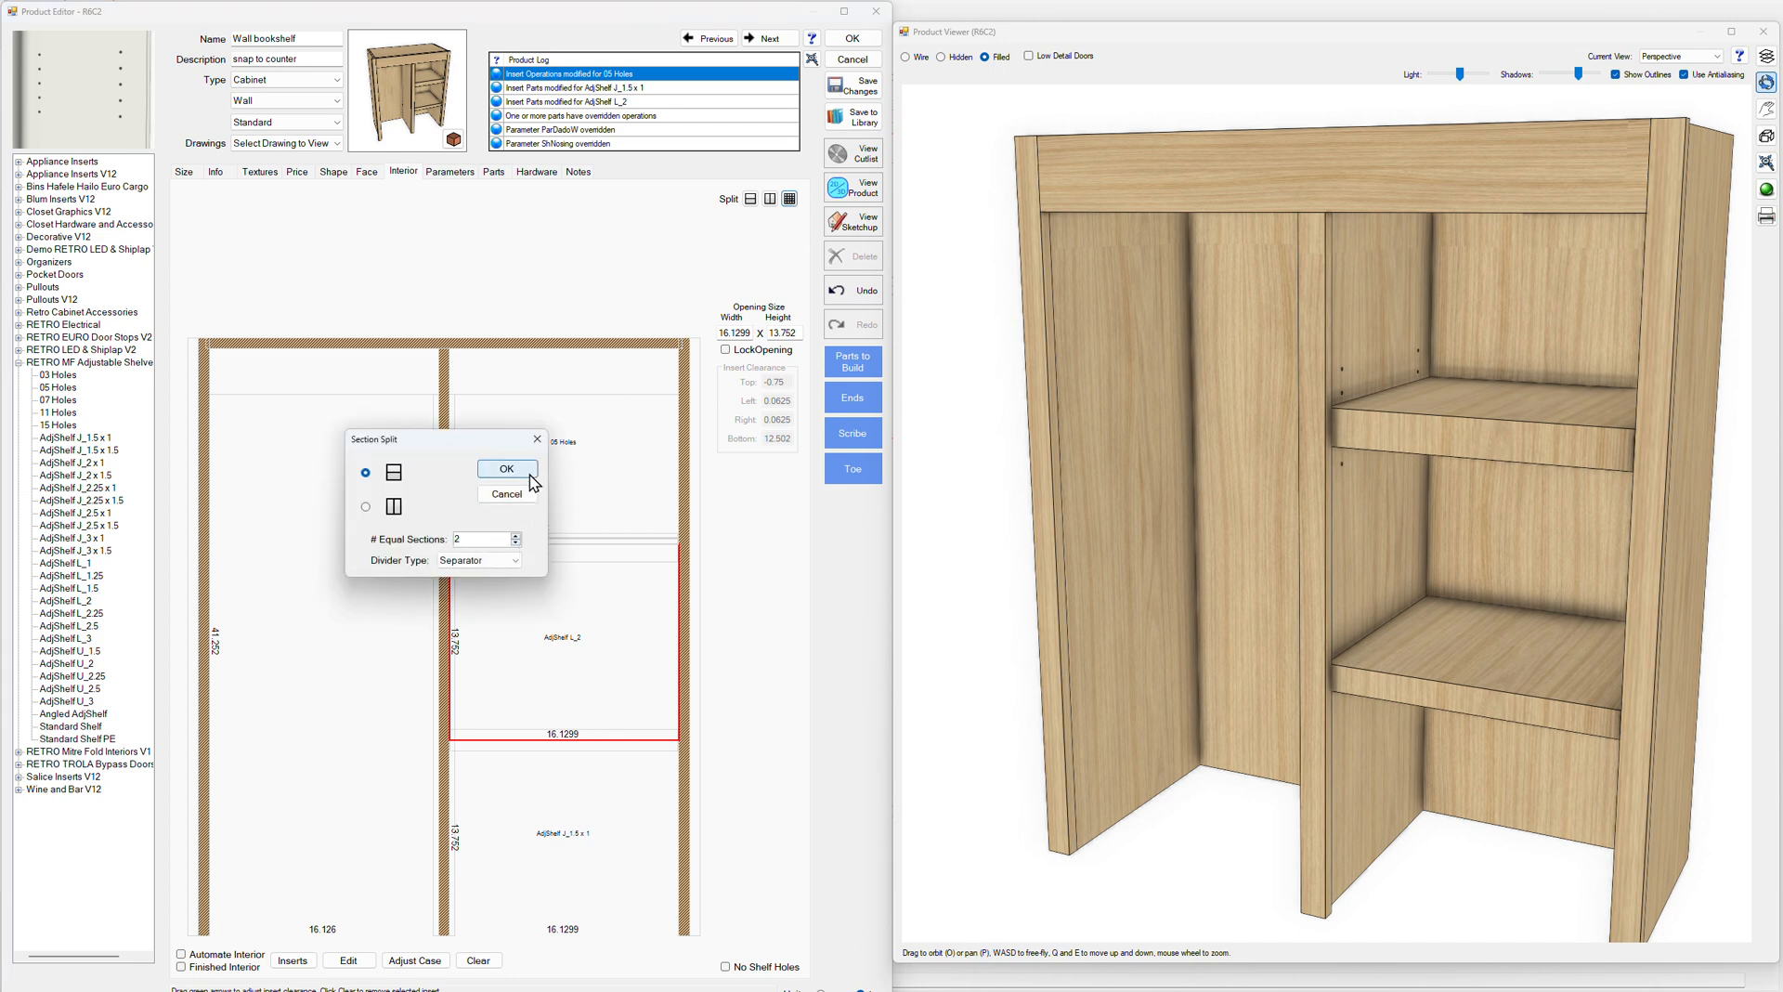
click(506, 469)
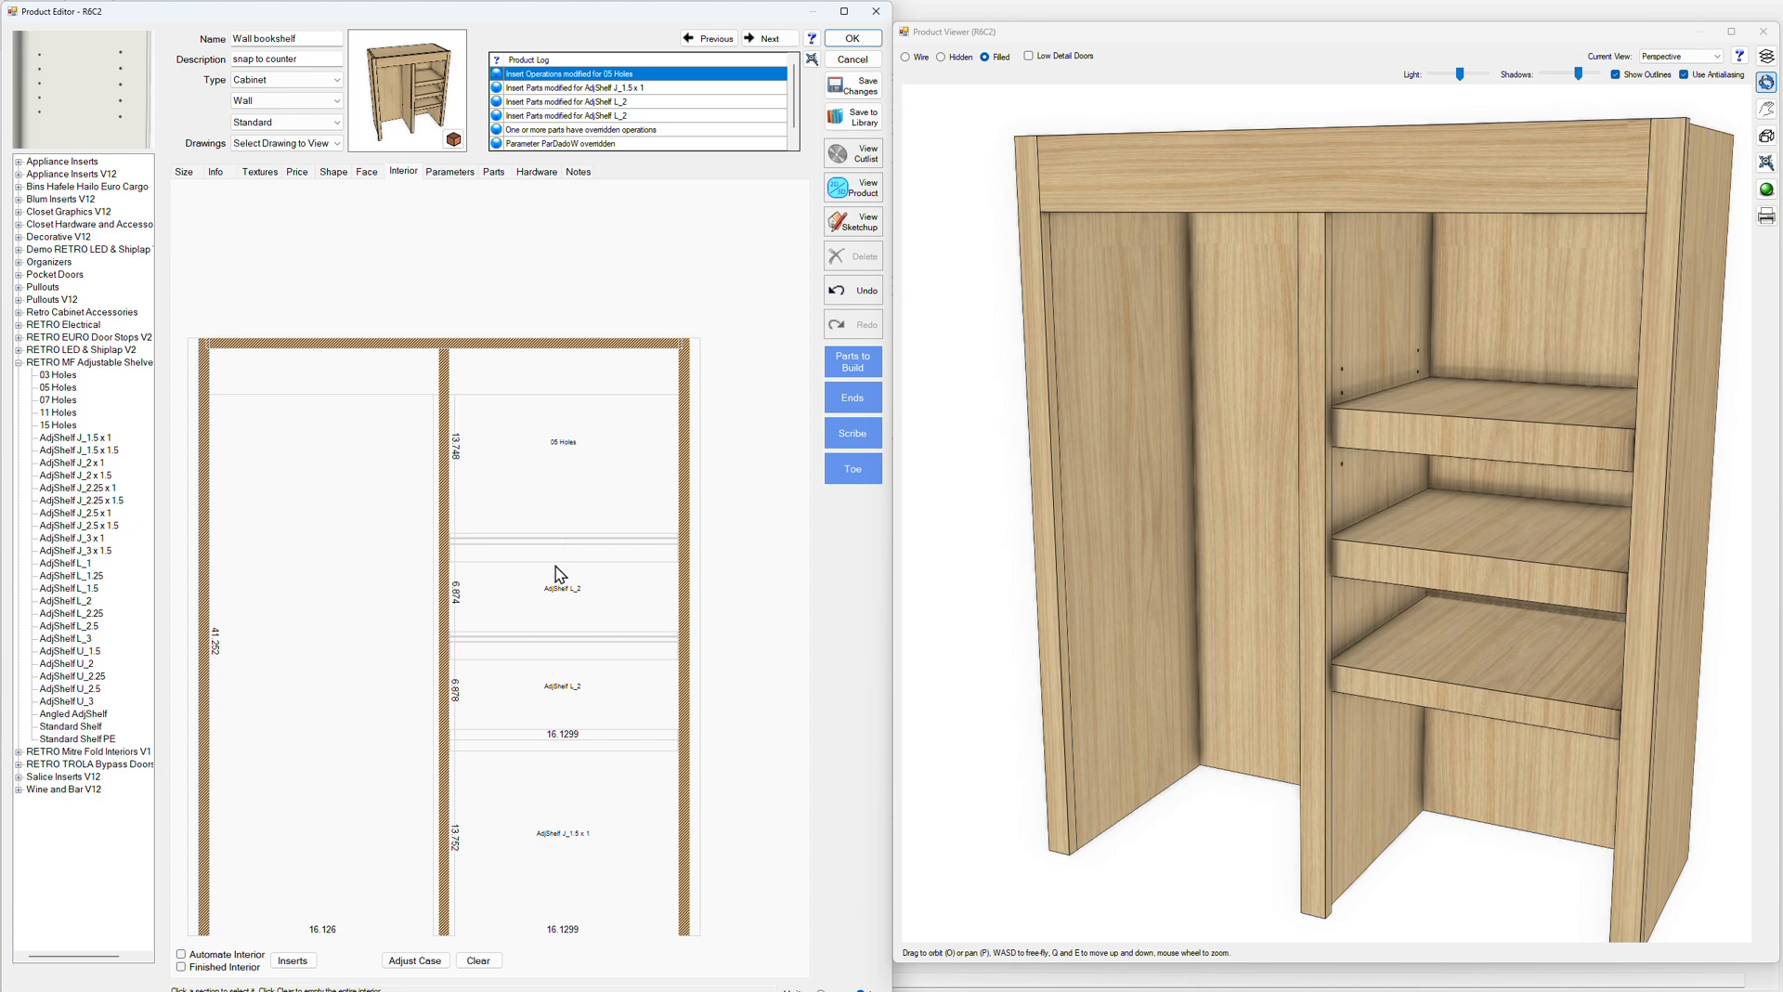
mouse_move(1276, 592)
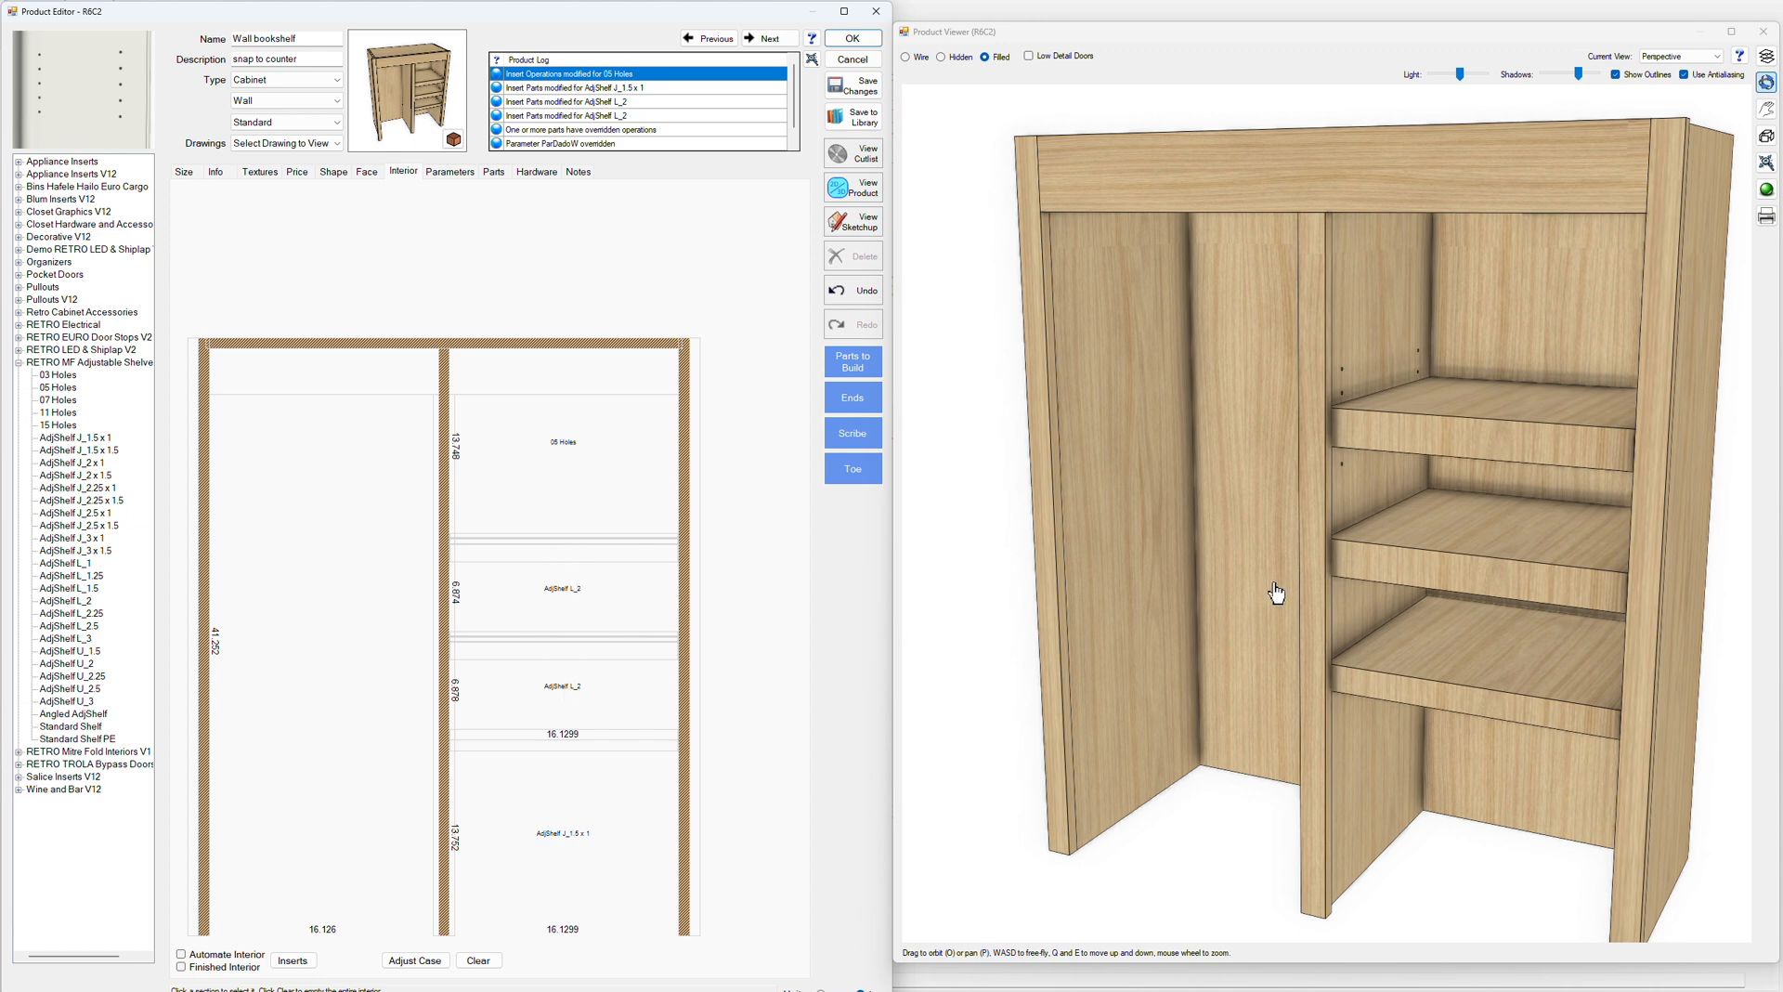
click(477, 960)
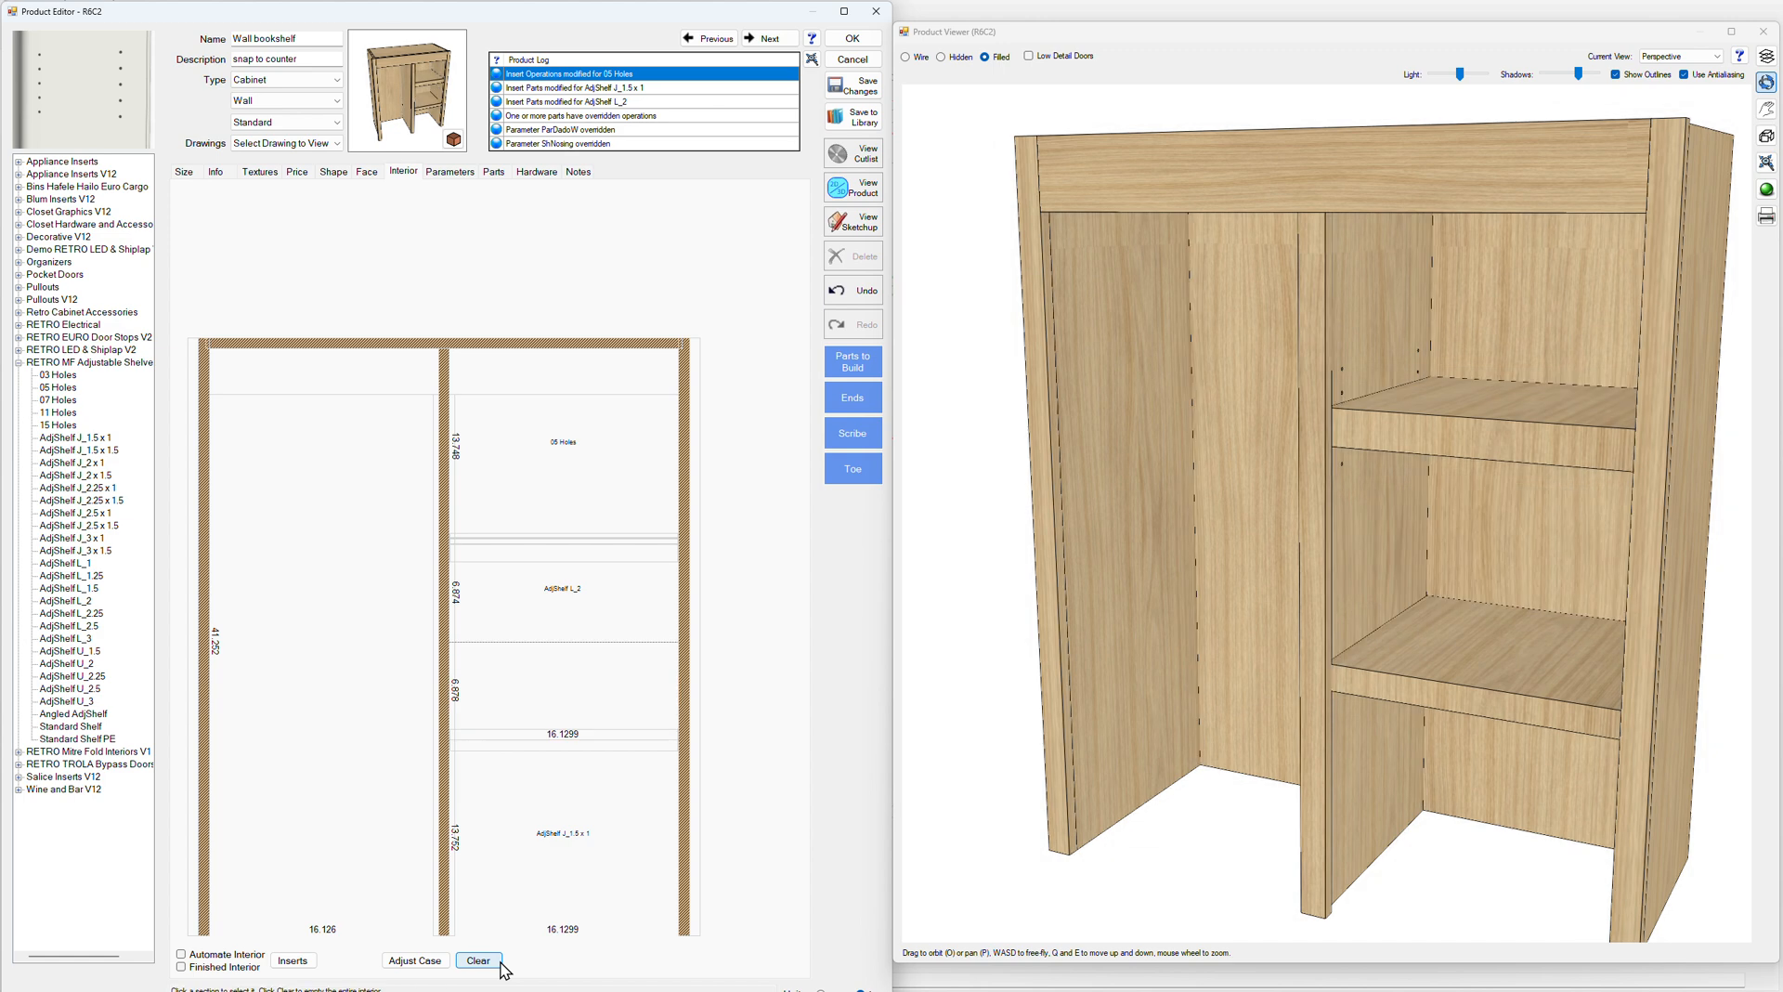
click(476, 960)
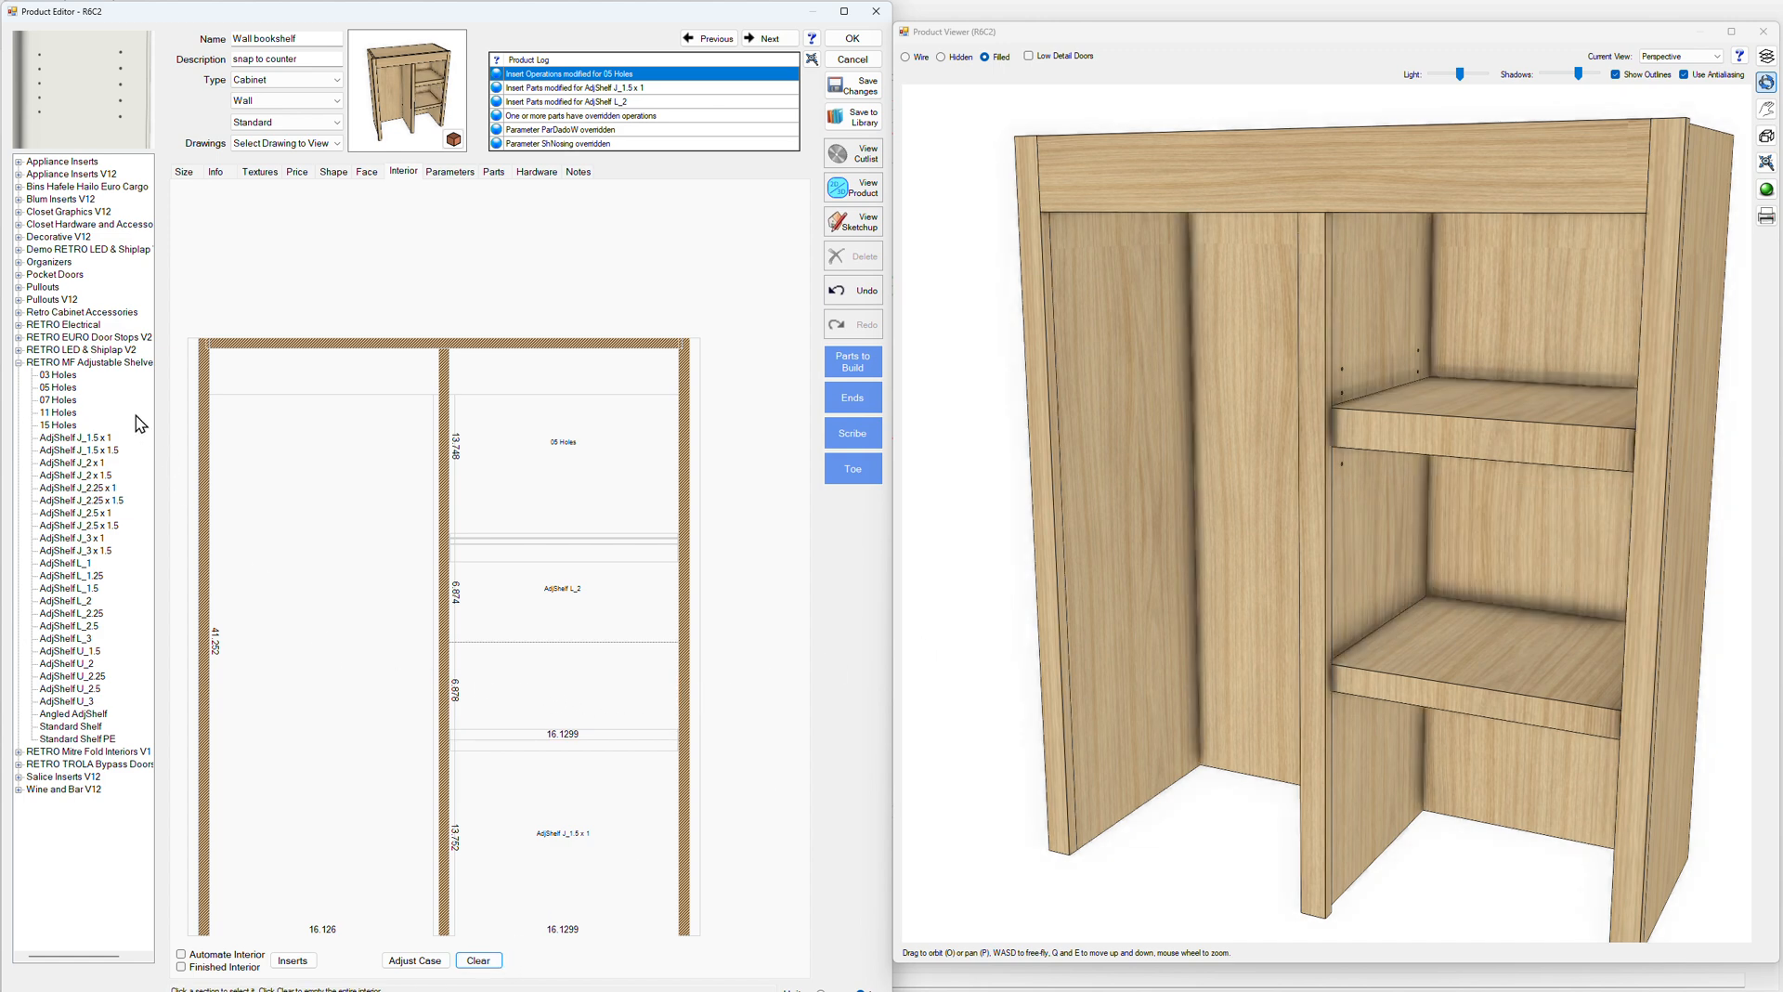
click(56, 399)
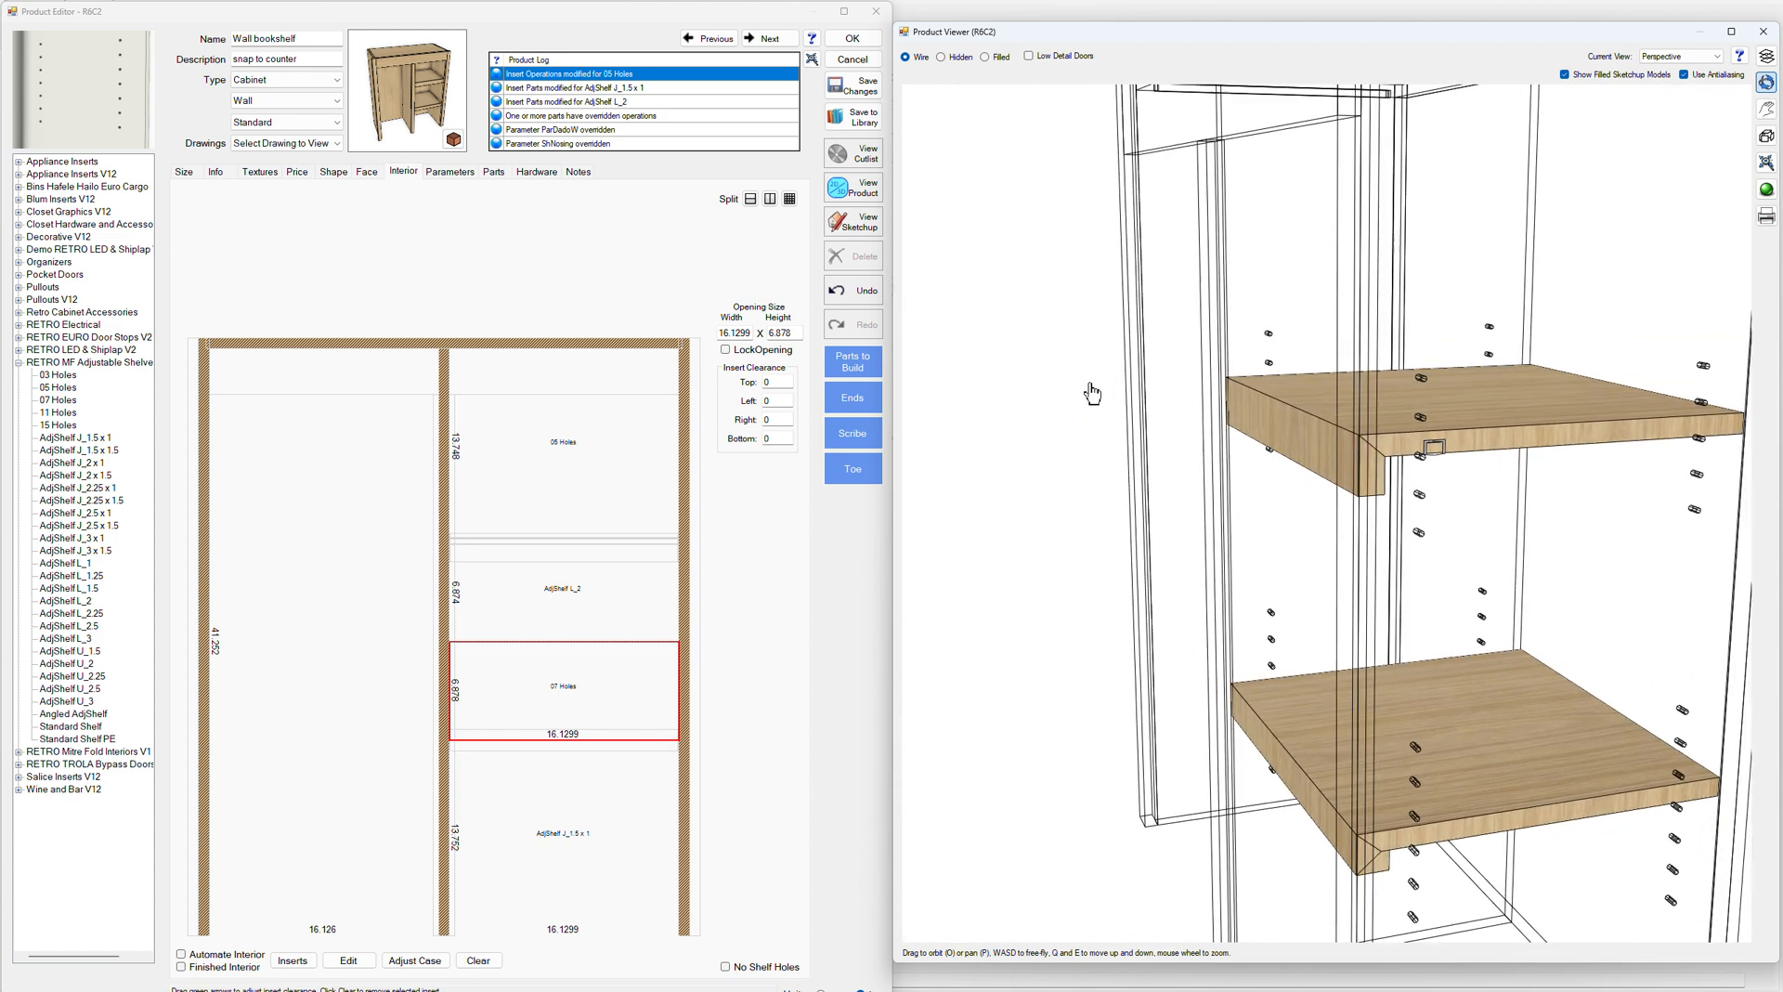
Orbit the 3D preview to inspect the shelf-hole pattern around the right bay's shelves
drag(1089, 390, 1683, 441)
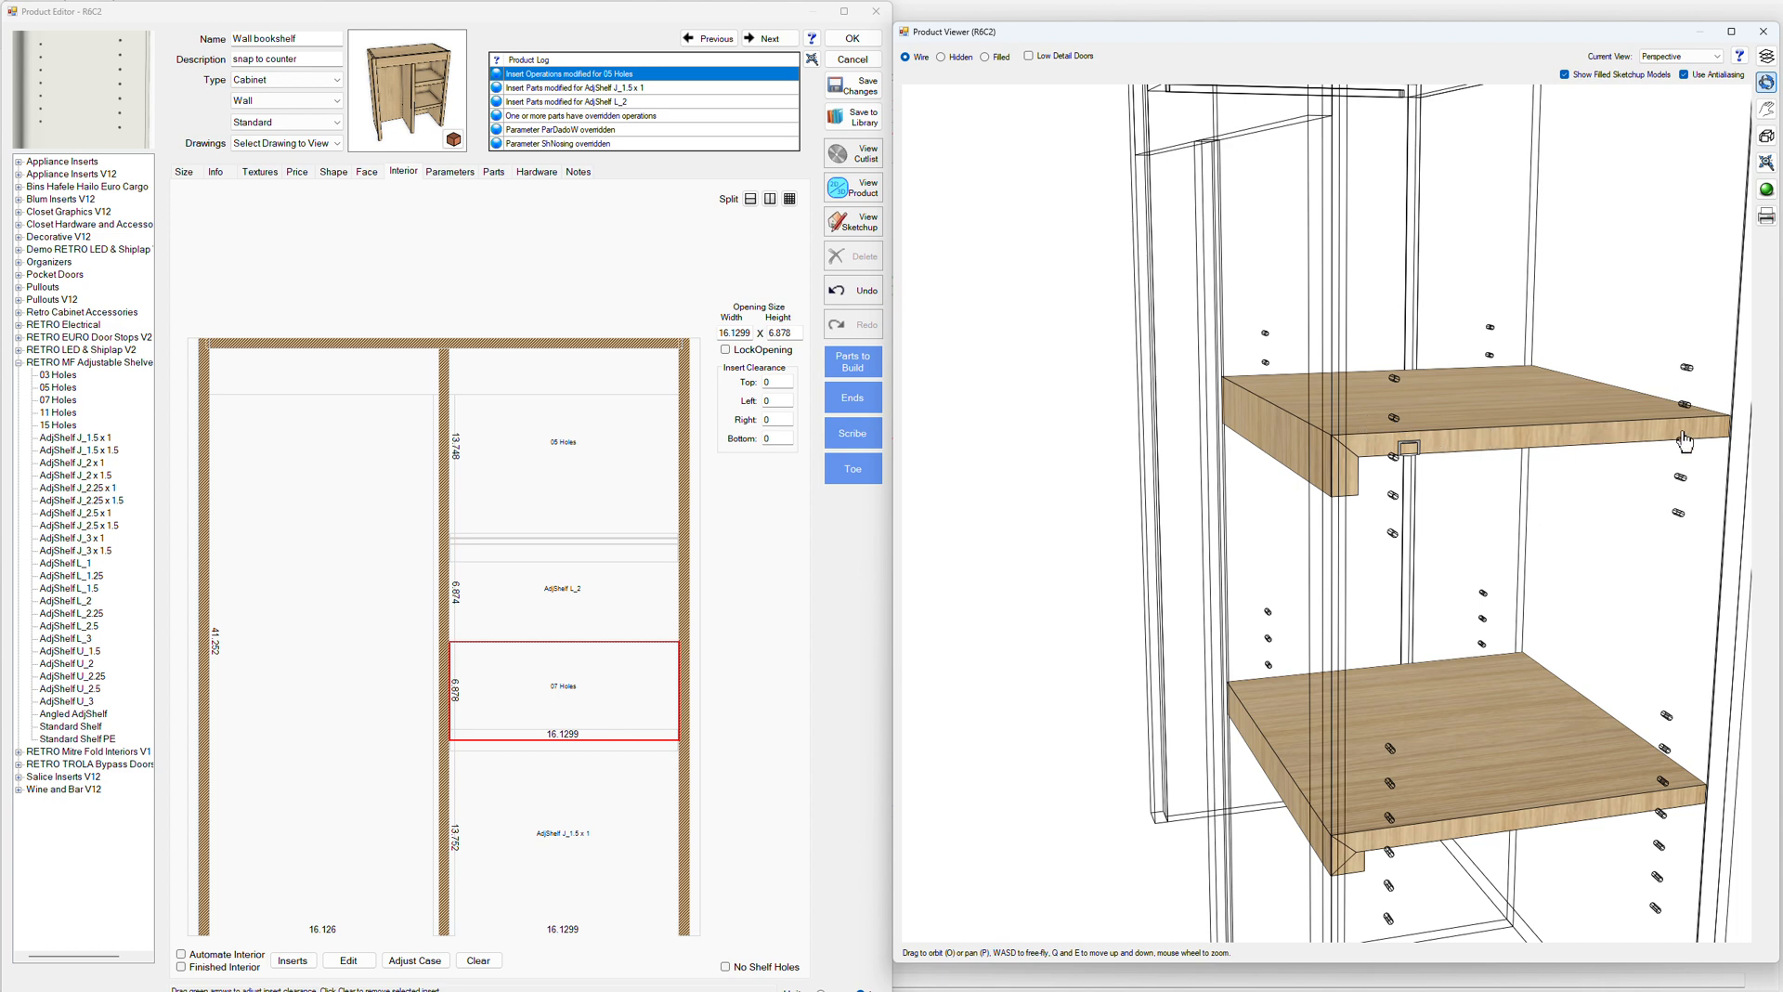
drag(1686, 441, 1584, 668)
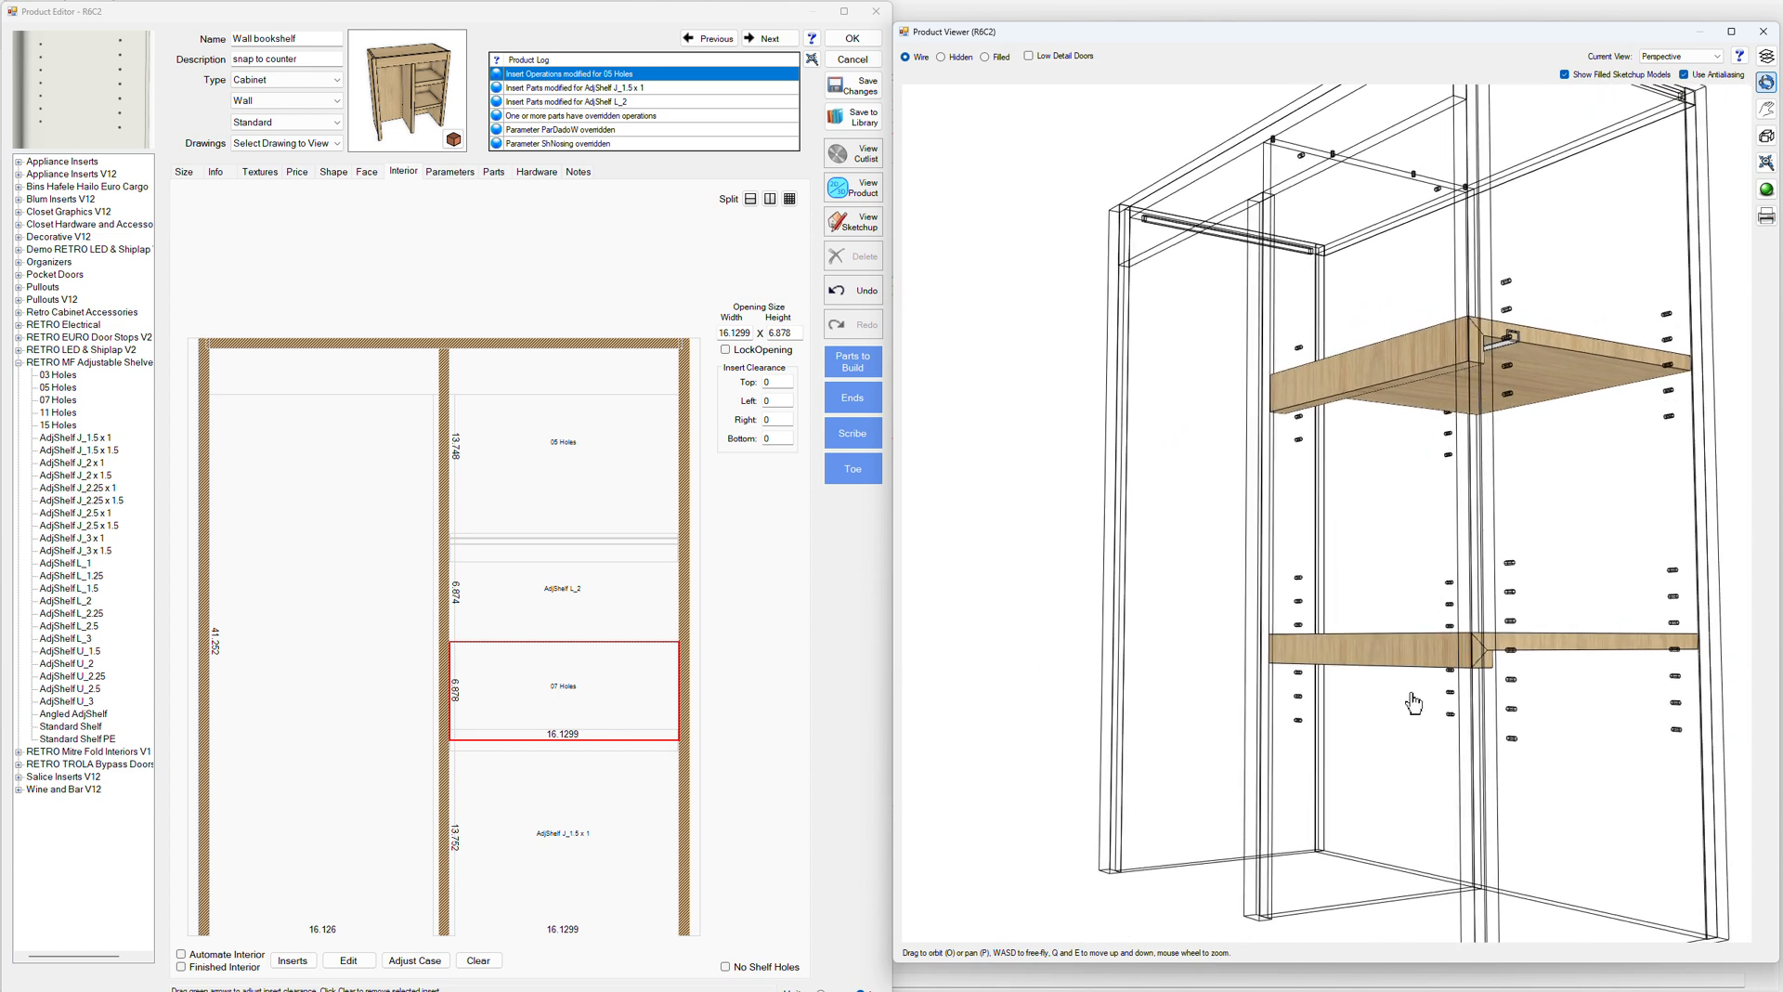
drag(1413, 702, 1415, 585)
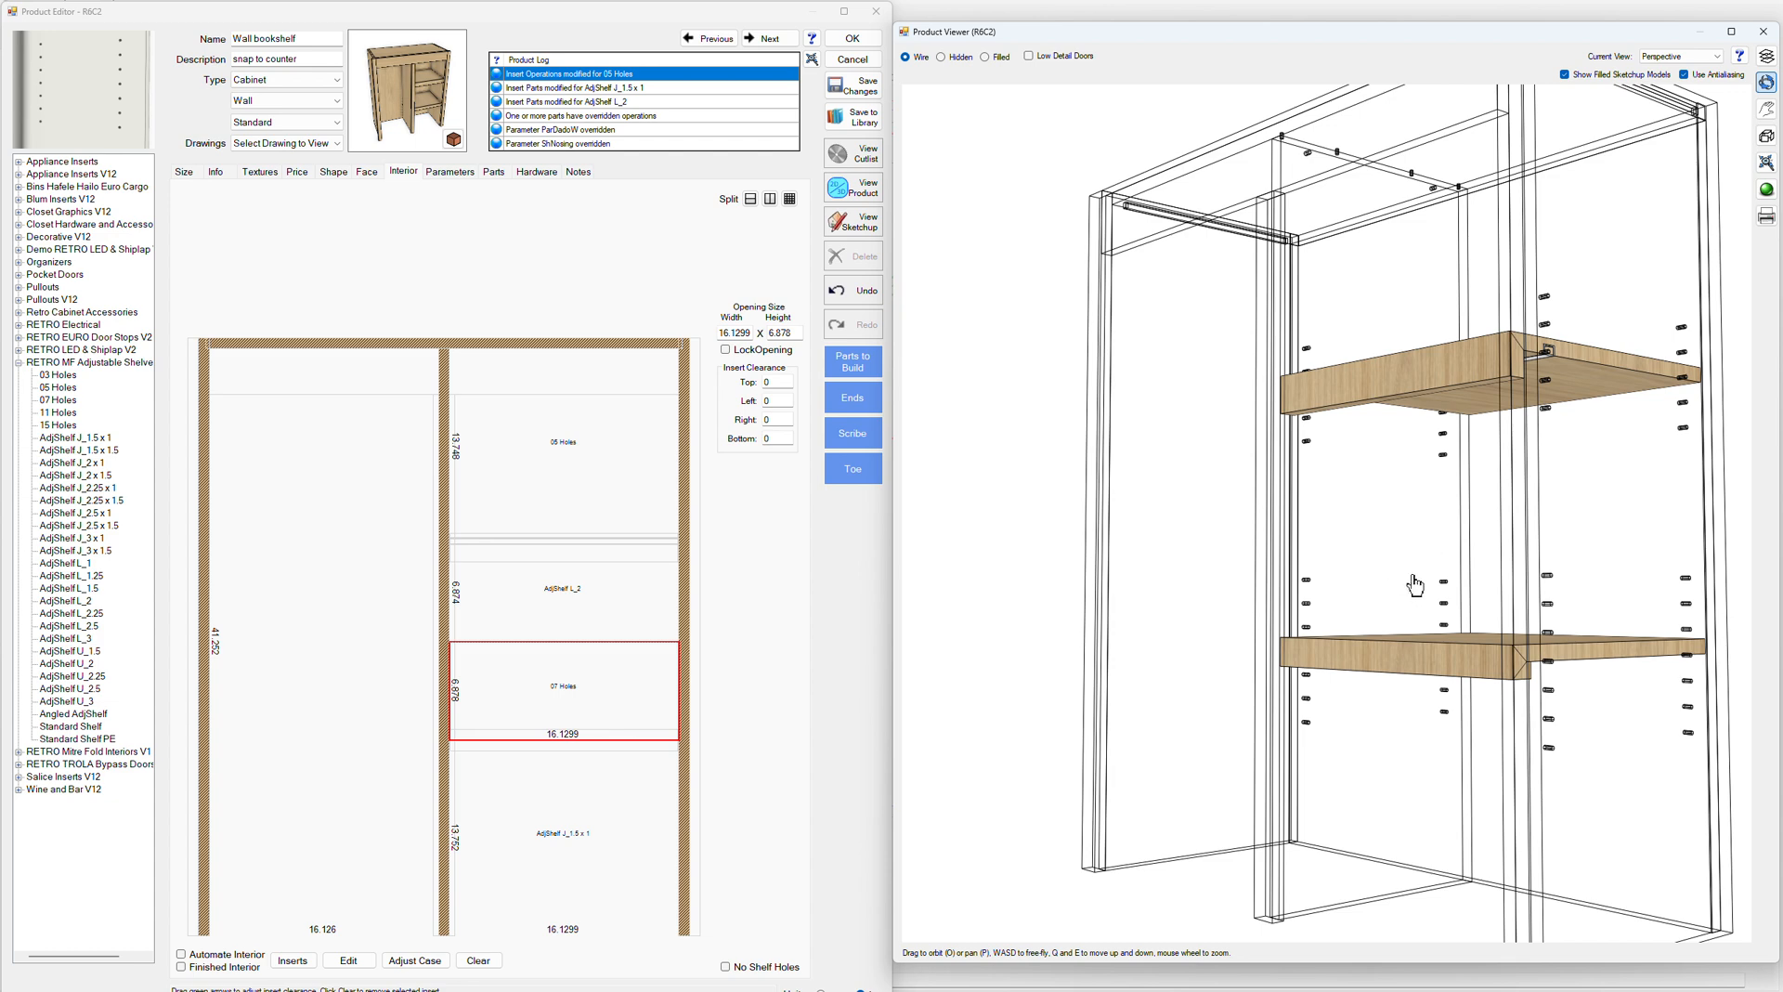
mouse_move(1488, 682)
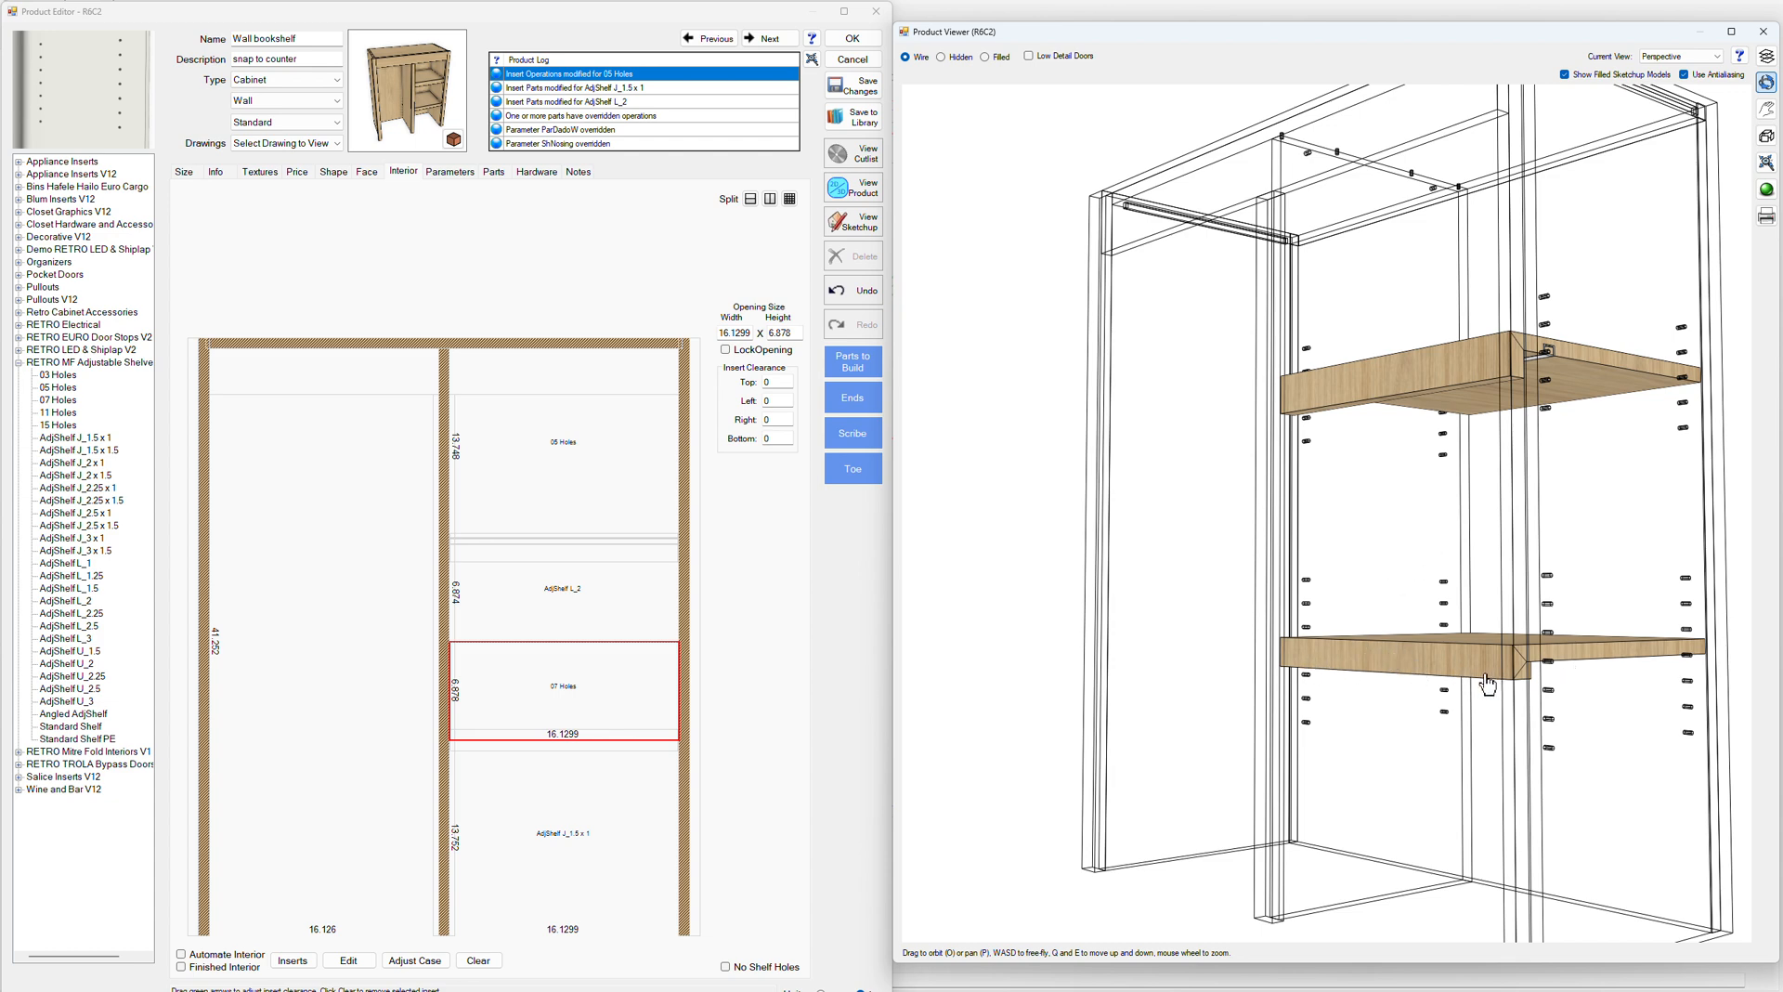